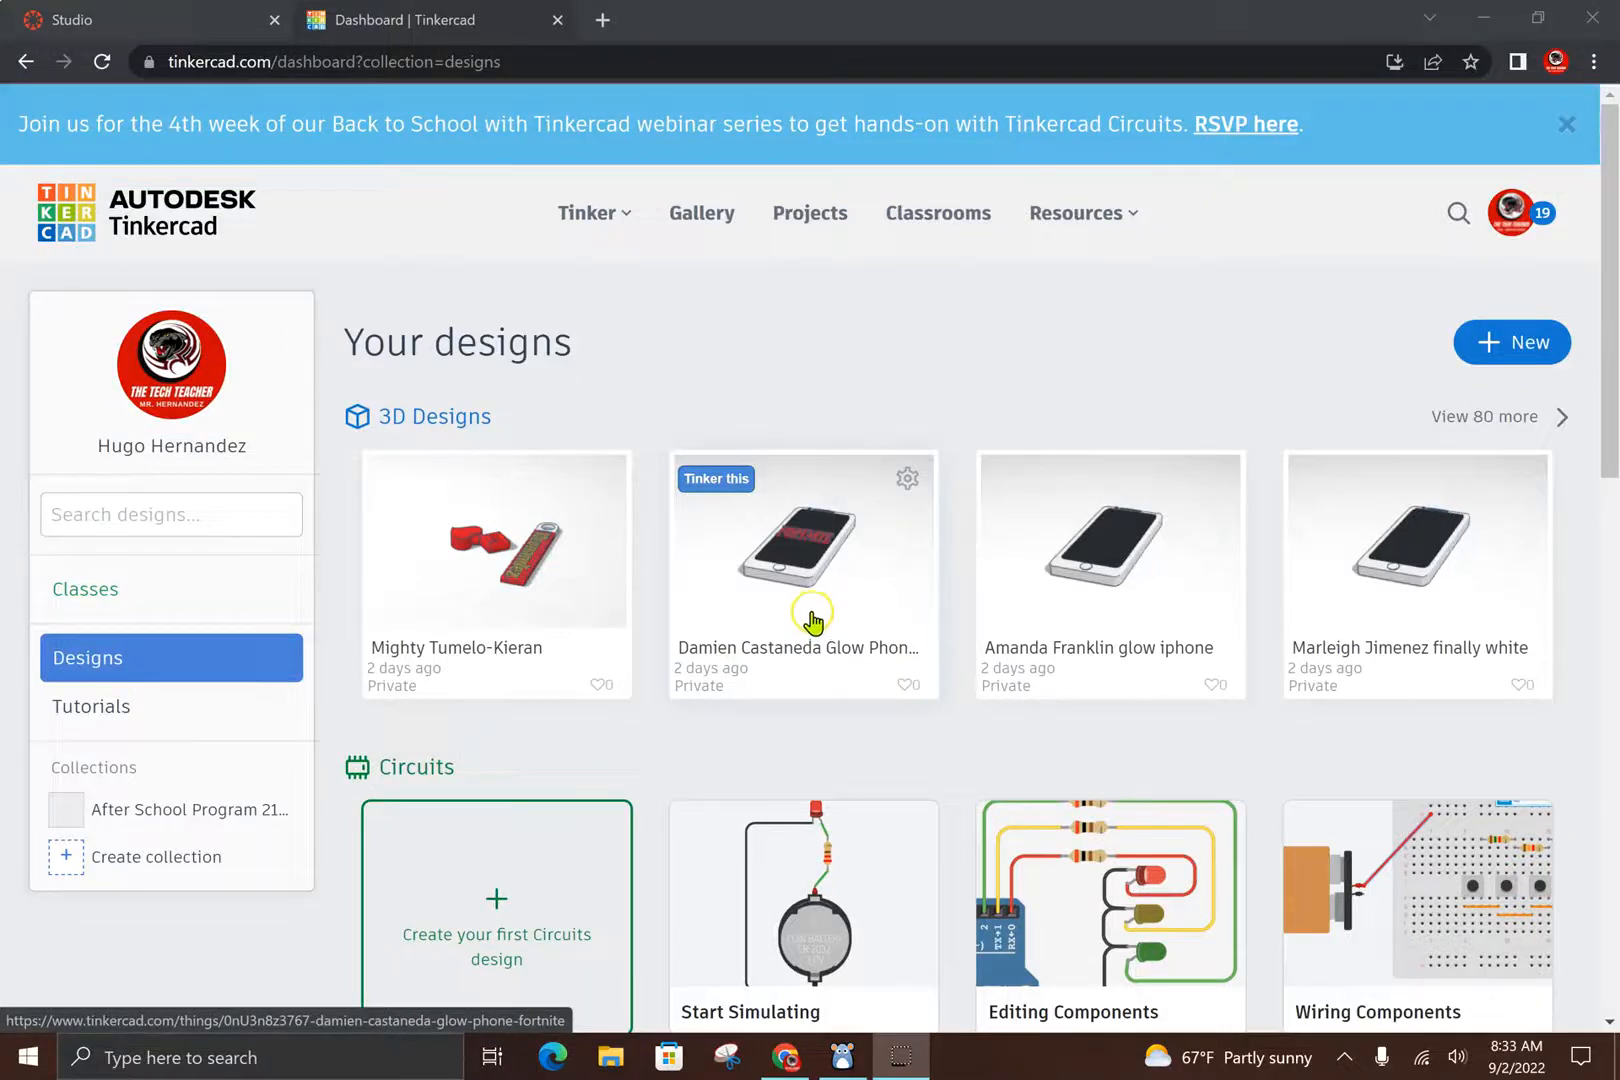
mouse_move(907, 430)
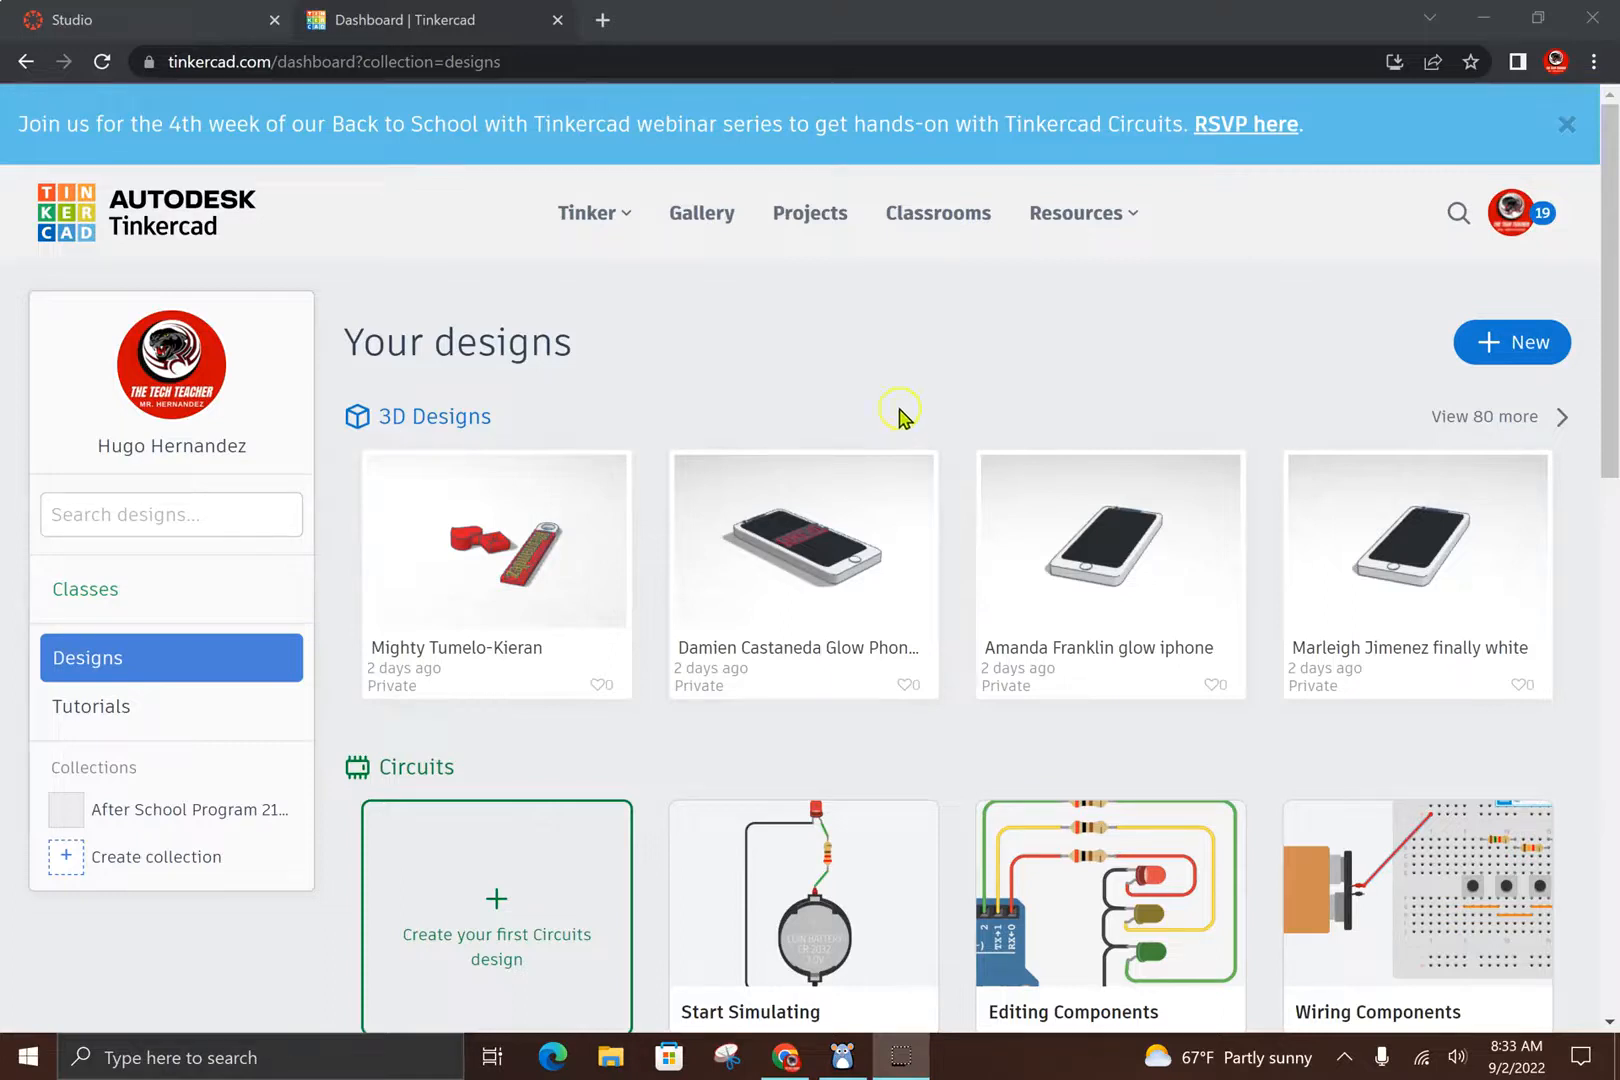
mouse_move(785, 398)
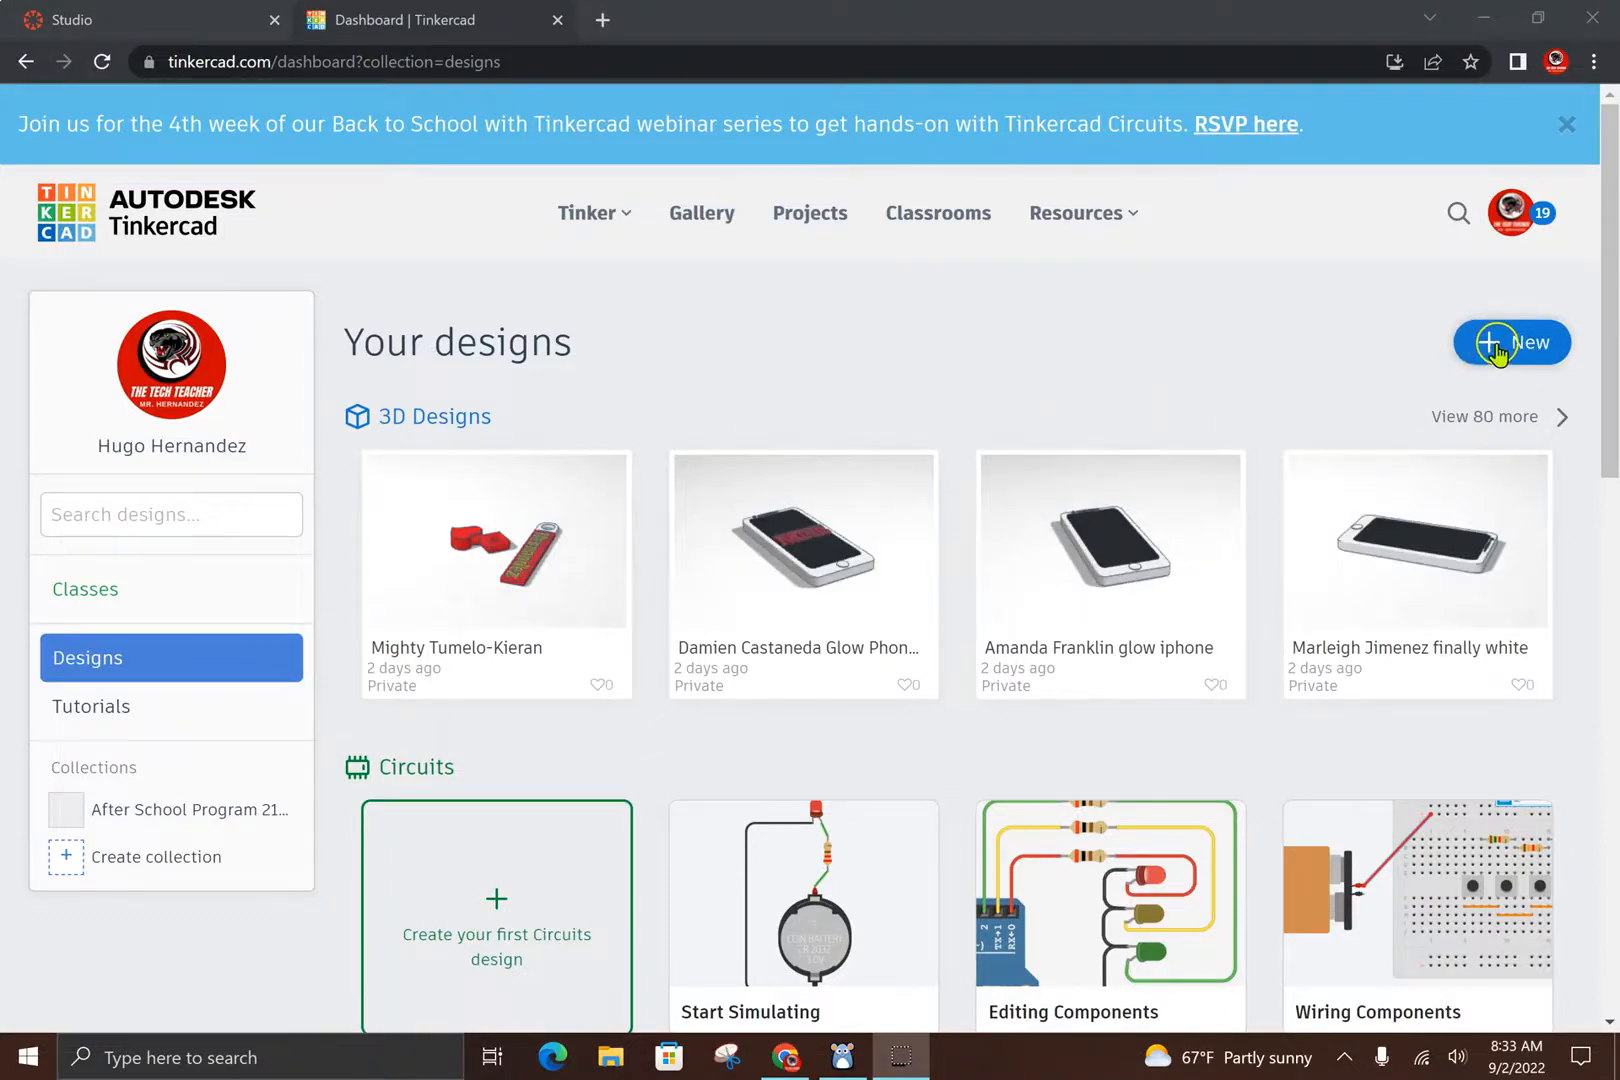
Step: Create a blank 3D design and switch the shape library to Creatures & Characters
left_click(1512, 342)
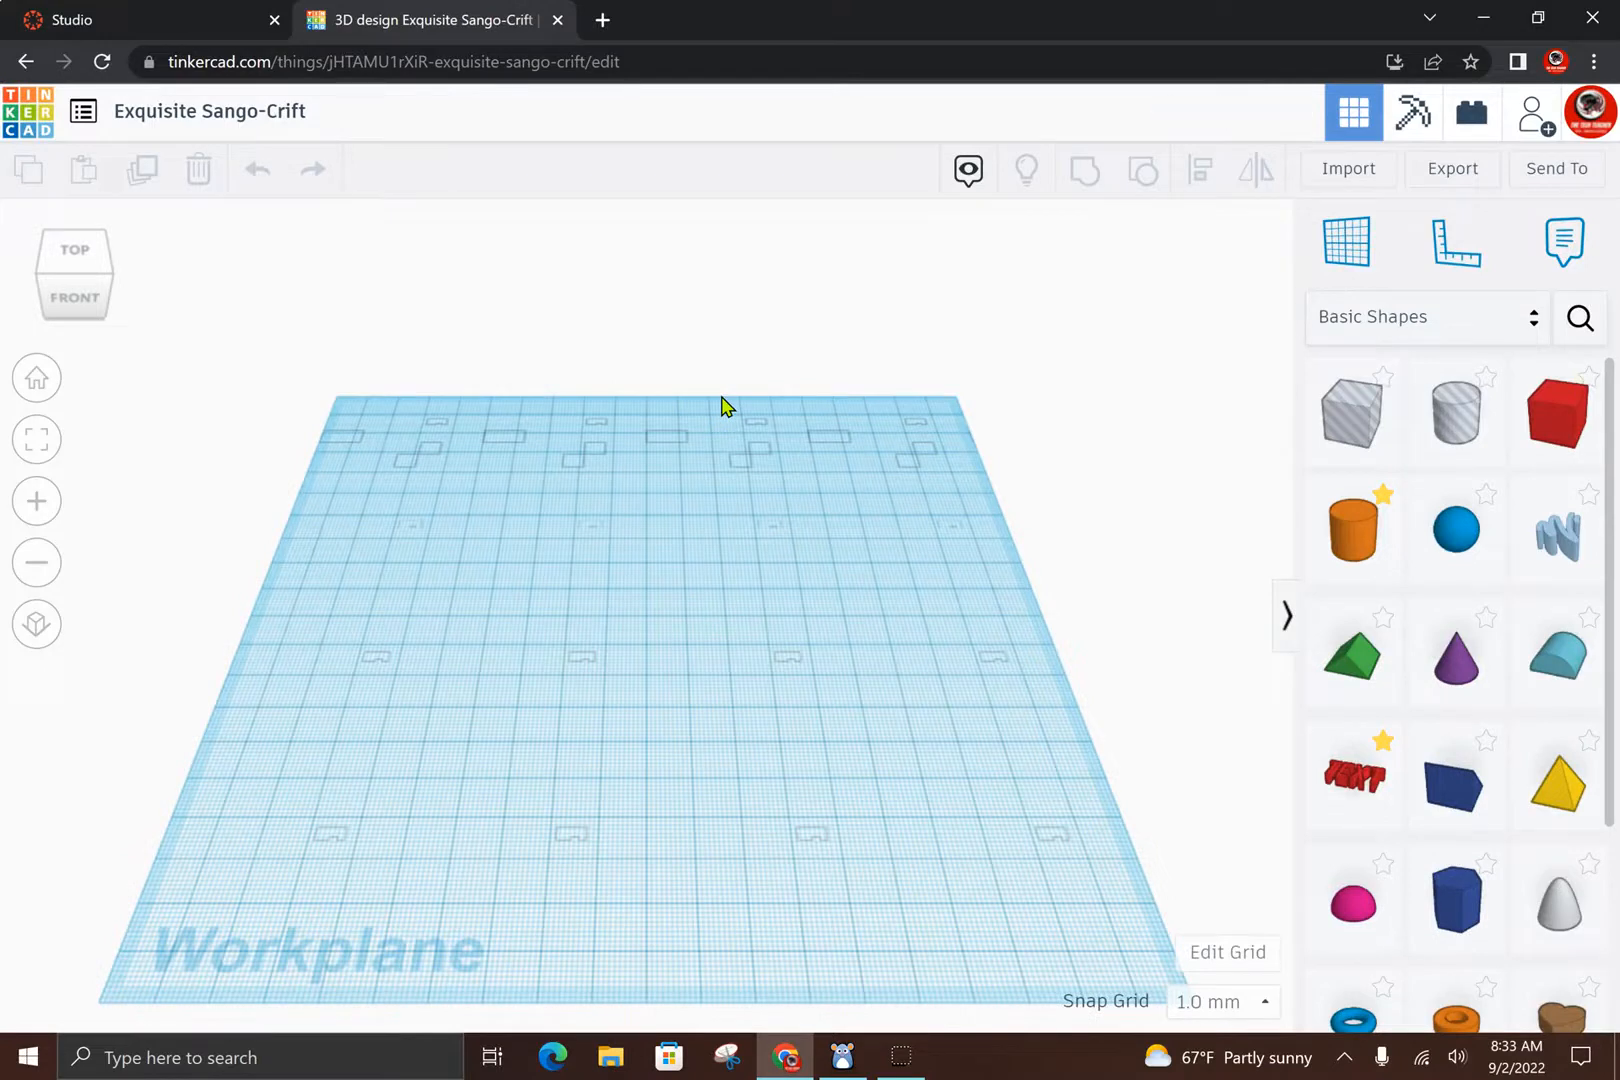
left_click(746, 411)
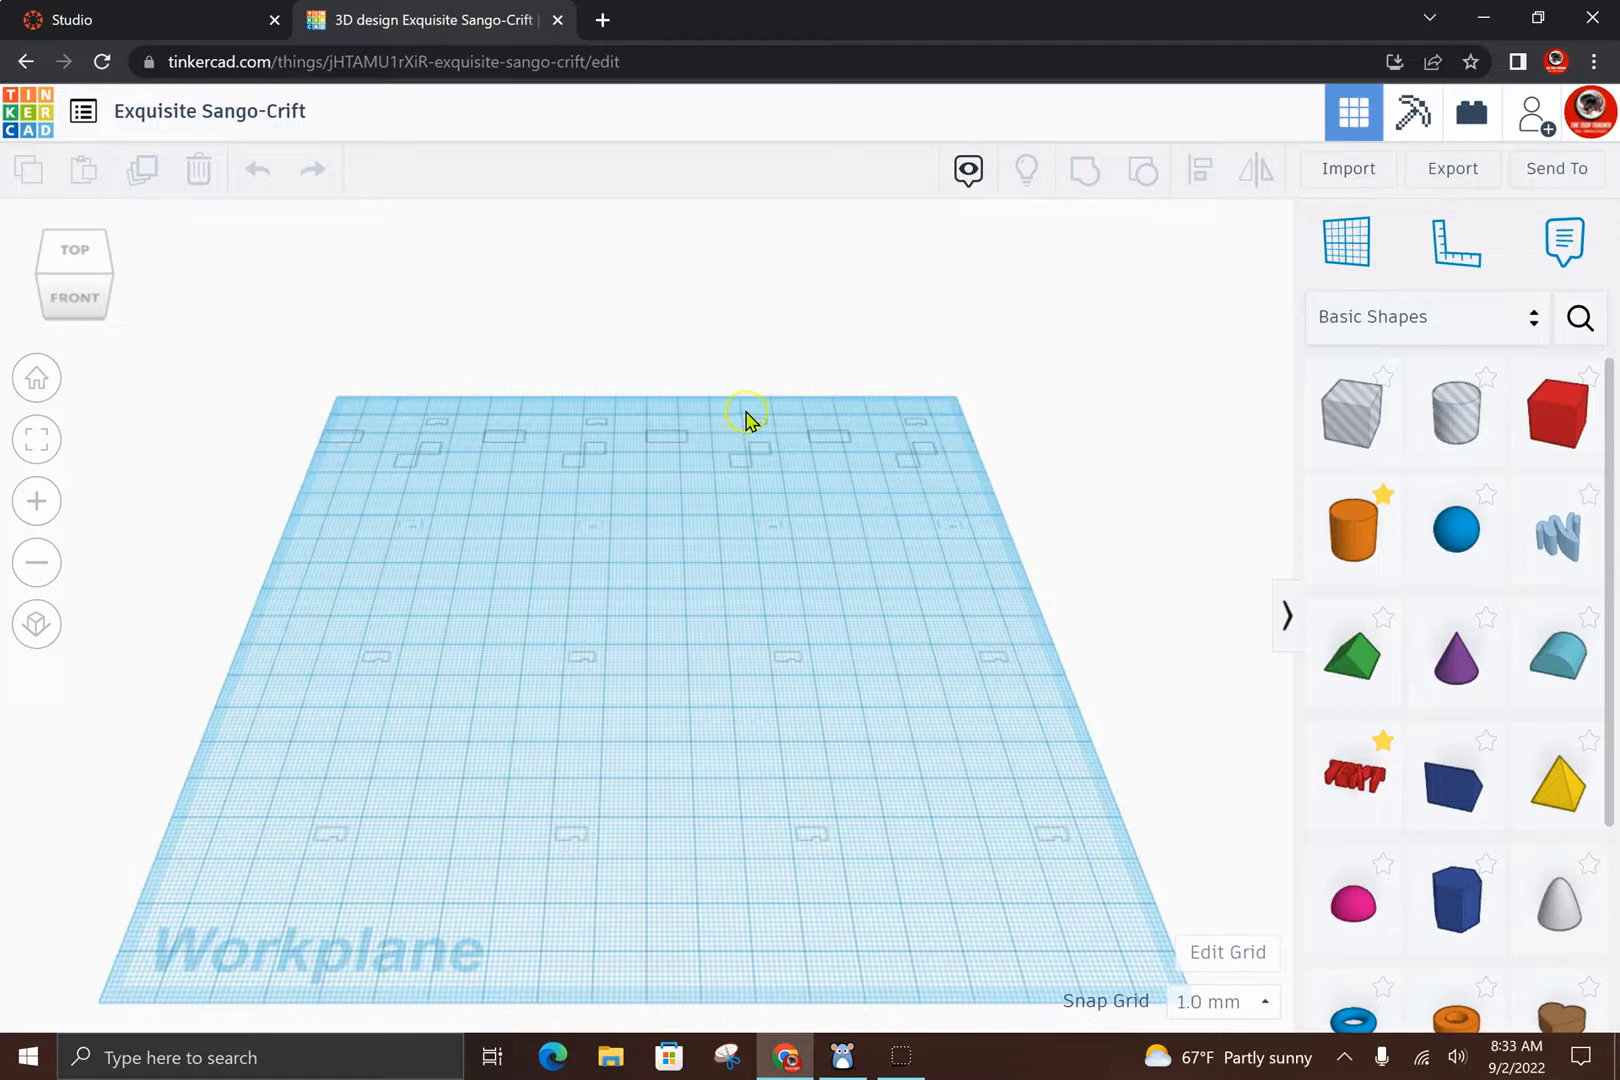
mouse_move(765, 403)
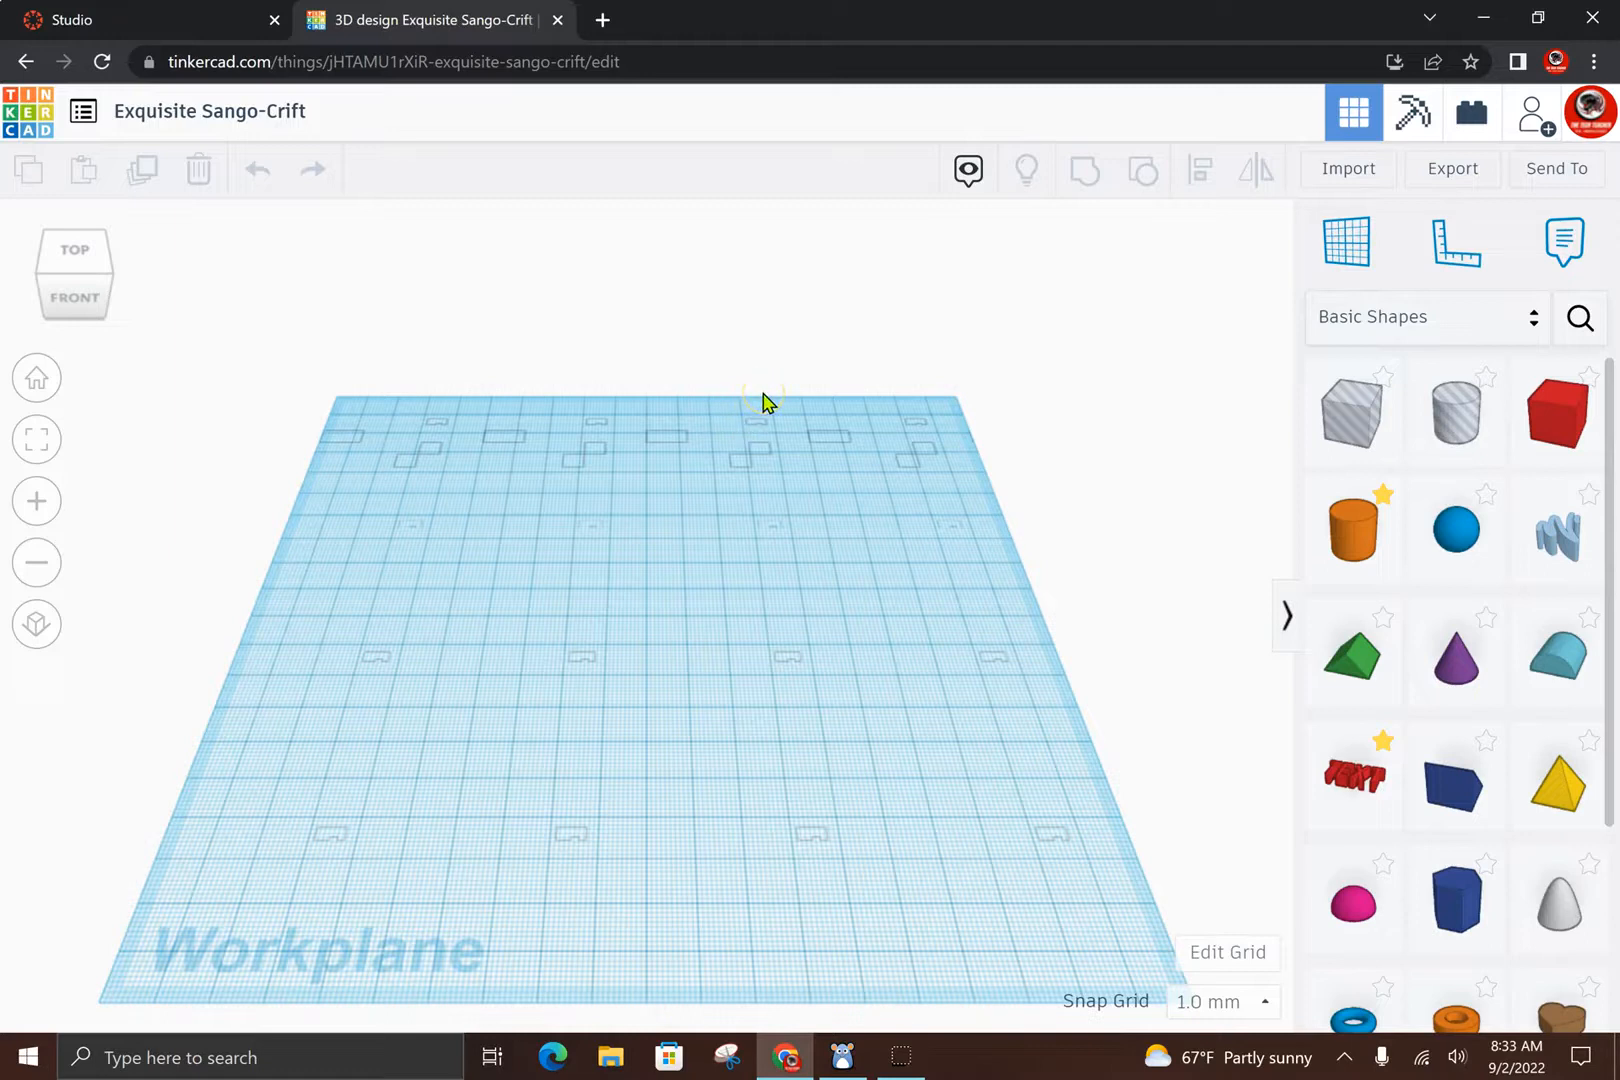
mouse_move(1069, 391)
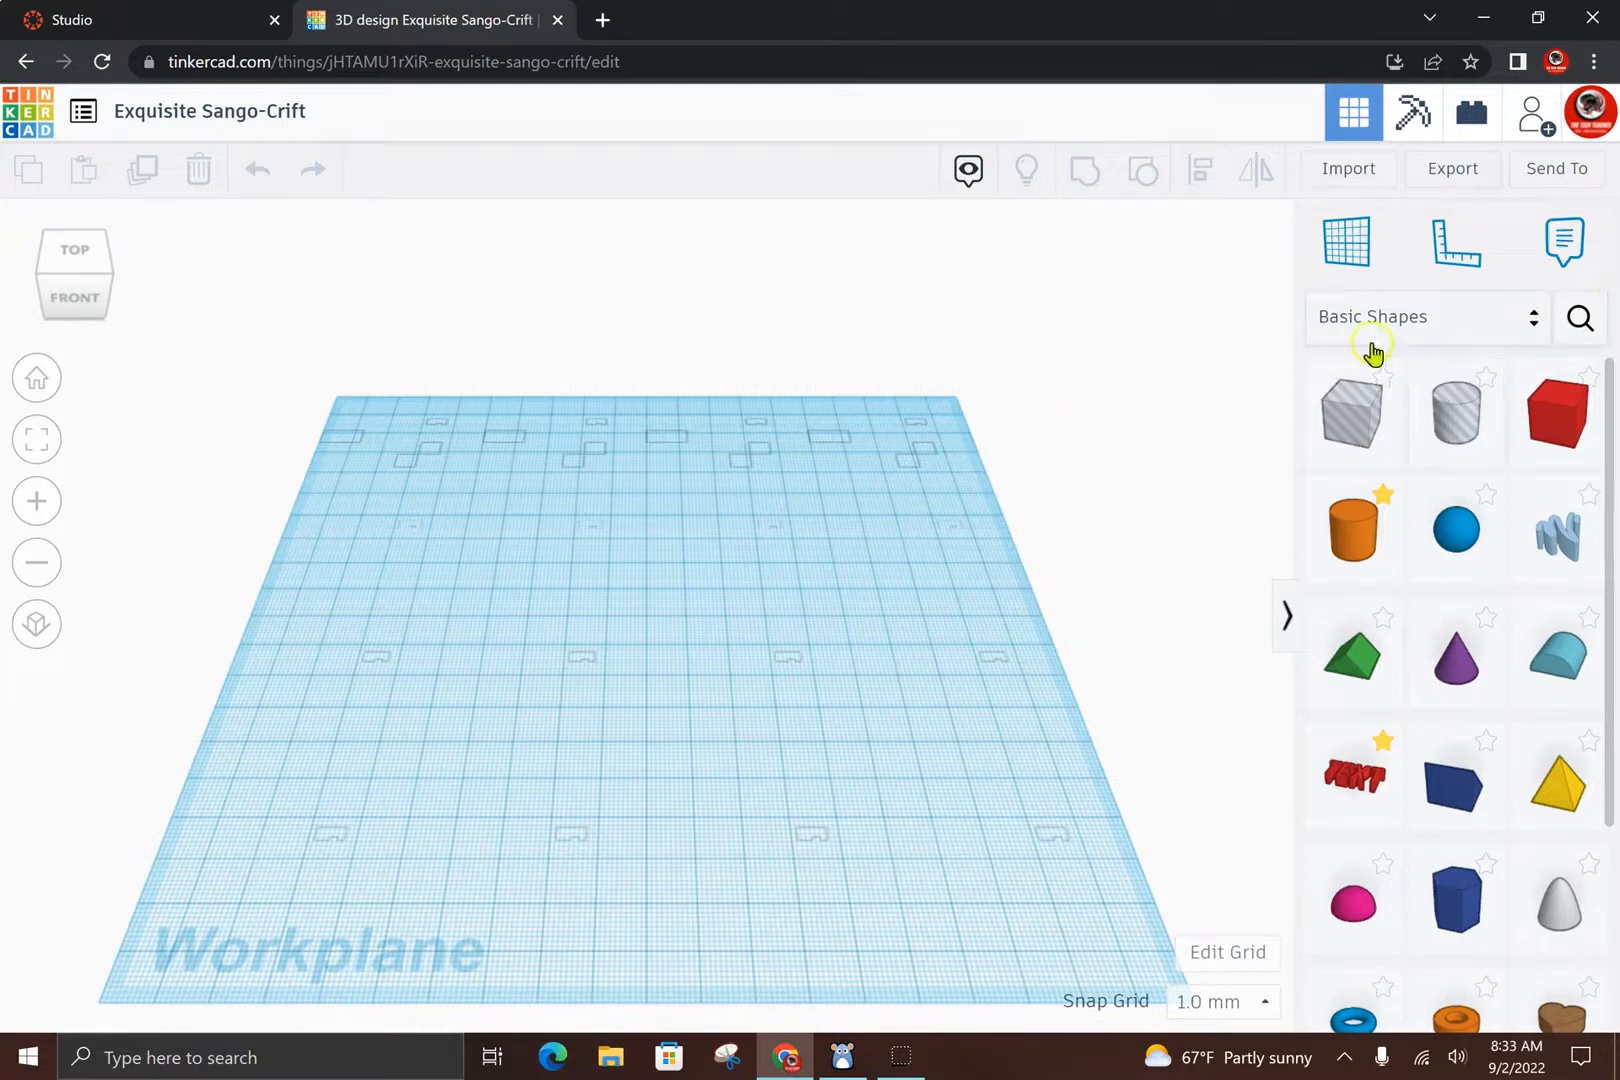
left_click(1426, 316)
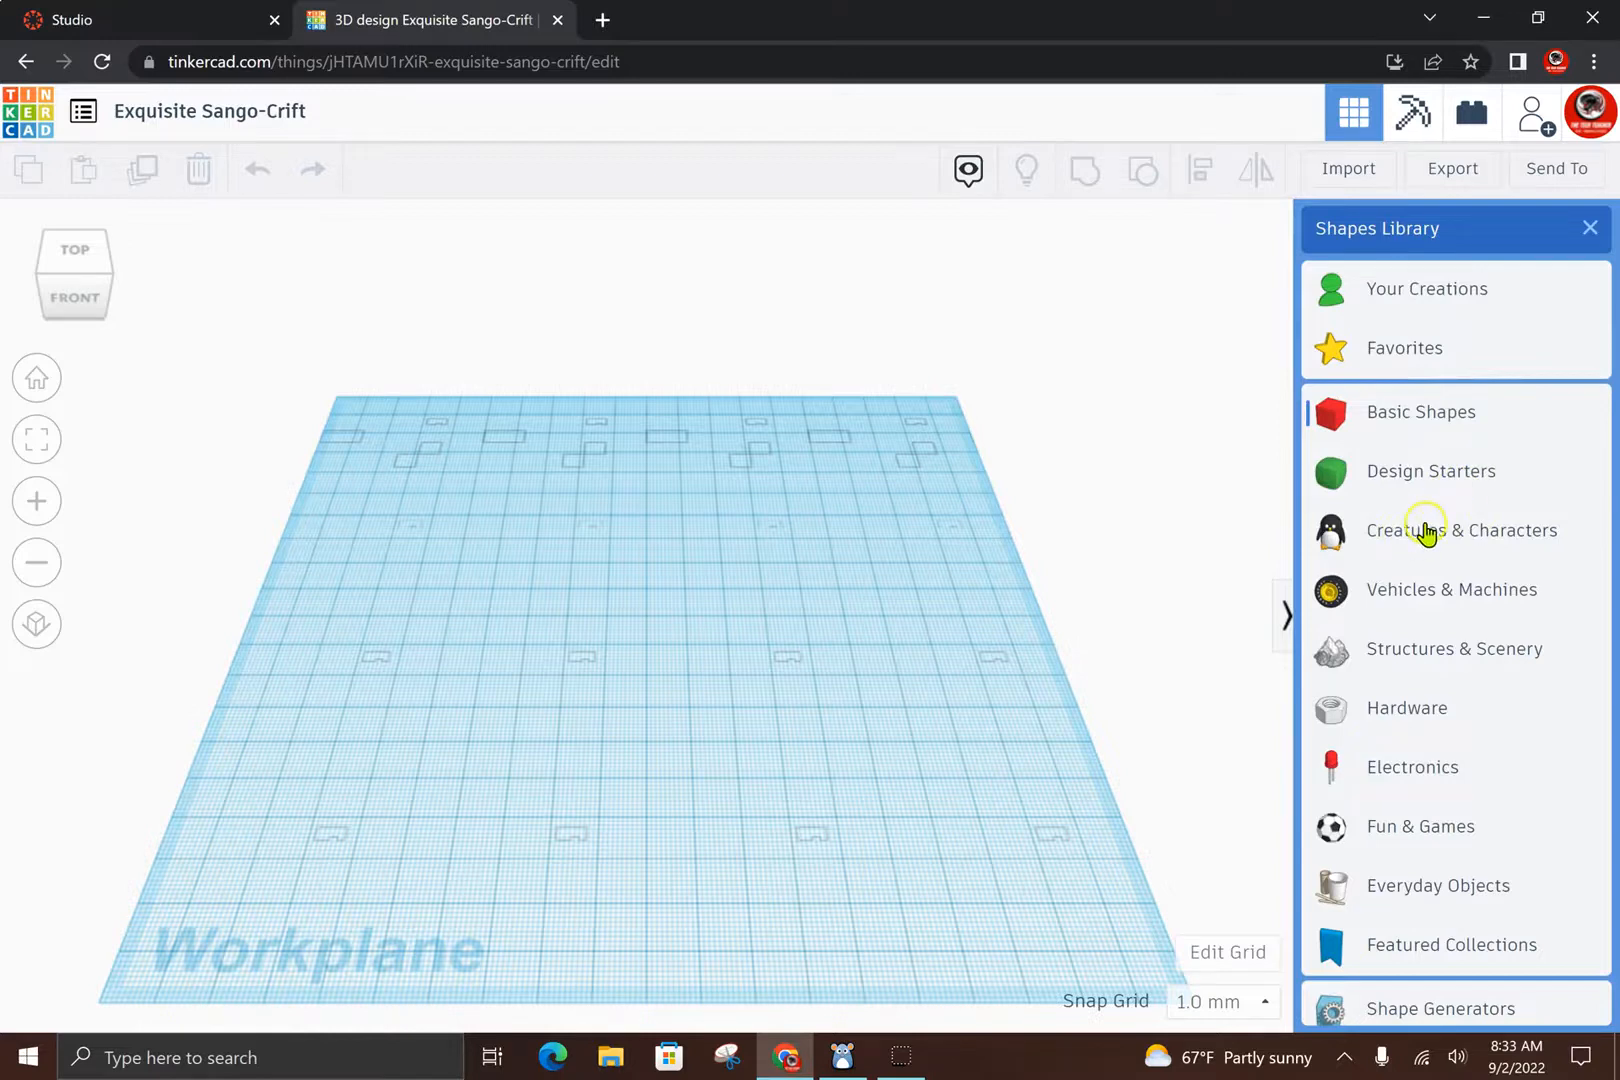
left_click(1461, 530)
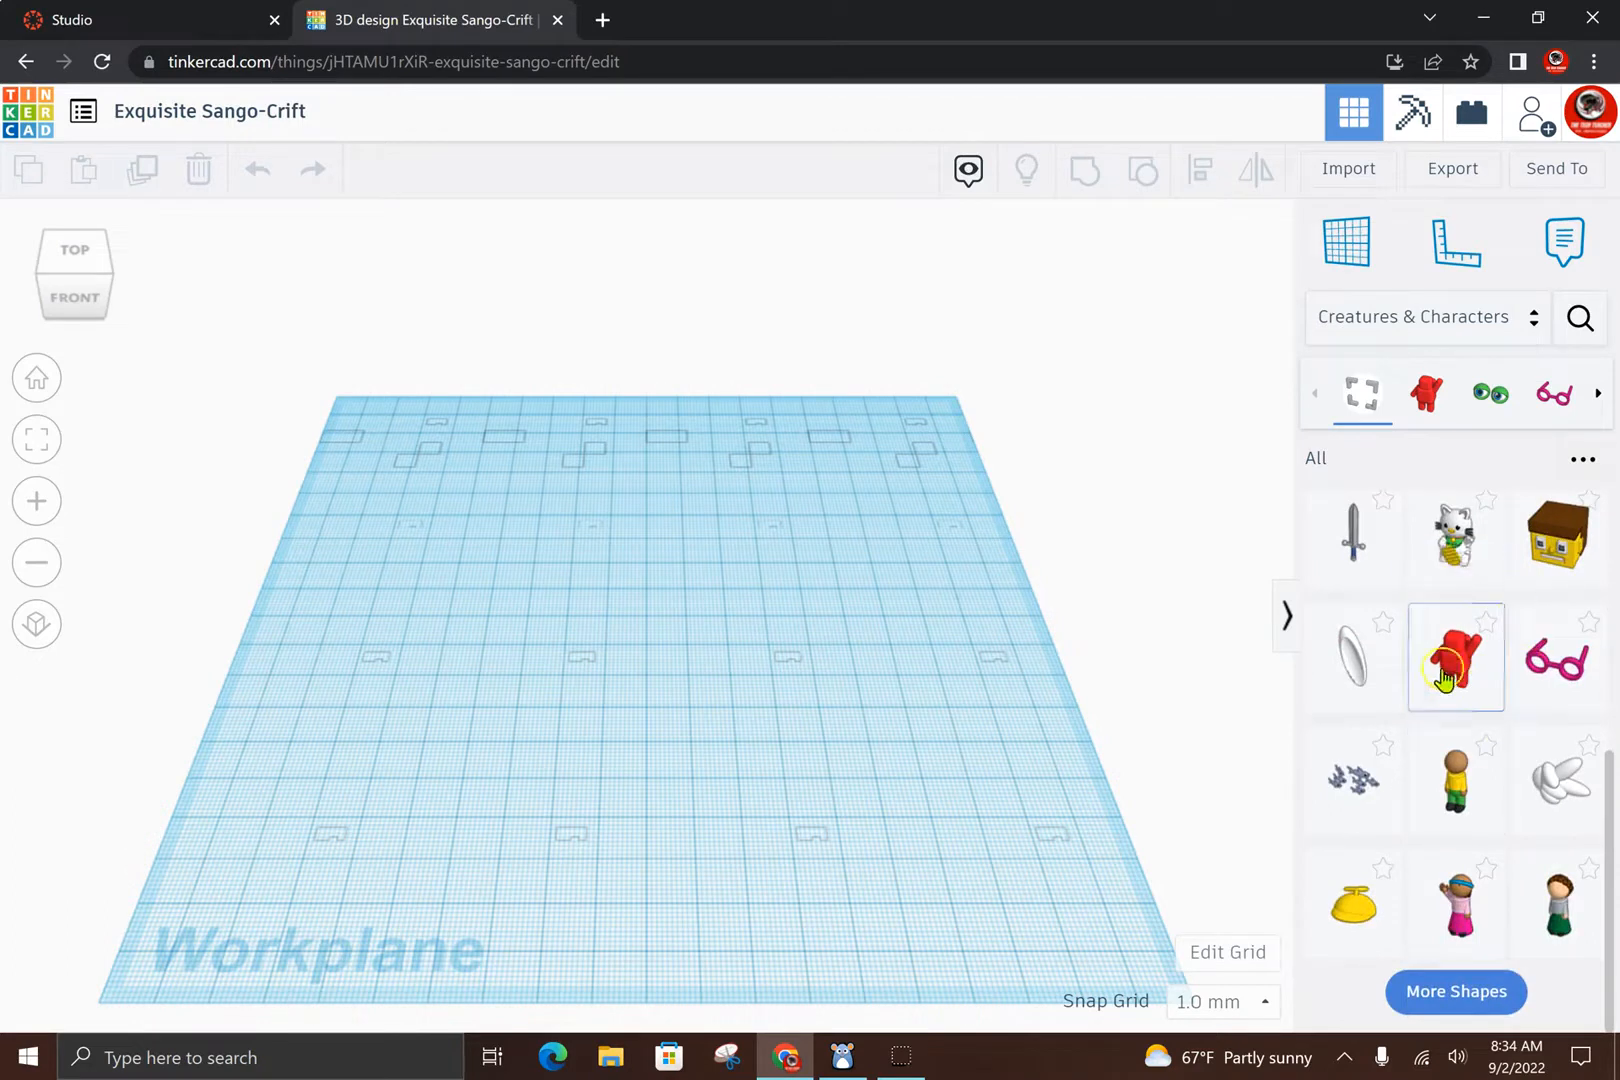
mouse_move(1456, 657)
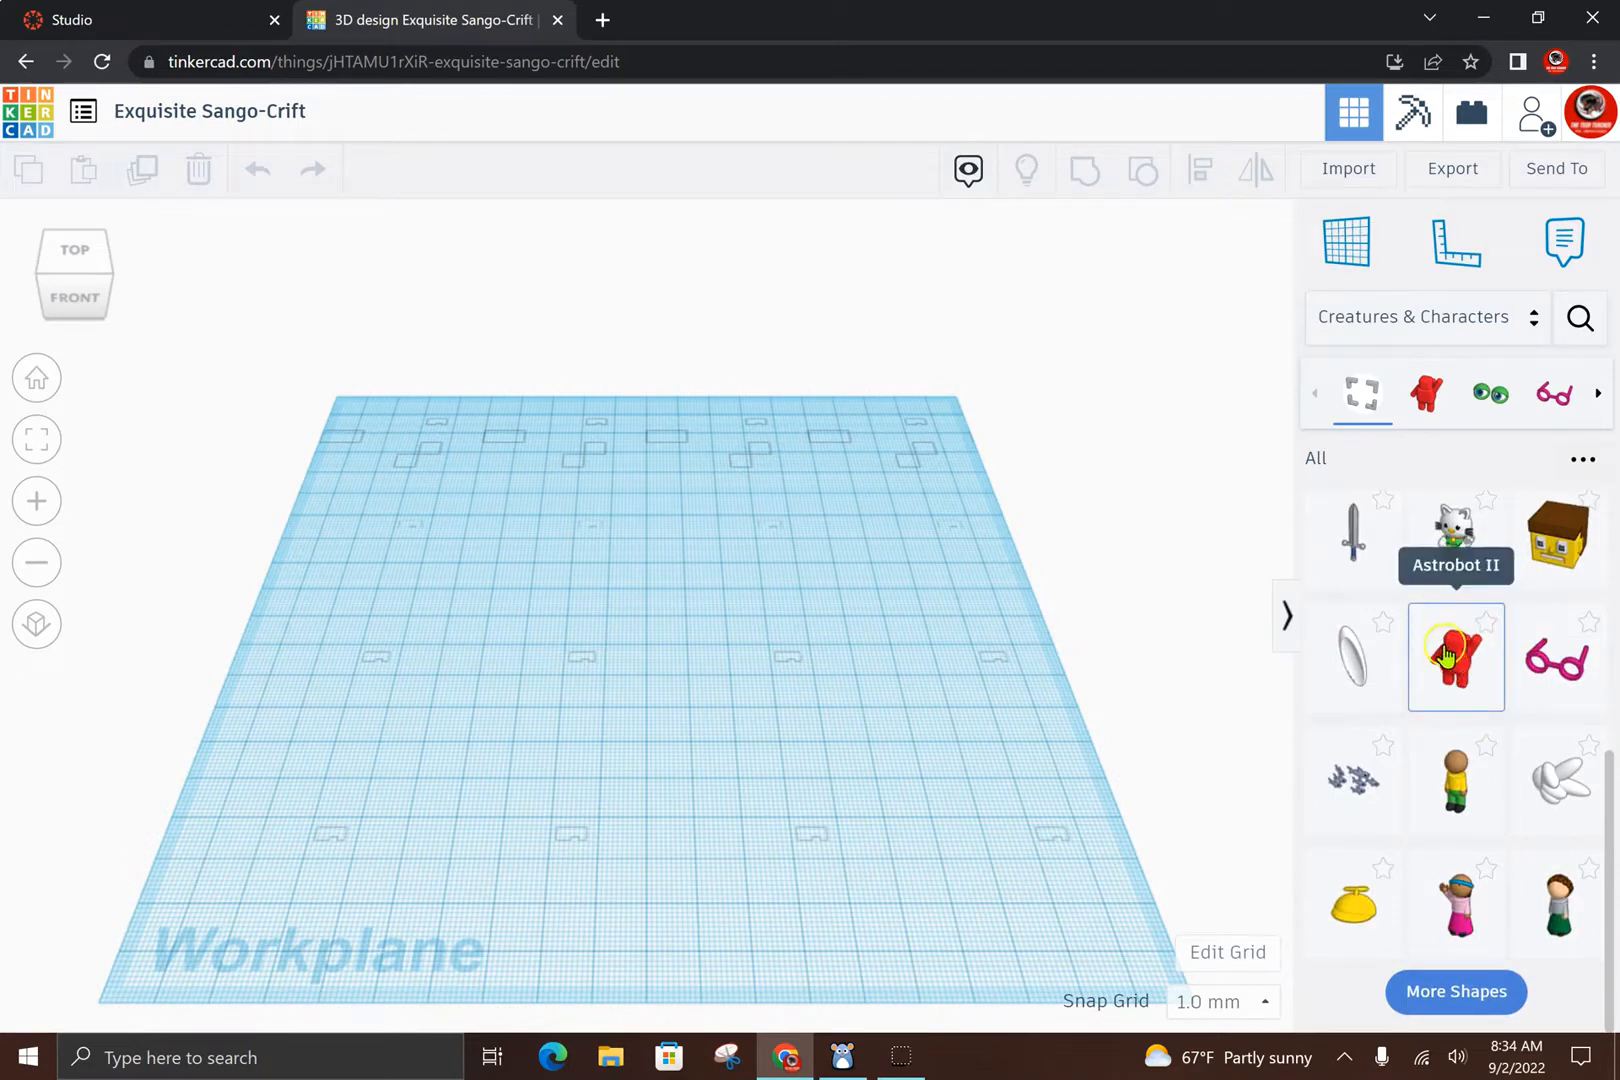
Step: Drop Astrobot II at the workplane centre and orbit around it to inspect it
scroll("down", 3)
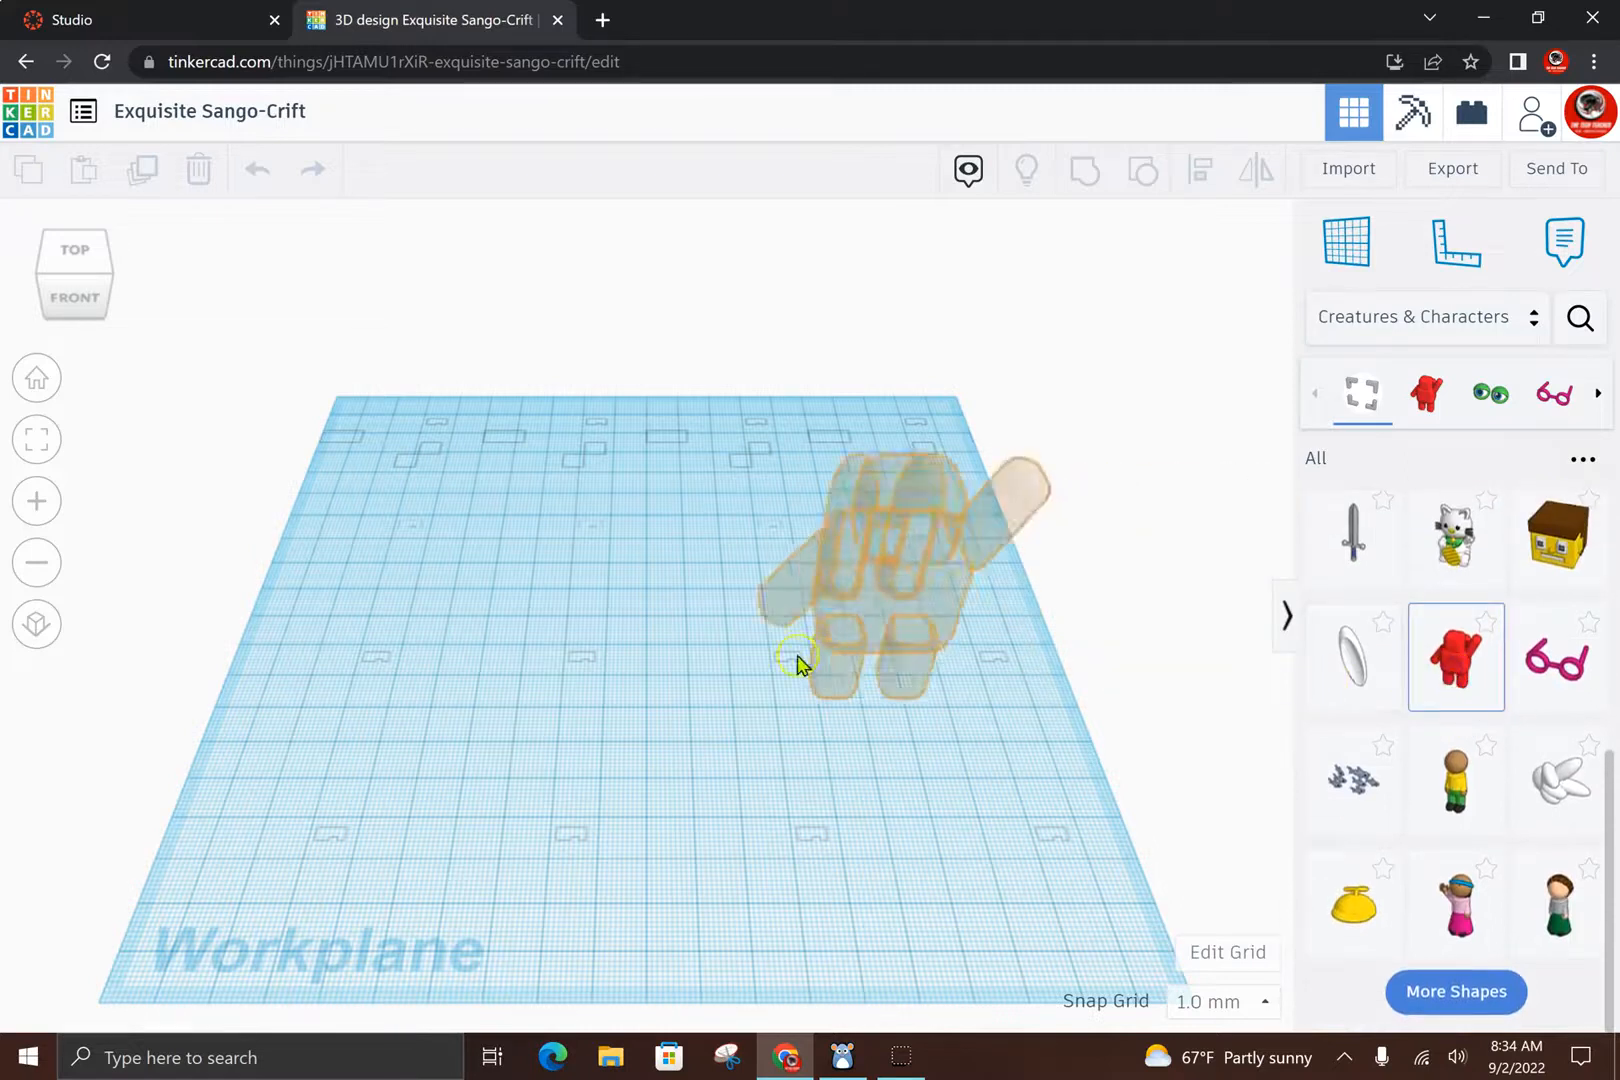
left_click_drag(804, 665, 649, 654)
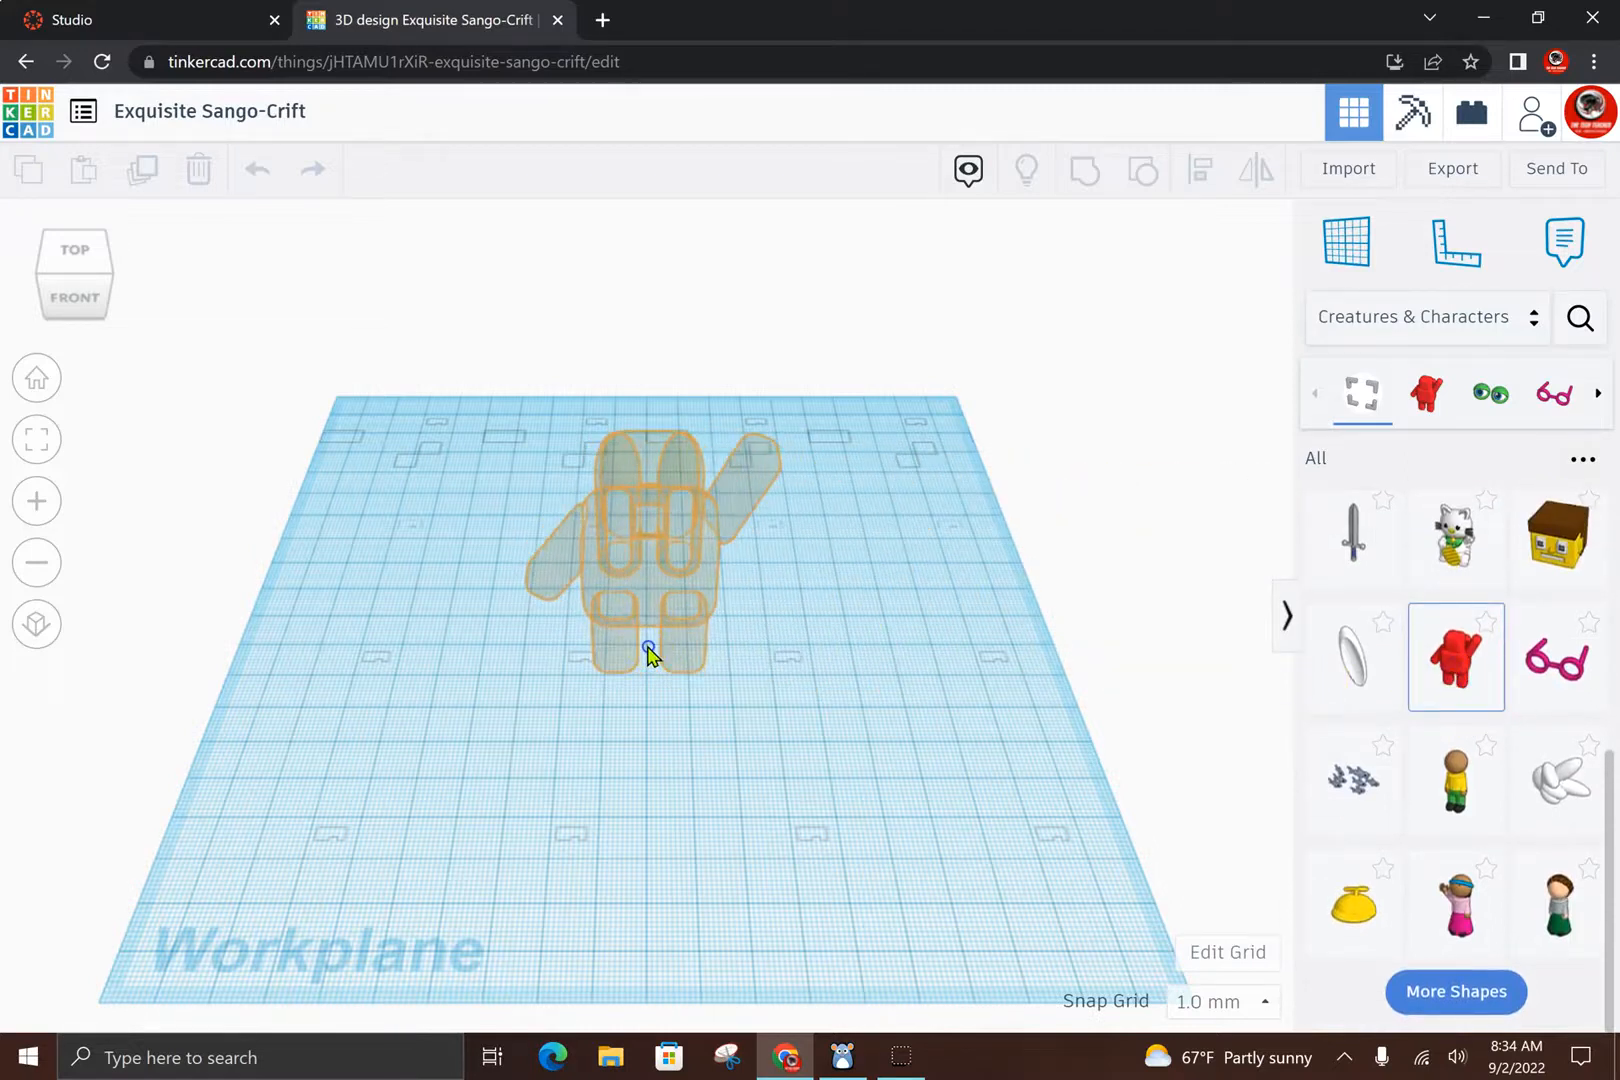
left_click(649, 653)
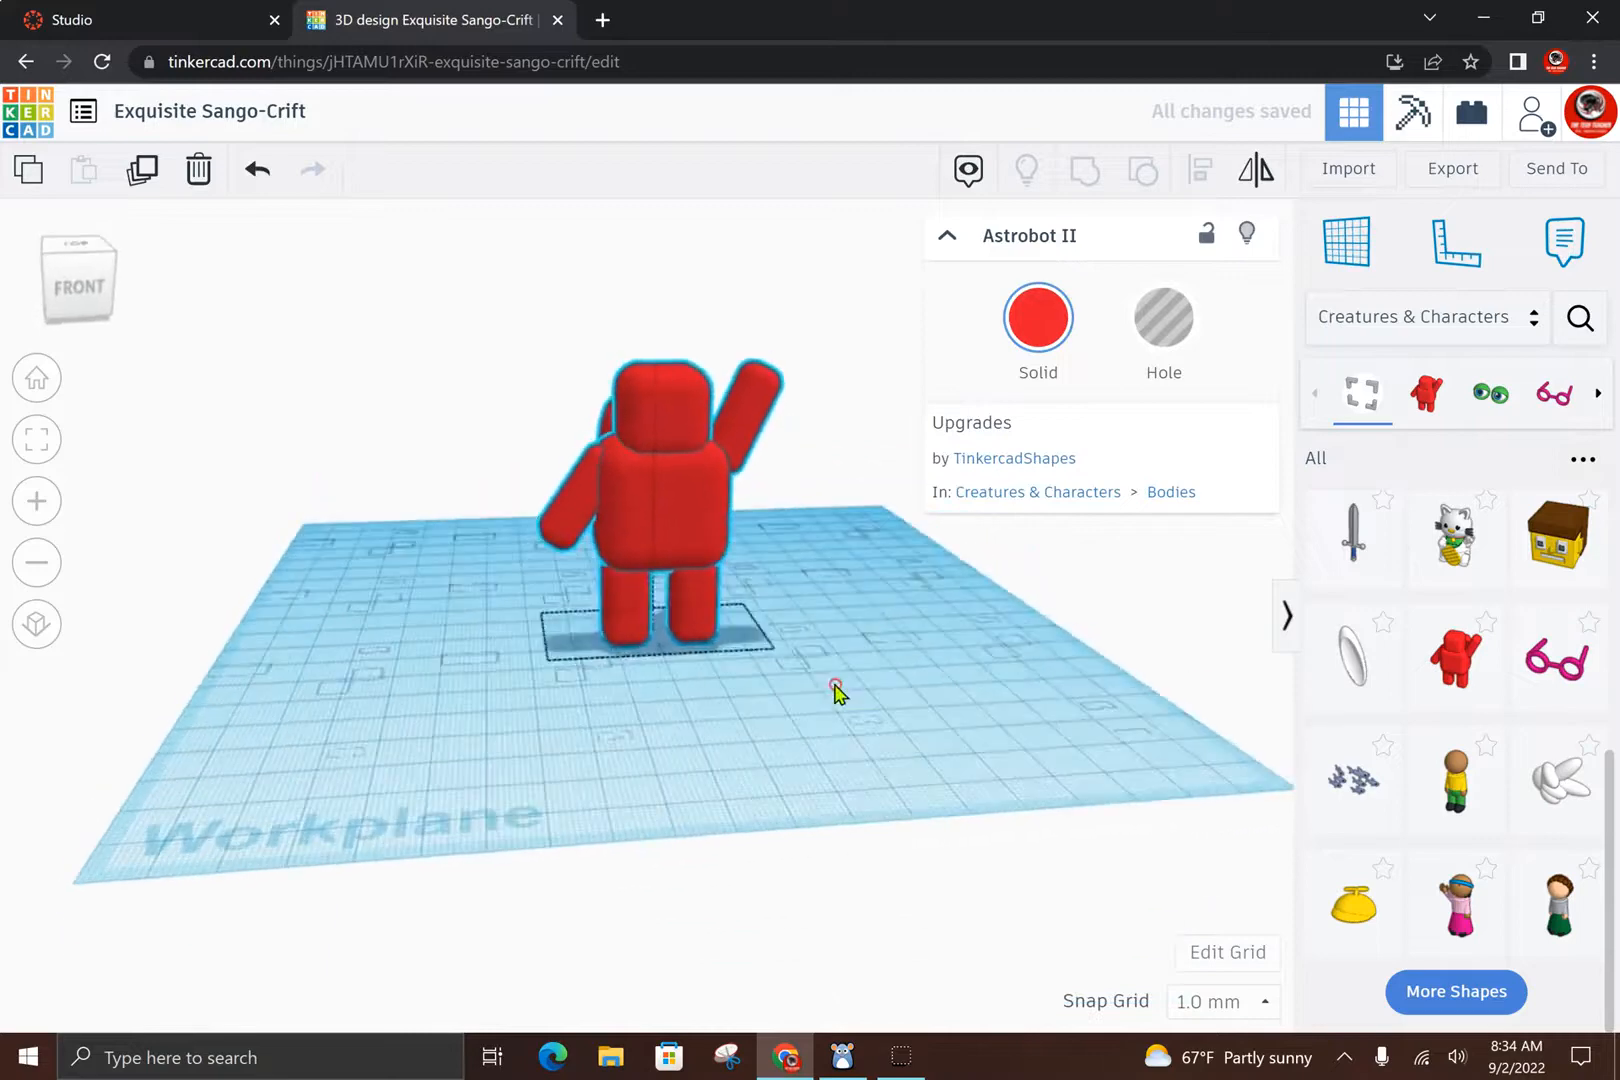
left_click_drag(837, 692, 775, 775)
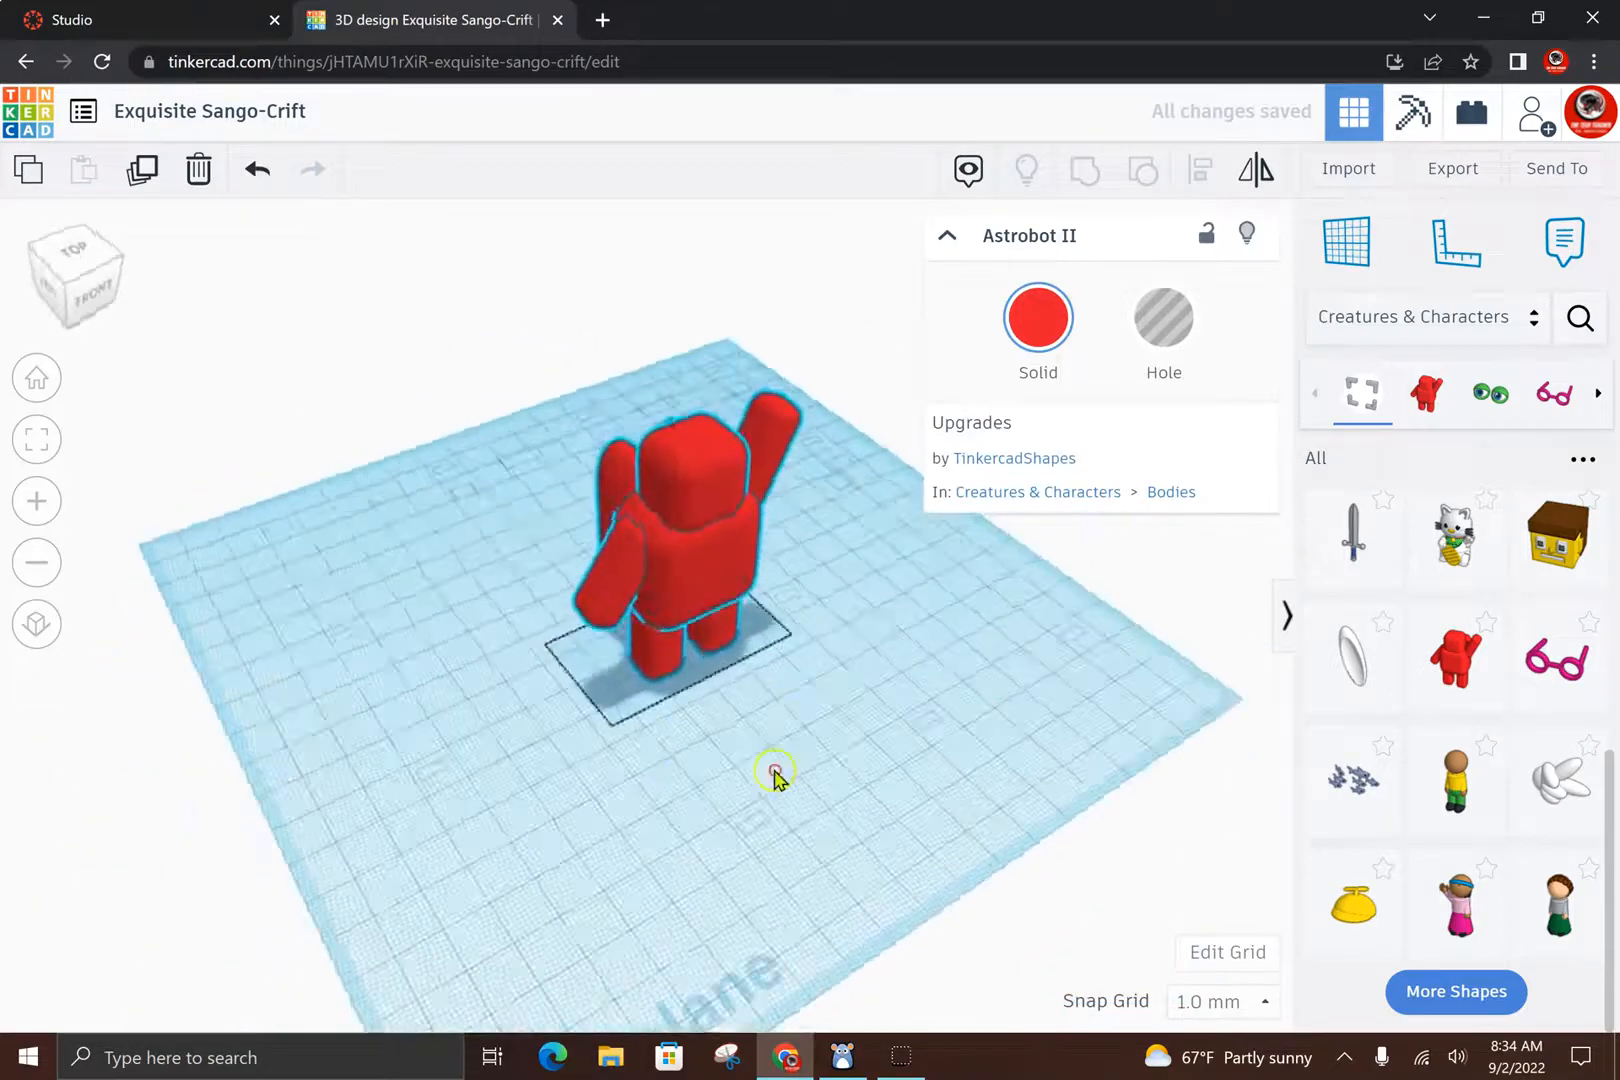
left_click_drag(775, 770, 914, 796)
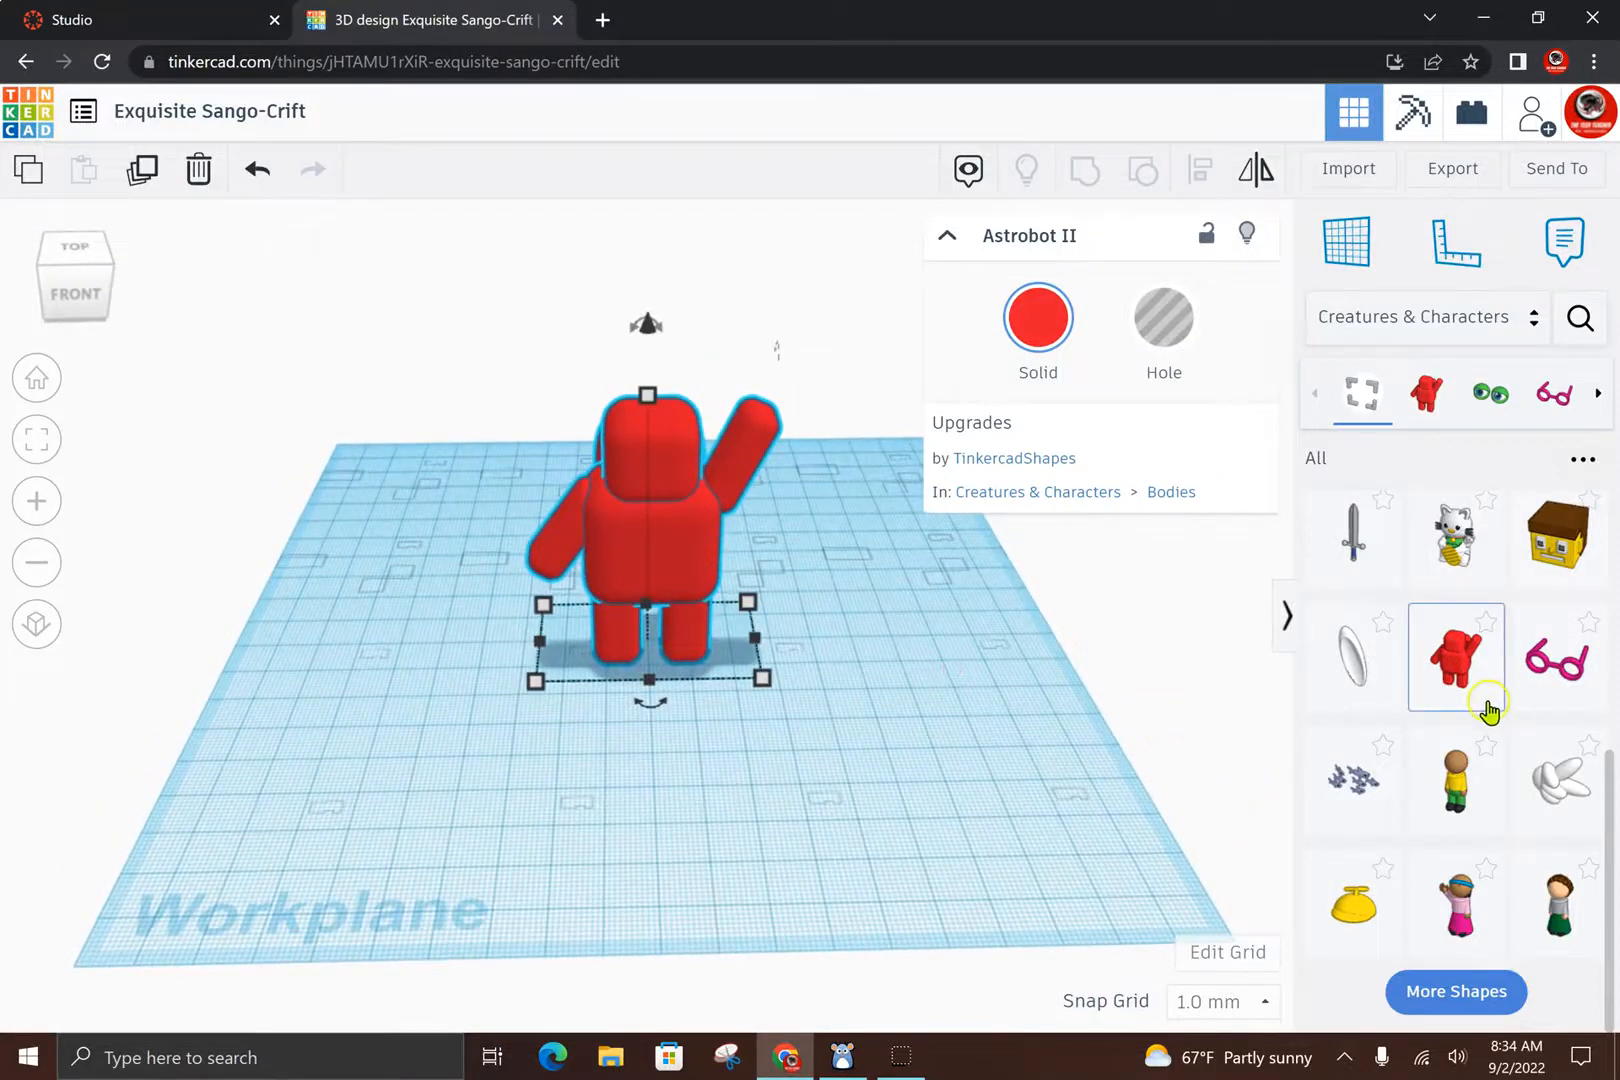
Step: Move a cartoon eye onto the figure's front, raise it to head height, and press it against the face
scroll("down", 3)
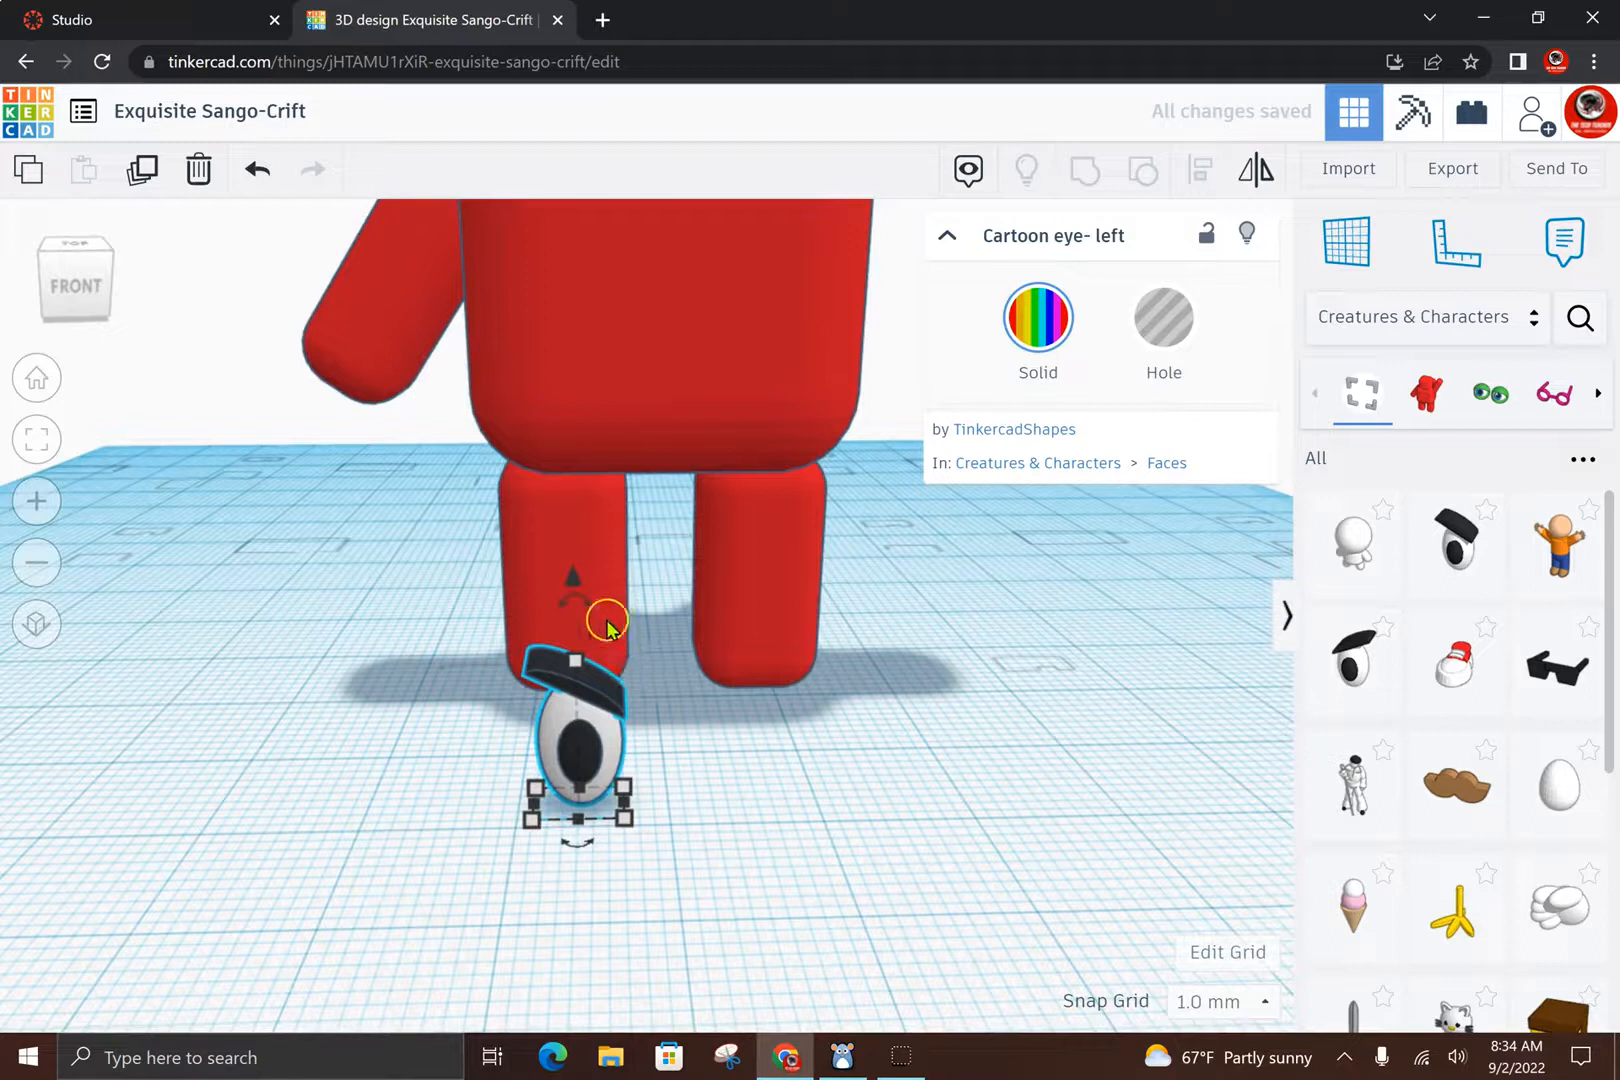
left_click_drag(604, 620, 584, 455)
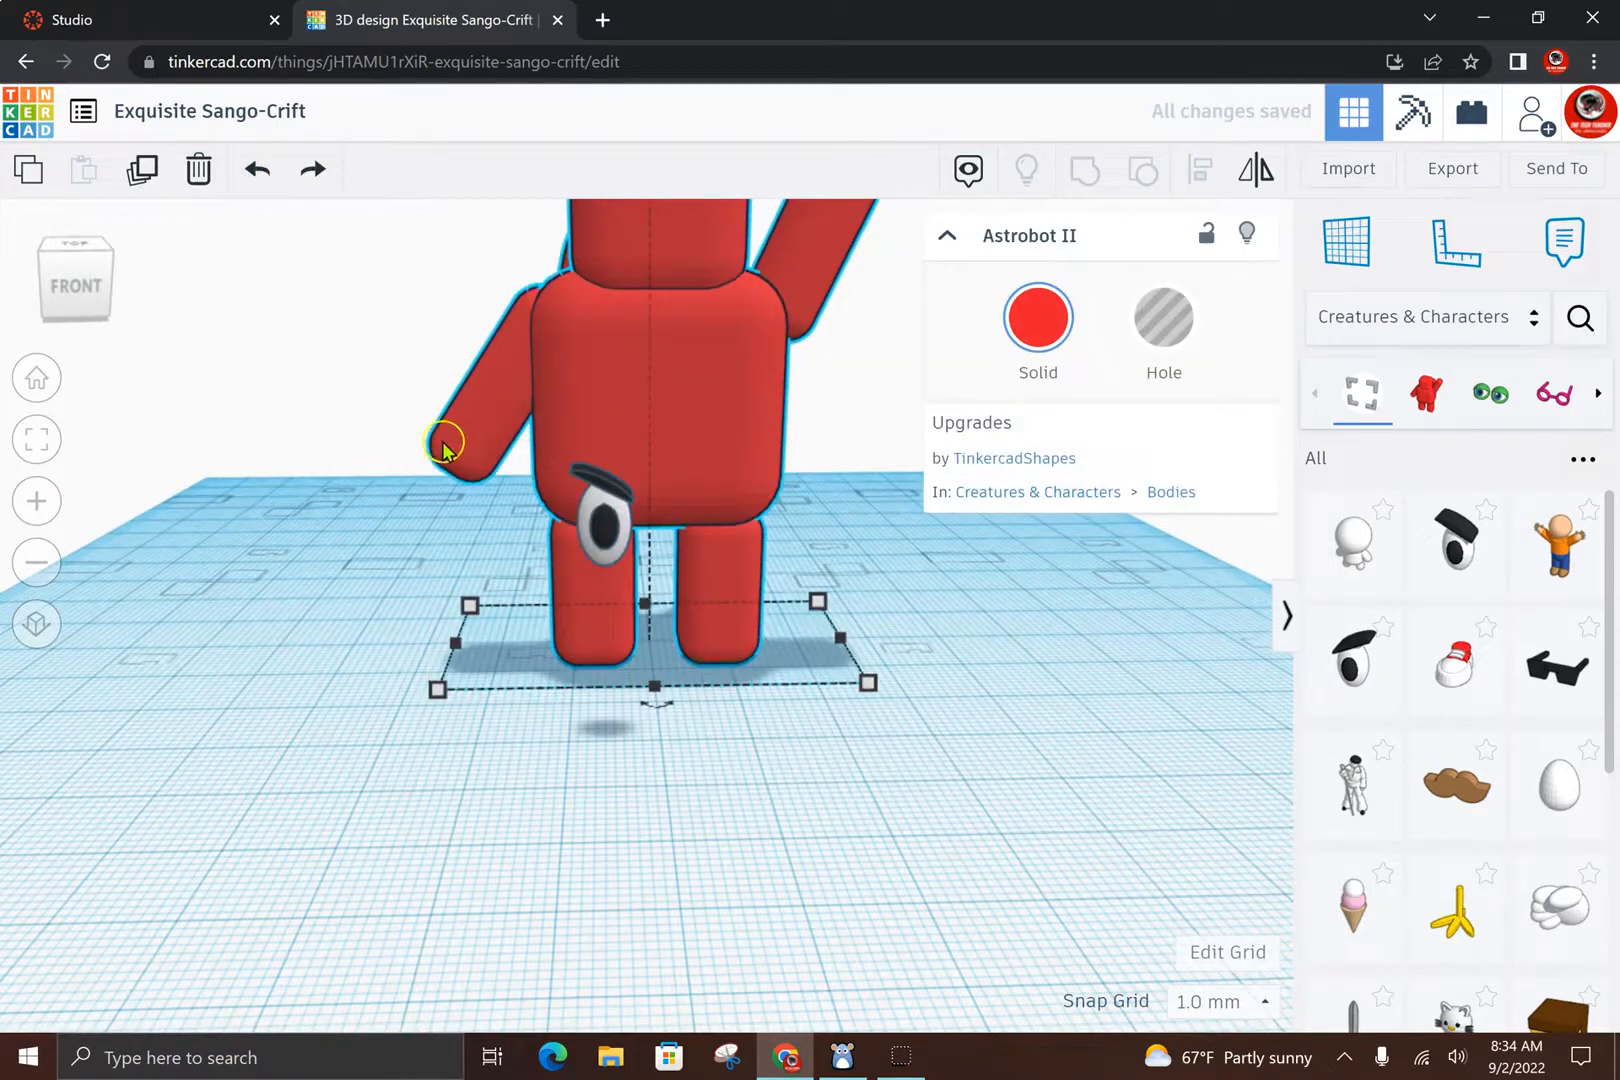
mouse_move(455, 496)
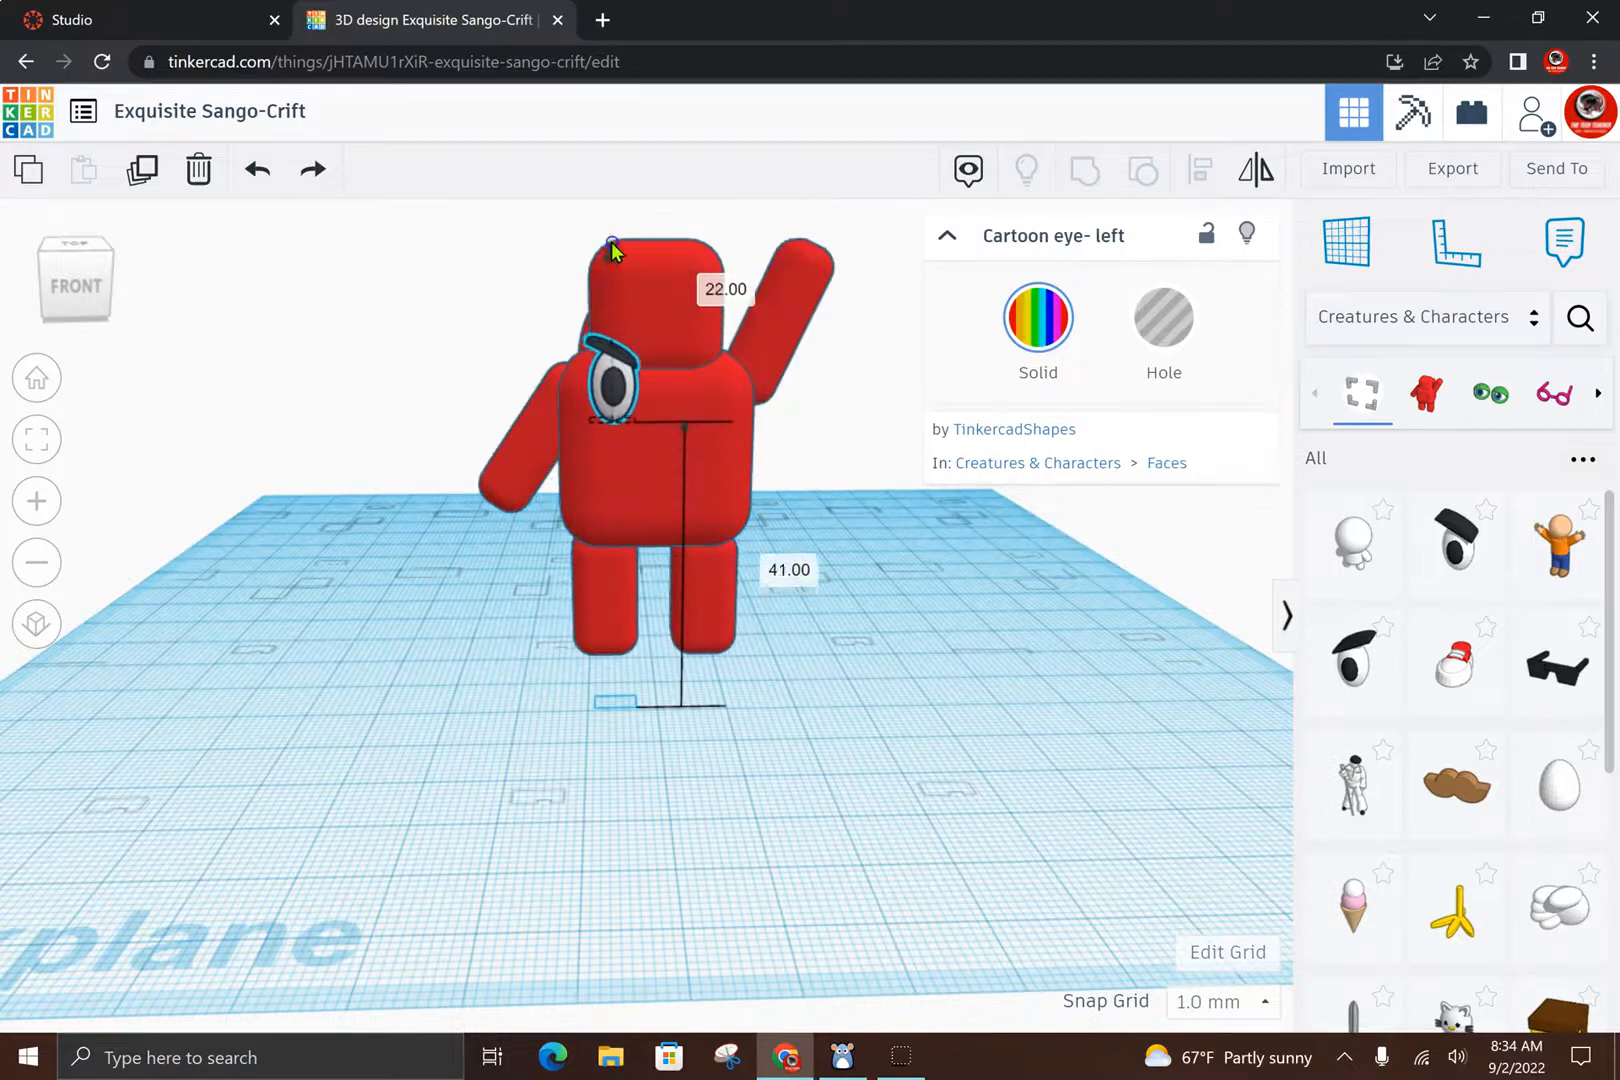
left_click_drag(615, 248, 535, 659)
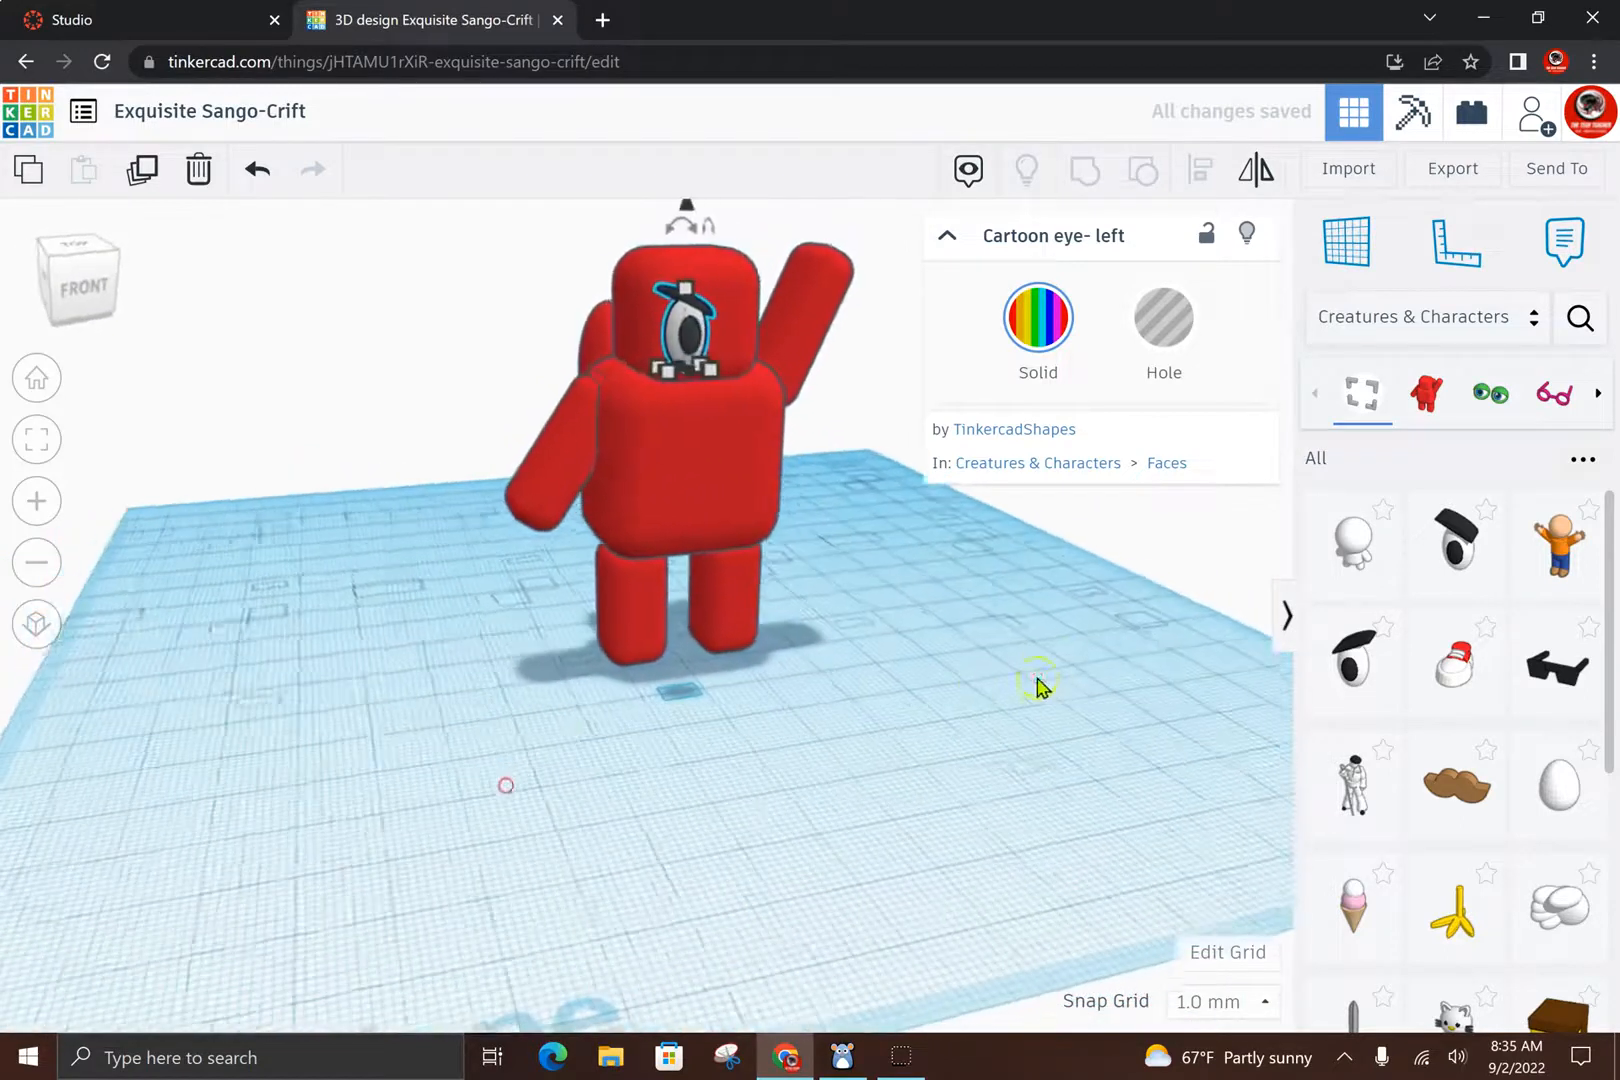
left_click_drag(1038, 687, 687, 434)
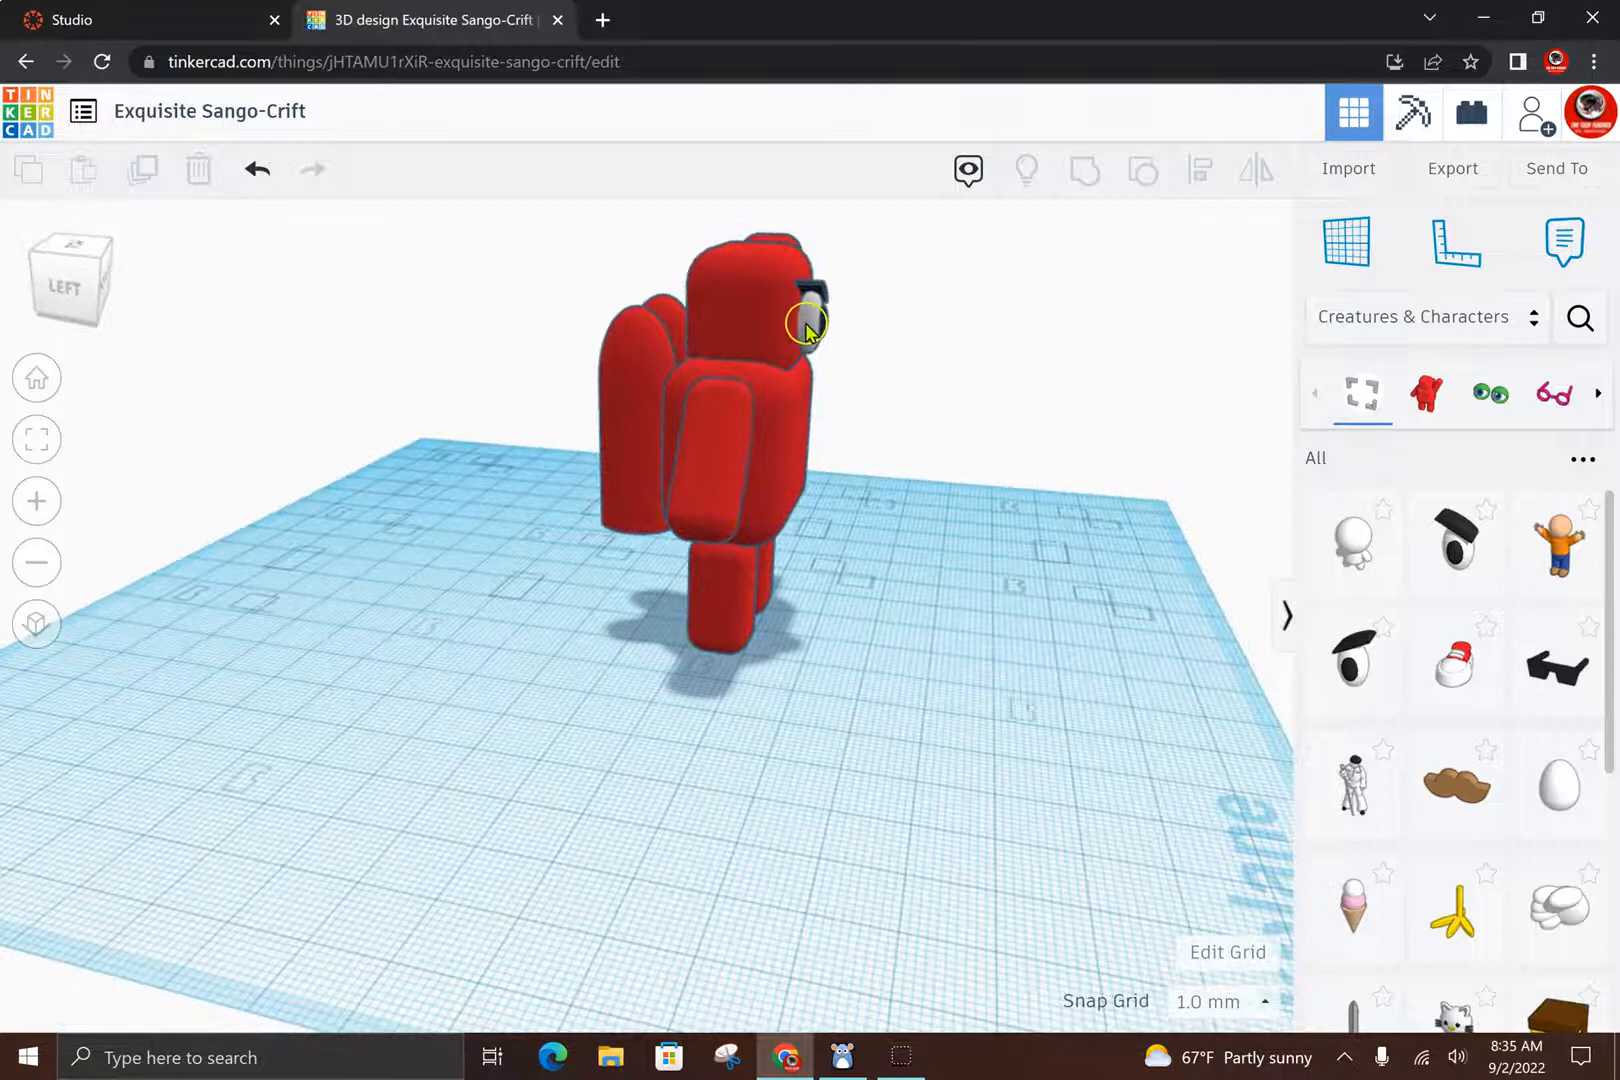
left_click_drag(806, 320, 599, 486)
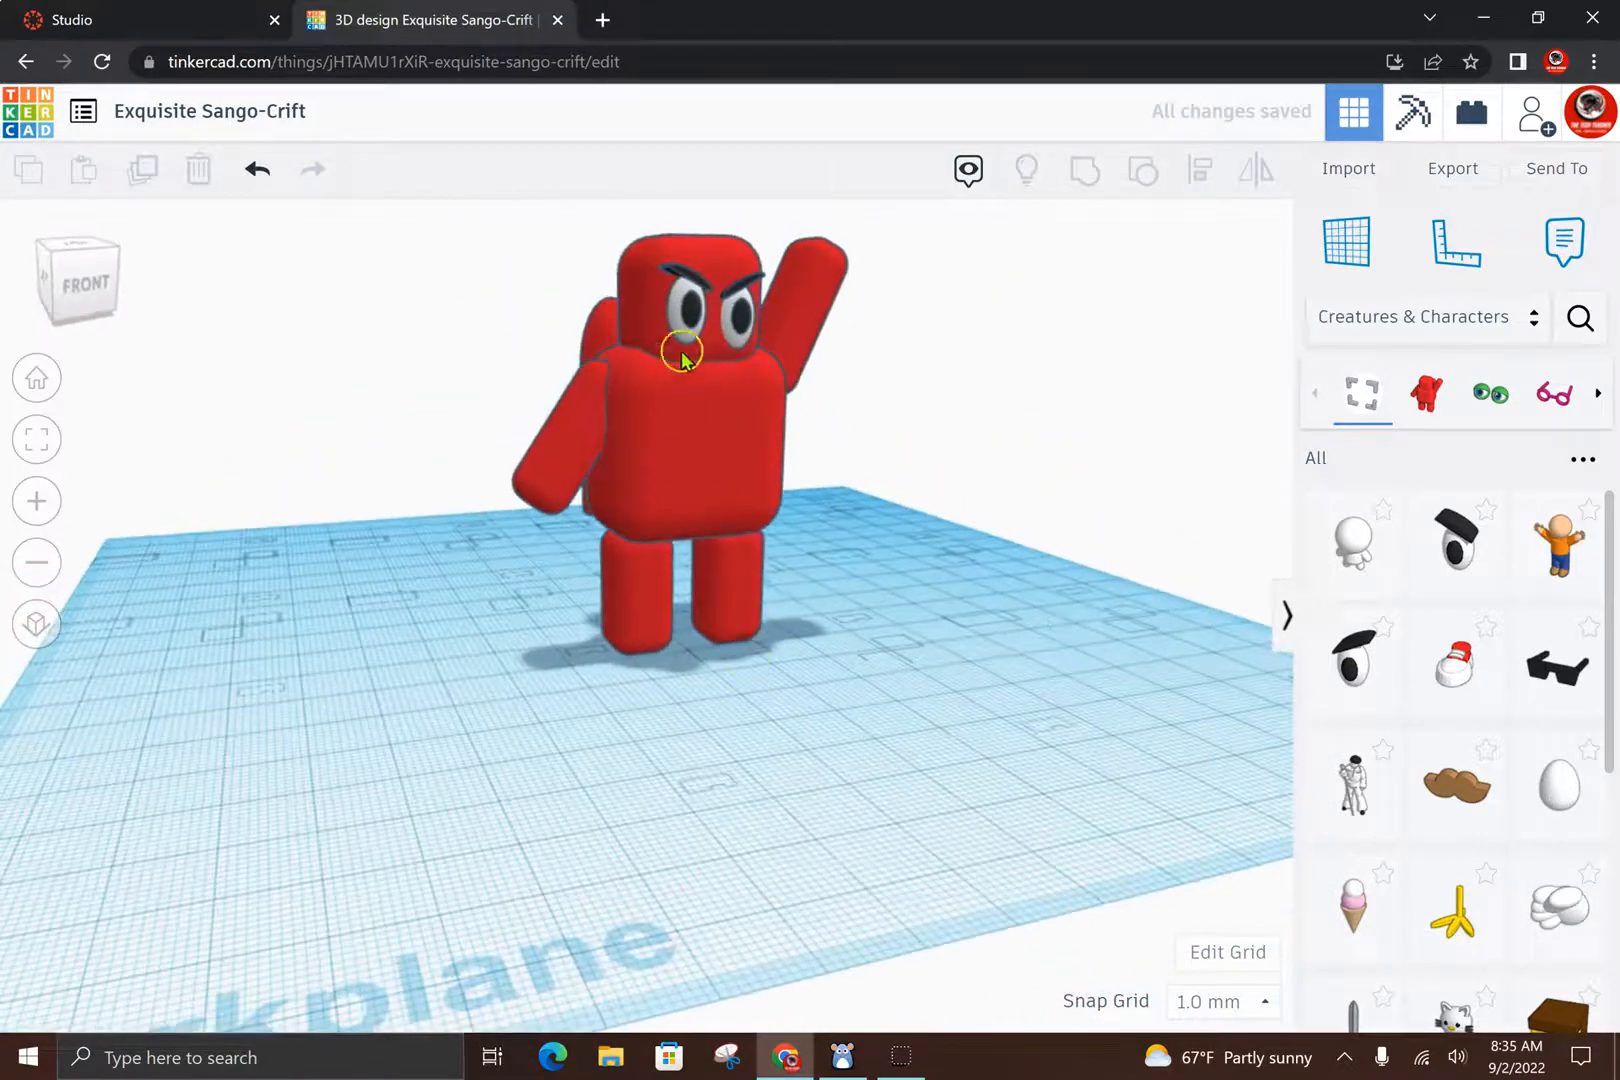
Step: Scroll the Creatures & Characters library down to find the propeller Beanie
left_click(679, 348)
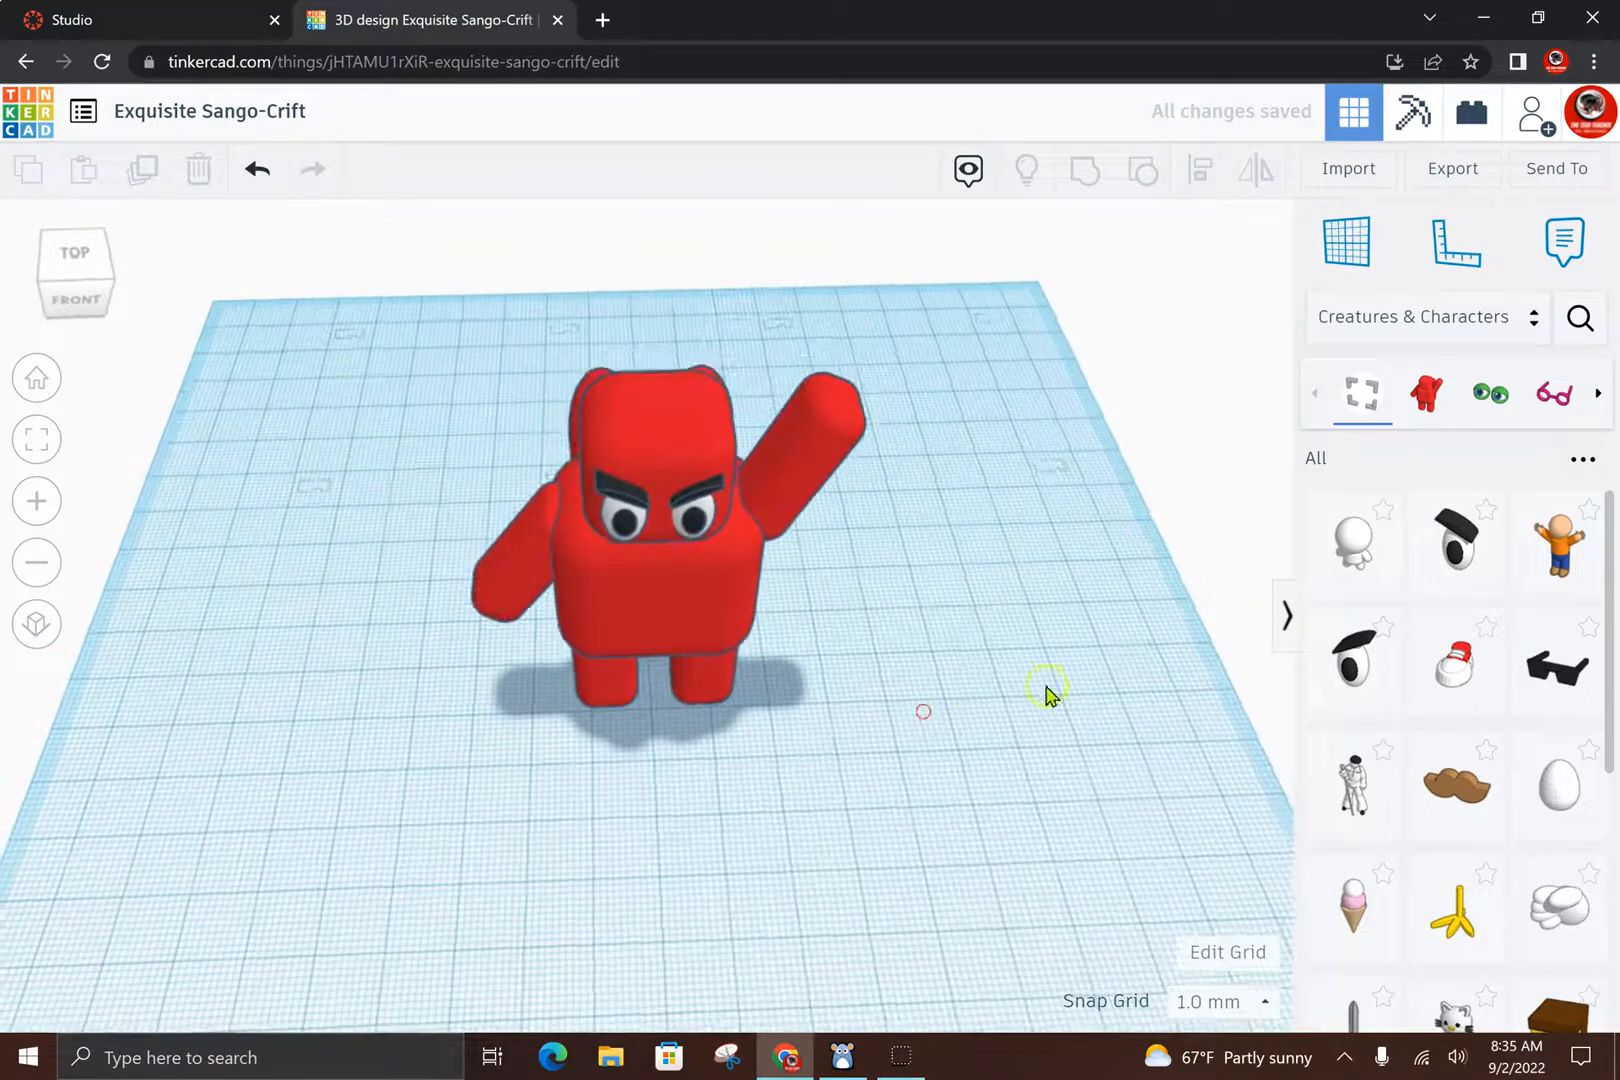
scroll("down", 3)
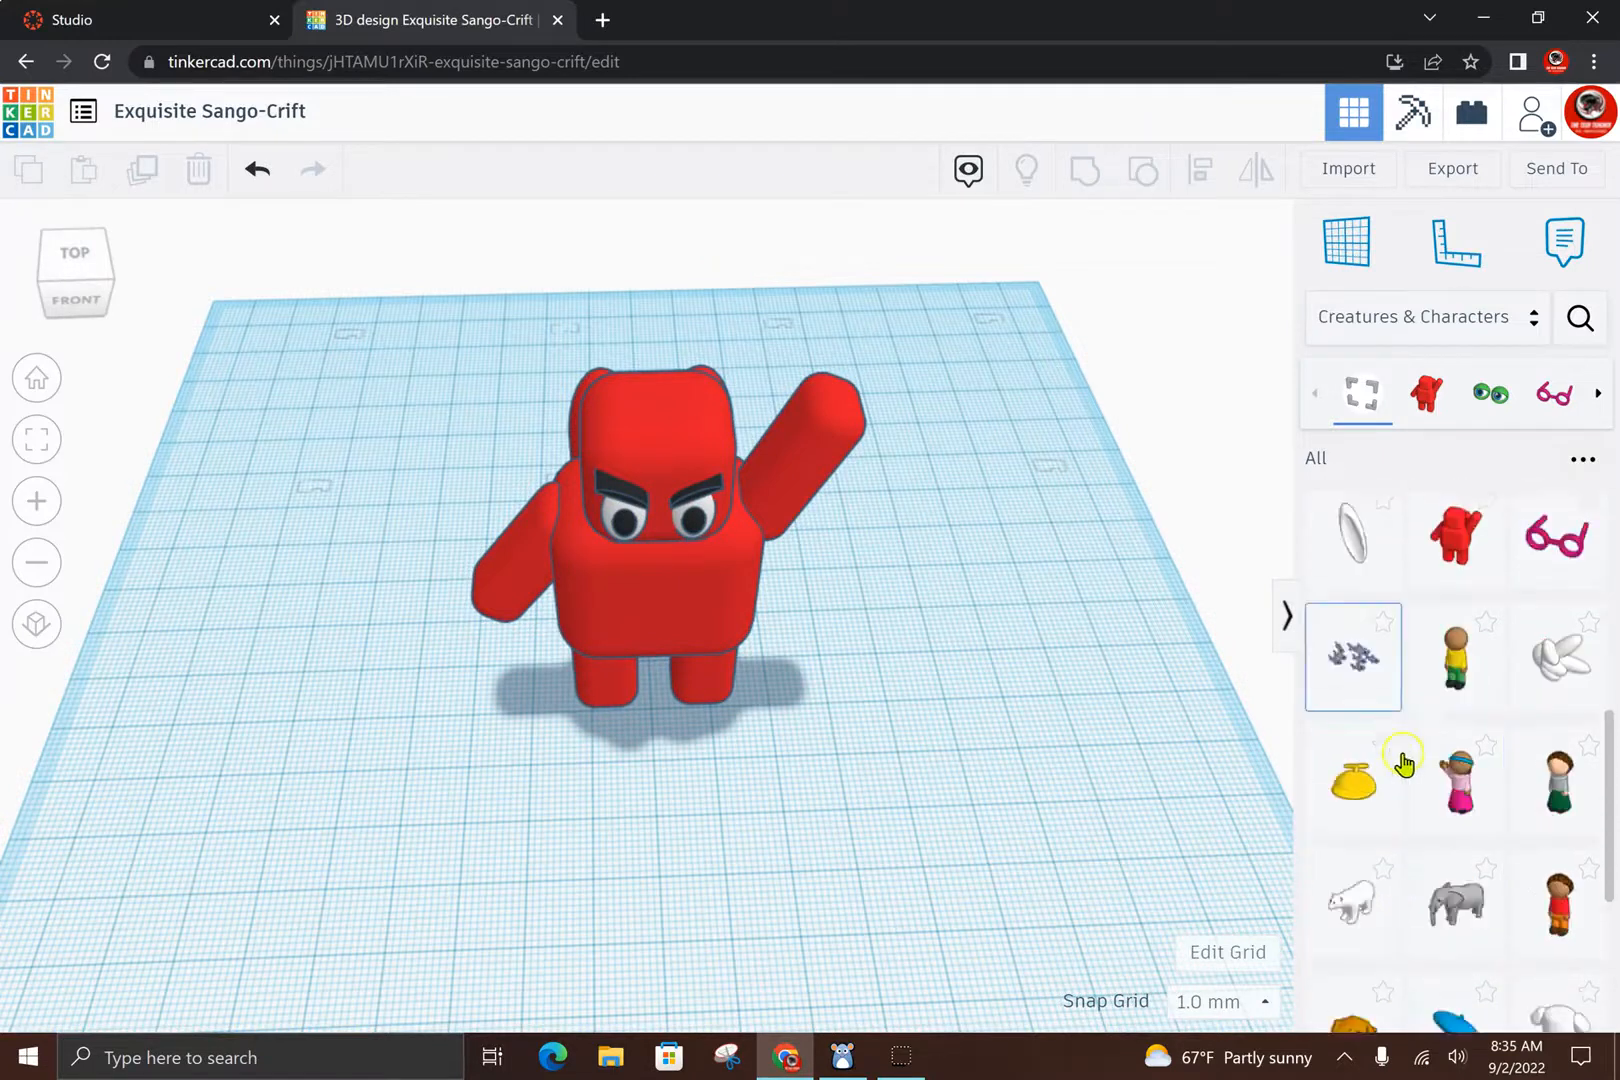
scroll("down", 3)
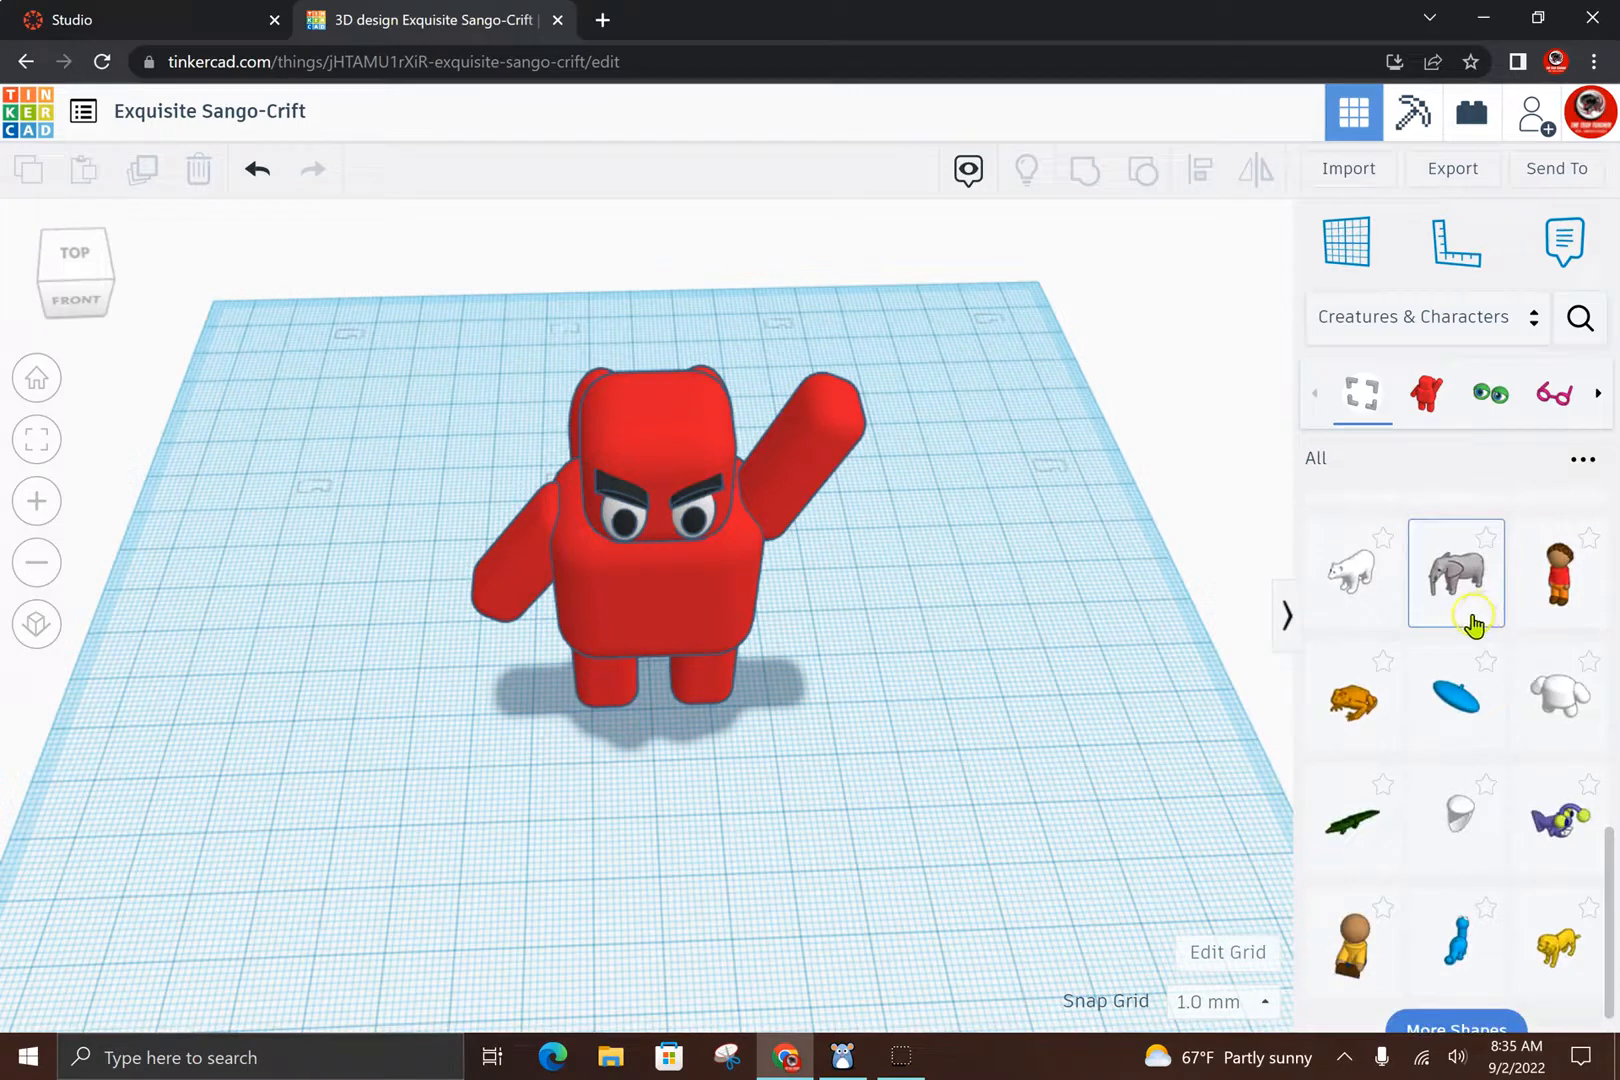
scroll("down", 3)
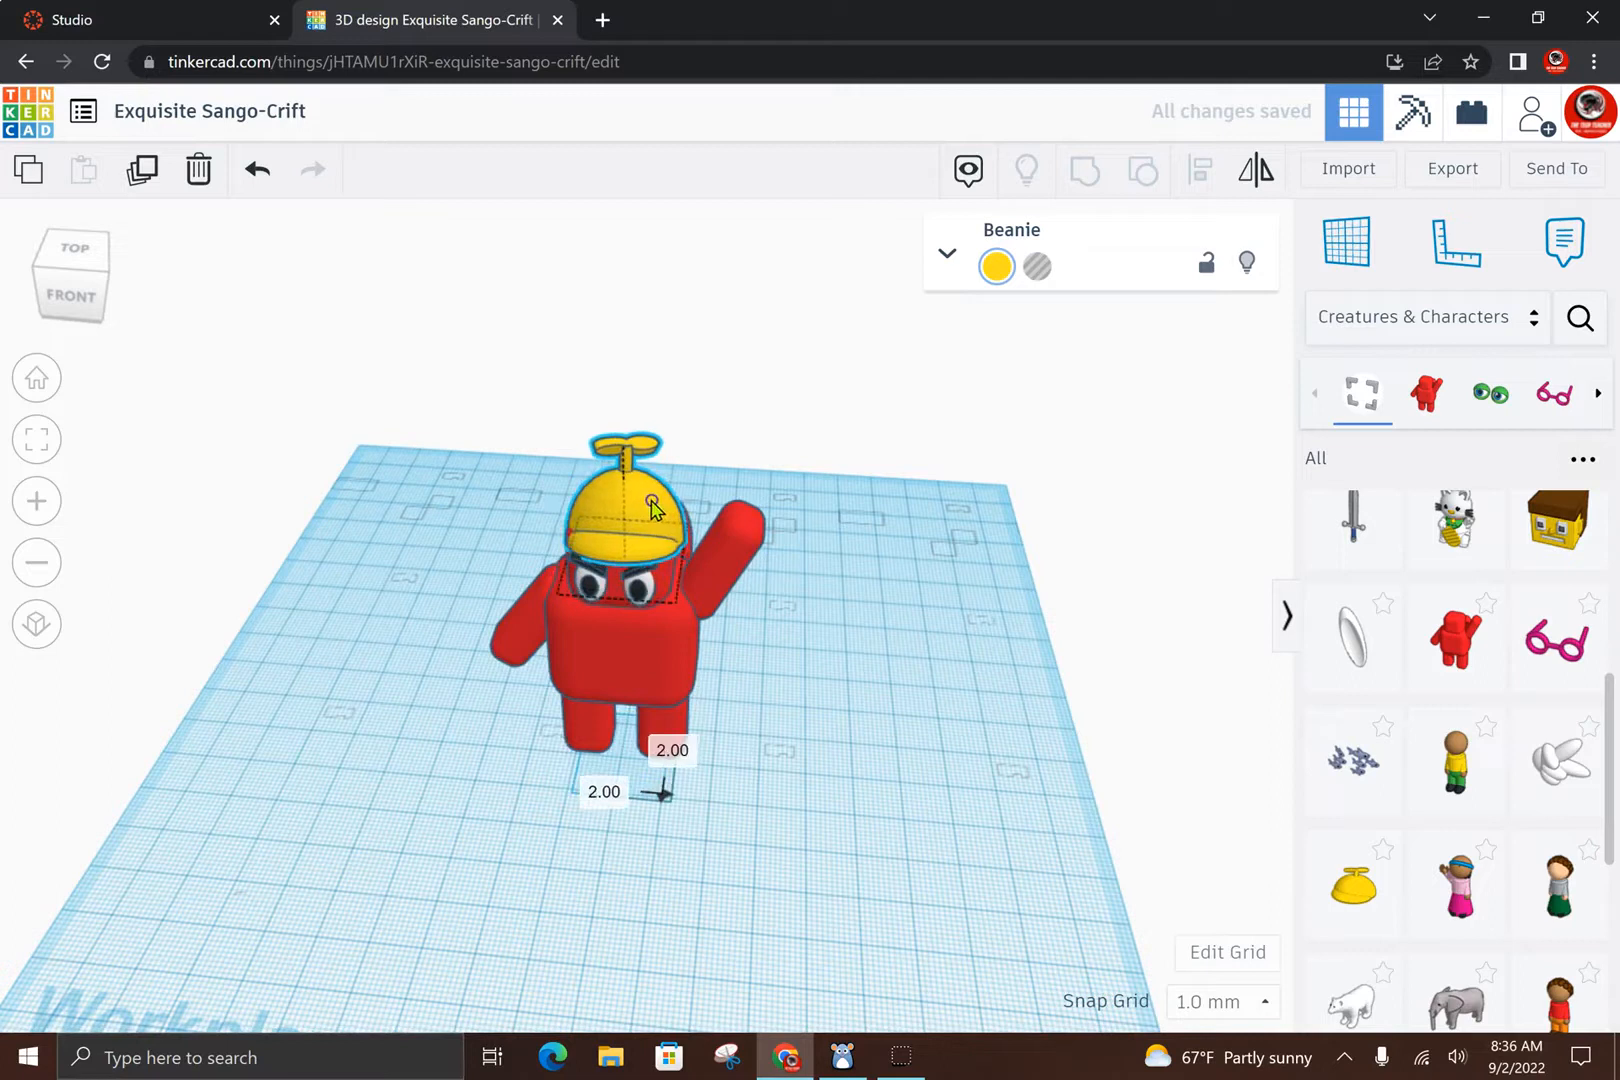
Step: Orbit behind the beanie, then reselect it and lower it snugly onto the head
left_click_drag(672, 506, 620, 646)
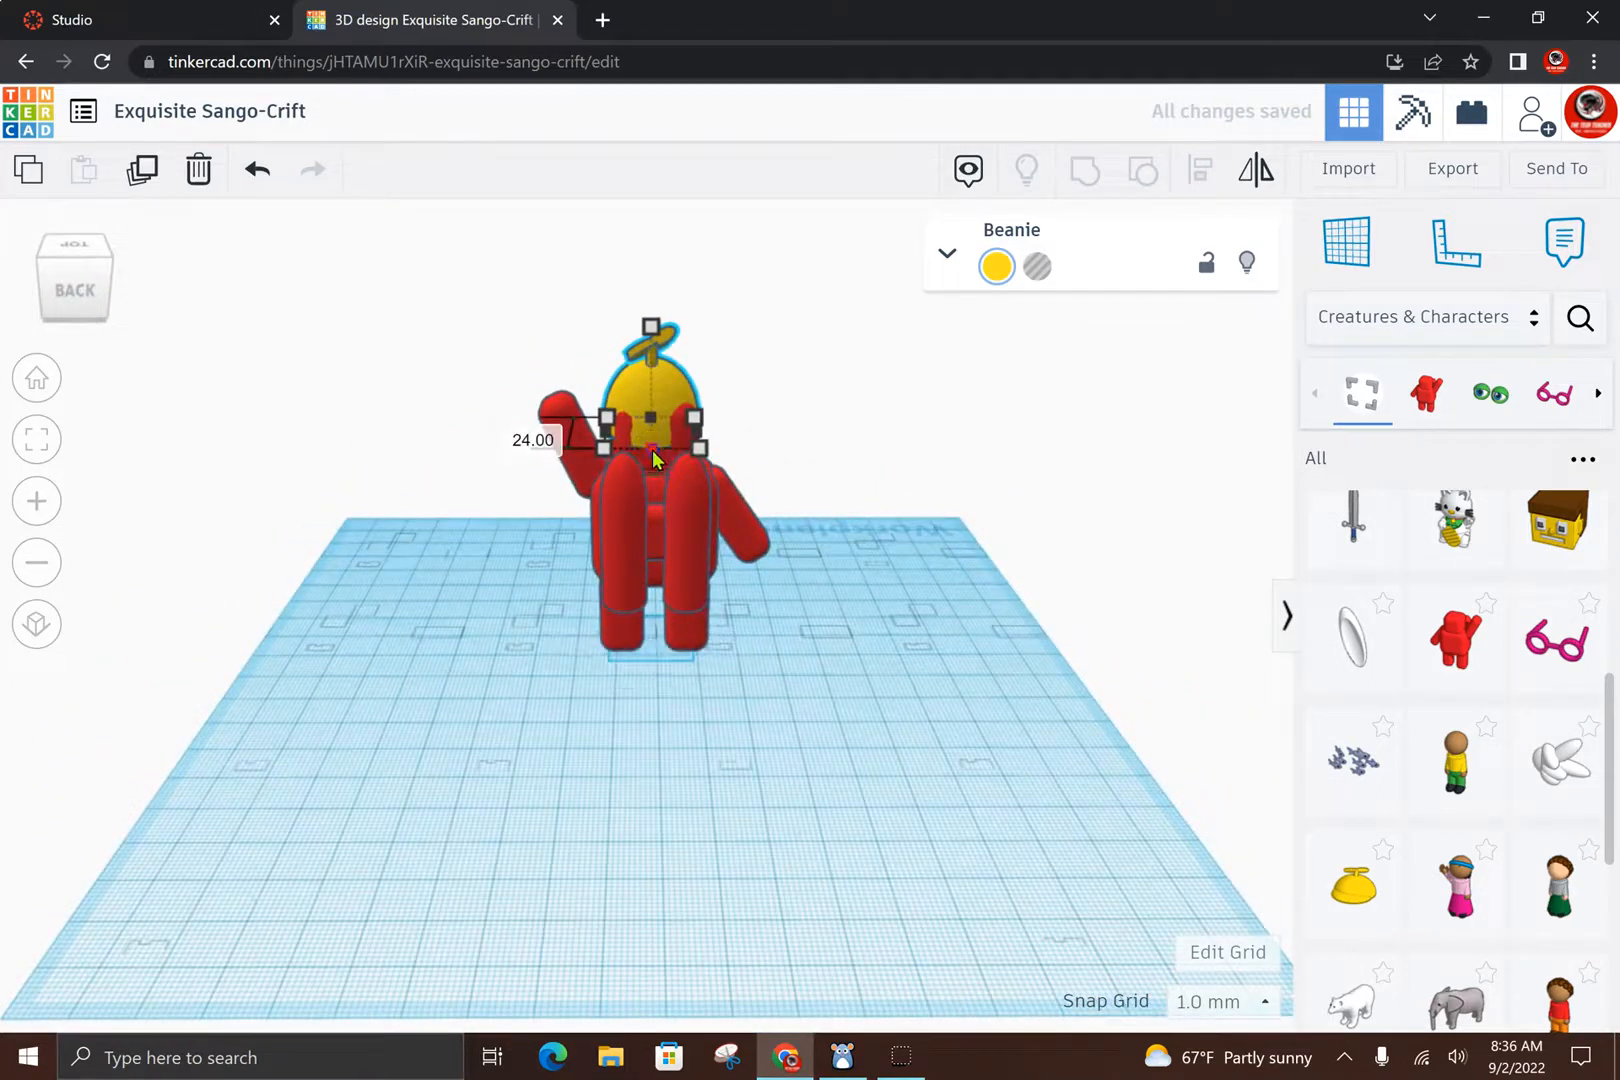
left_click(1000, 615)
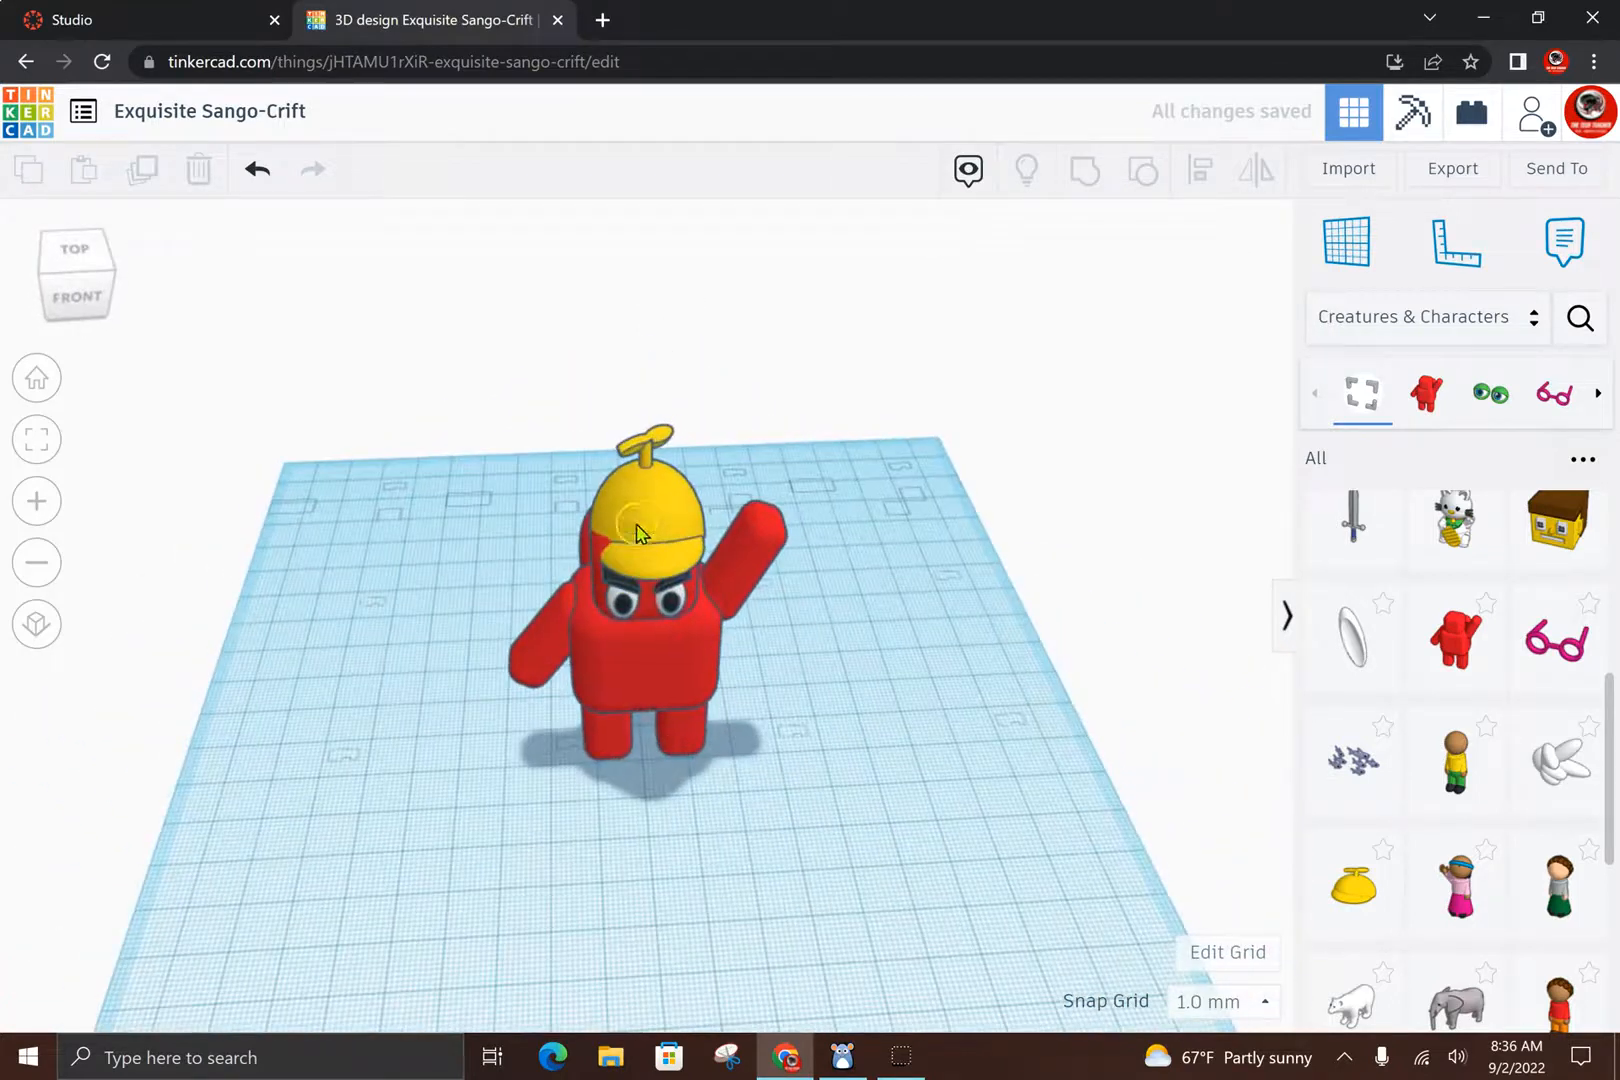
left_click(641, 527)
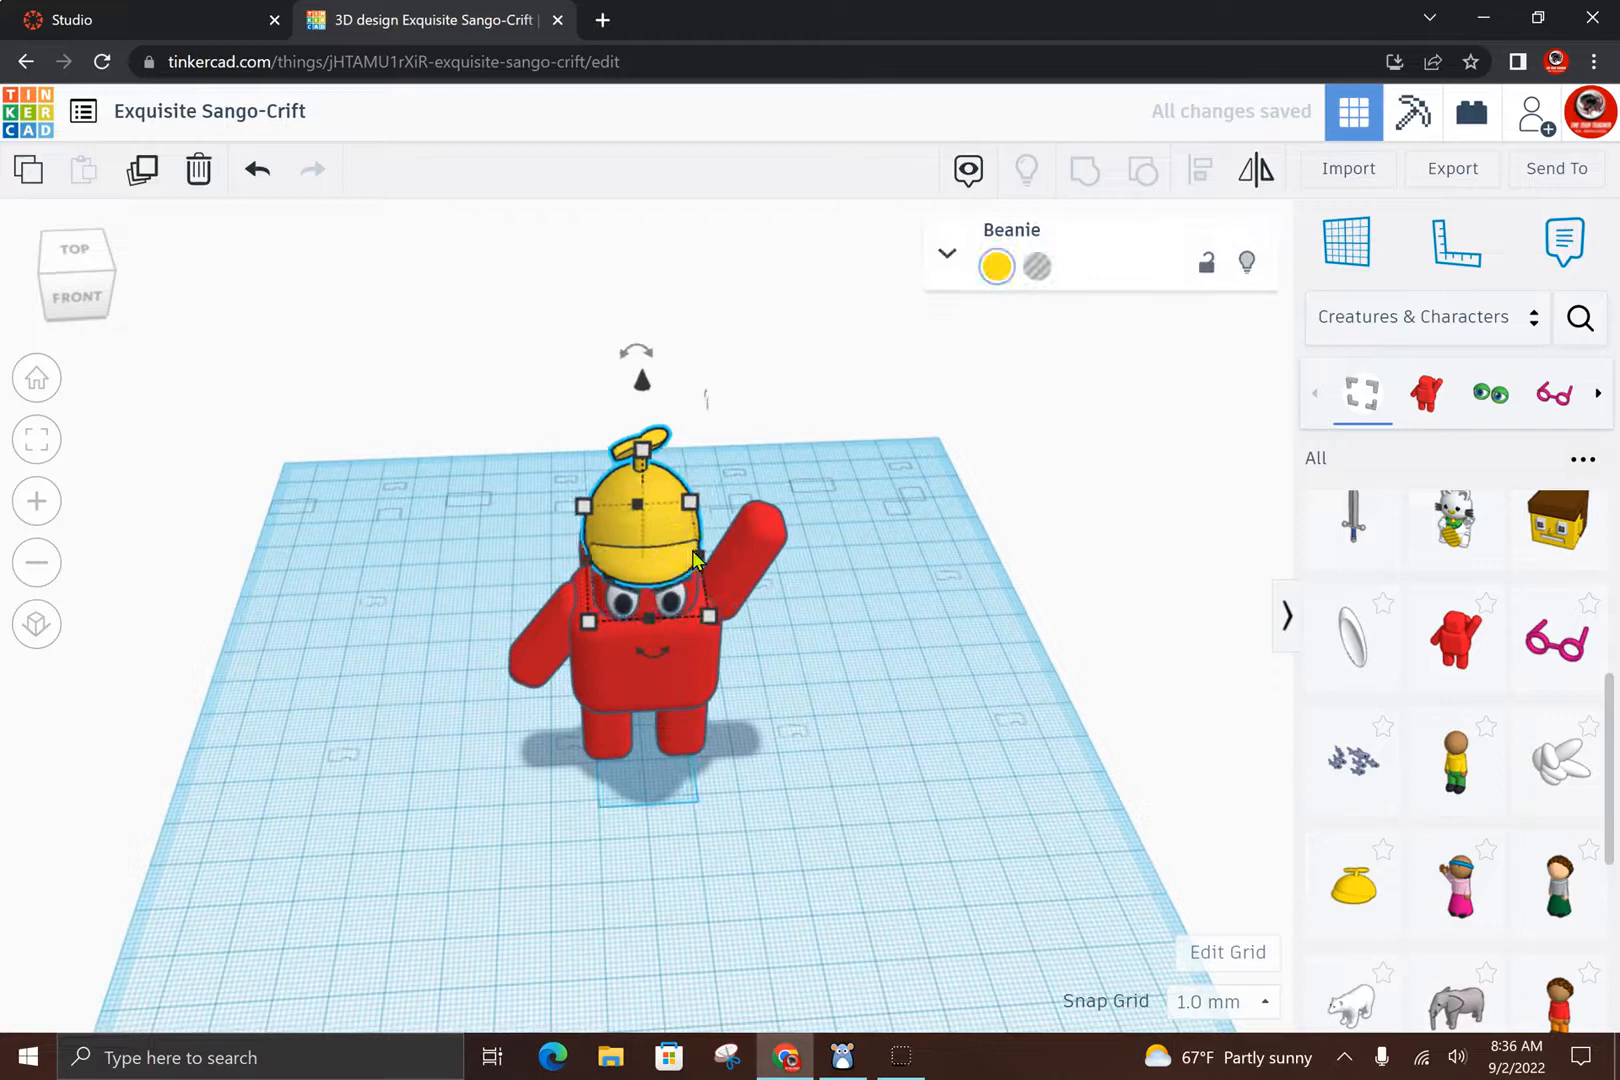
left_click(961, 687)
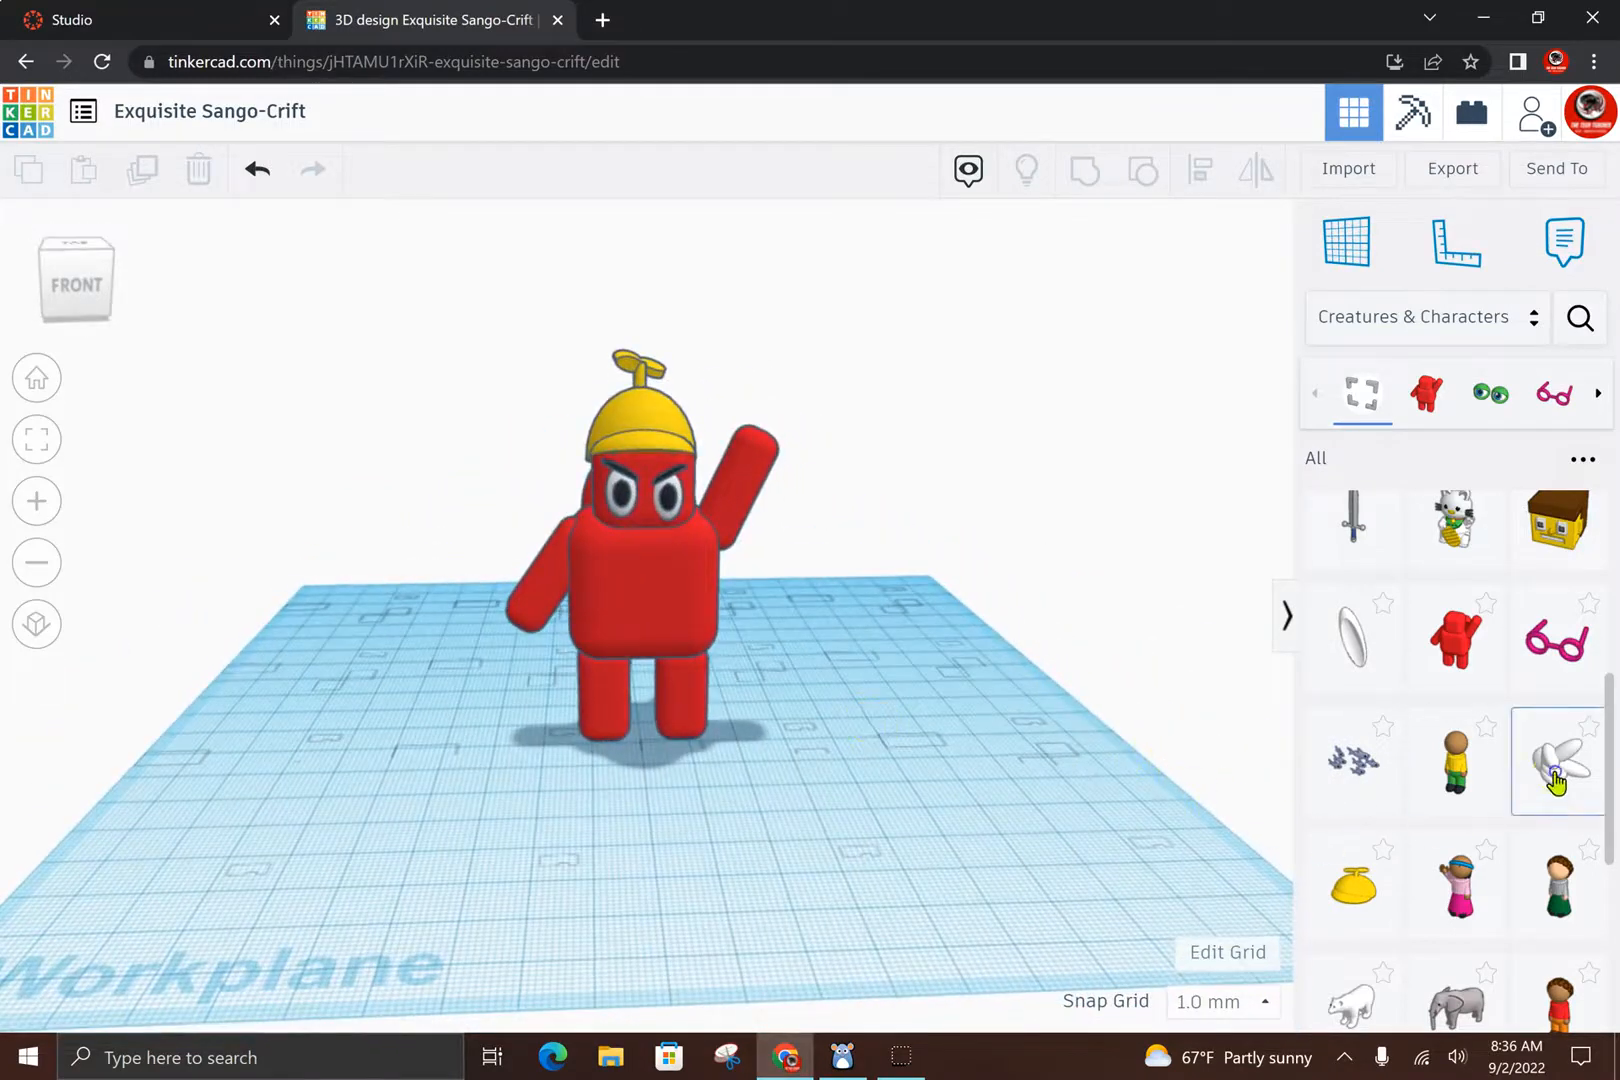
Step: Bring in the Peace hand, make it slightly narrower, and fit it onto the raised arm's tip
left_click_drag(1557, 762, 827, 713)
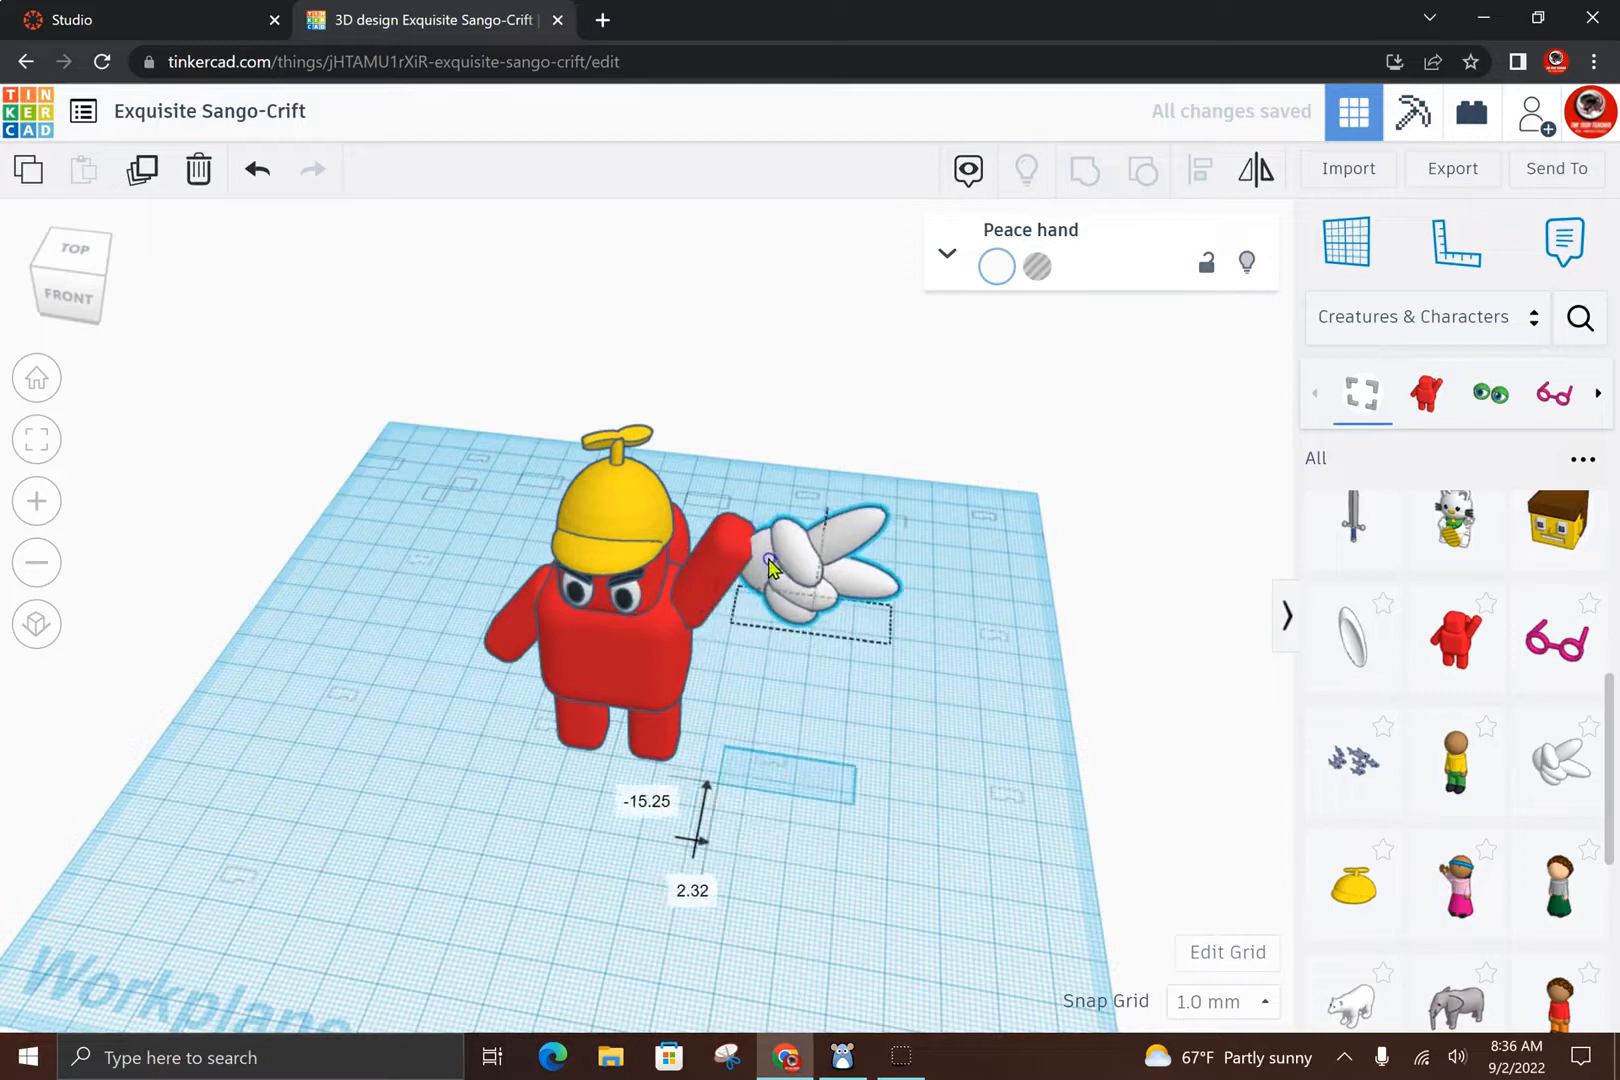
left_click_drag(770, 566, 811, 574)
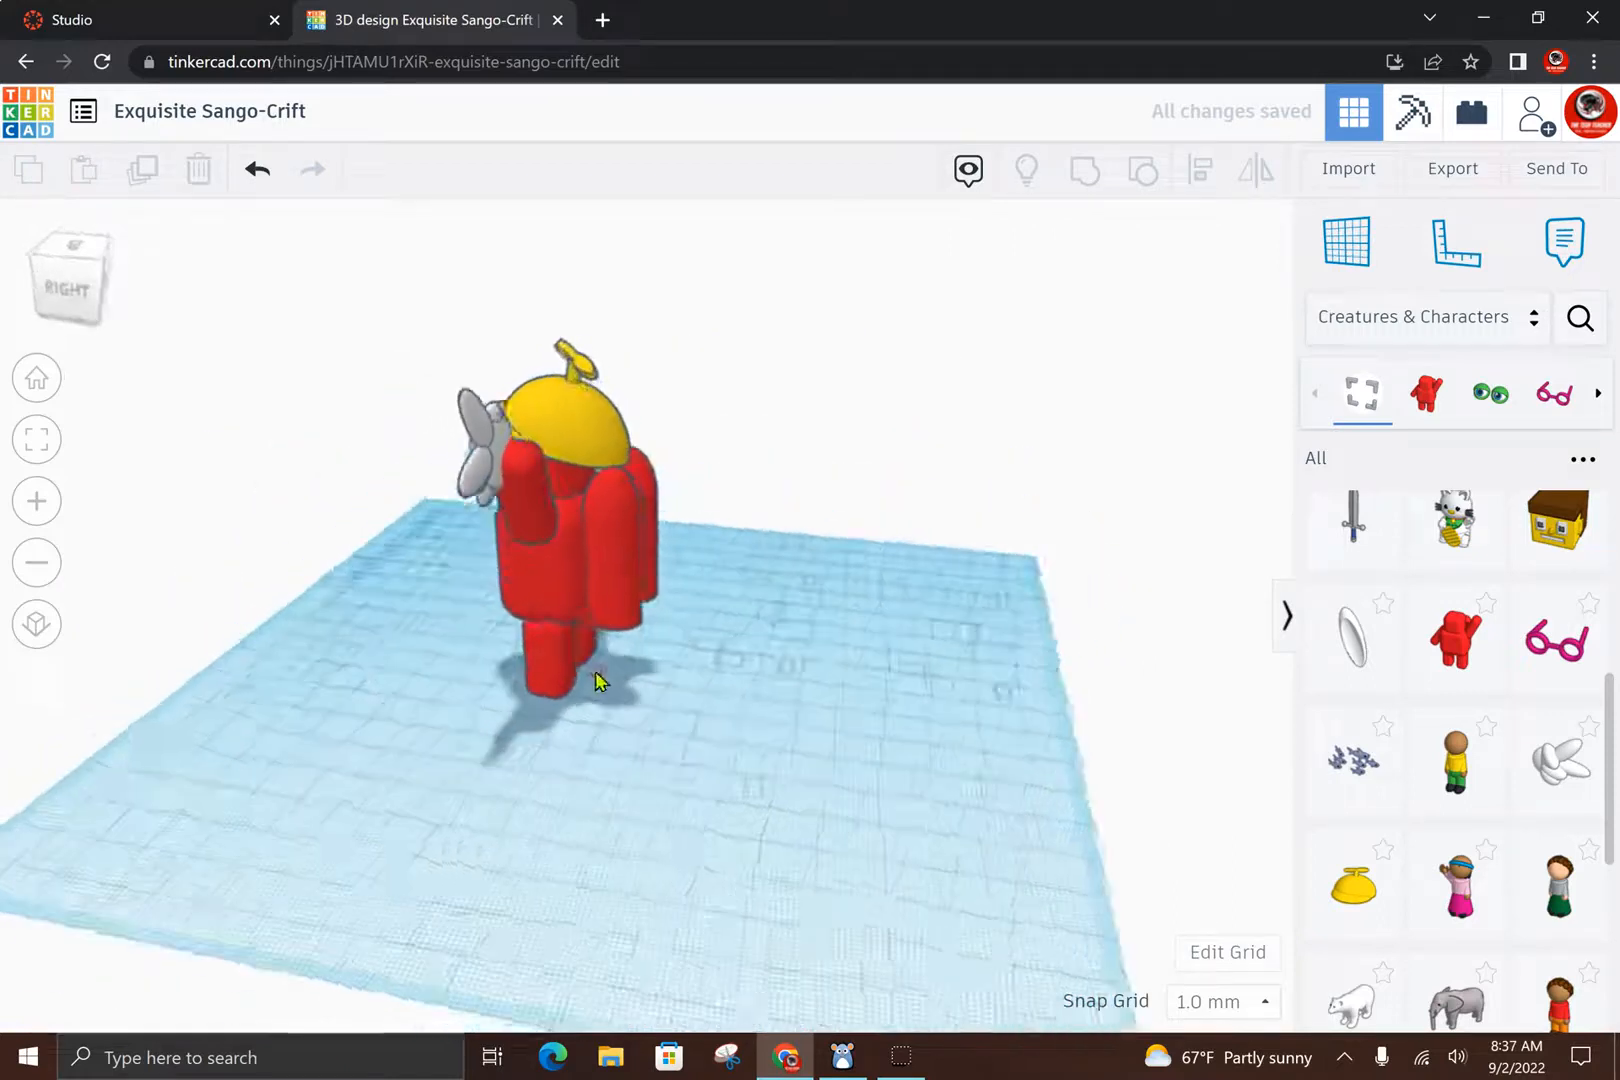
left_click(506, 563)
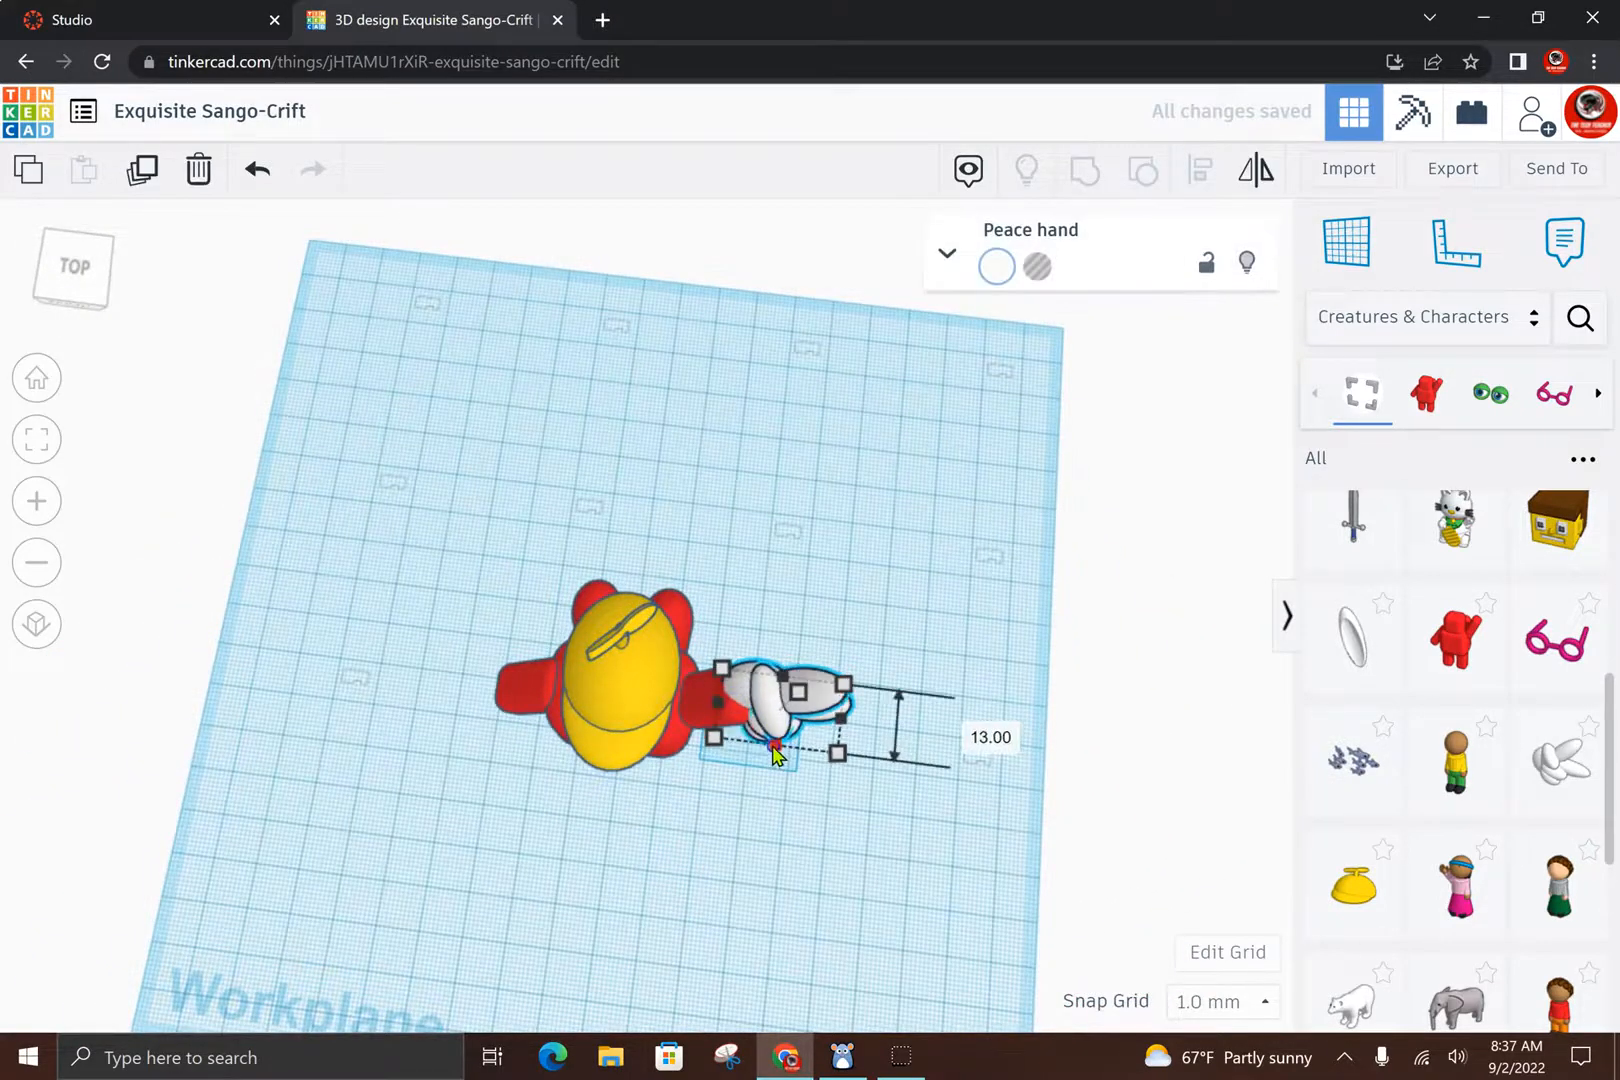
left_click_drag(772, 751, 772, 738)
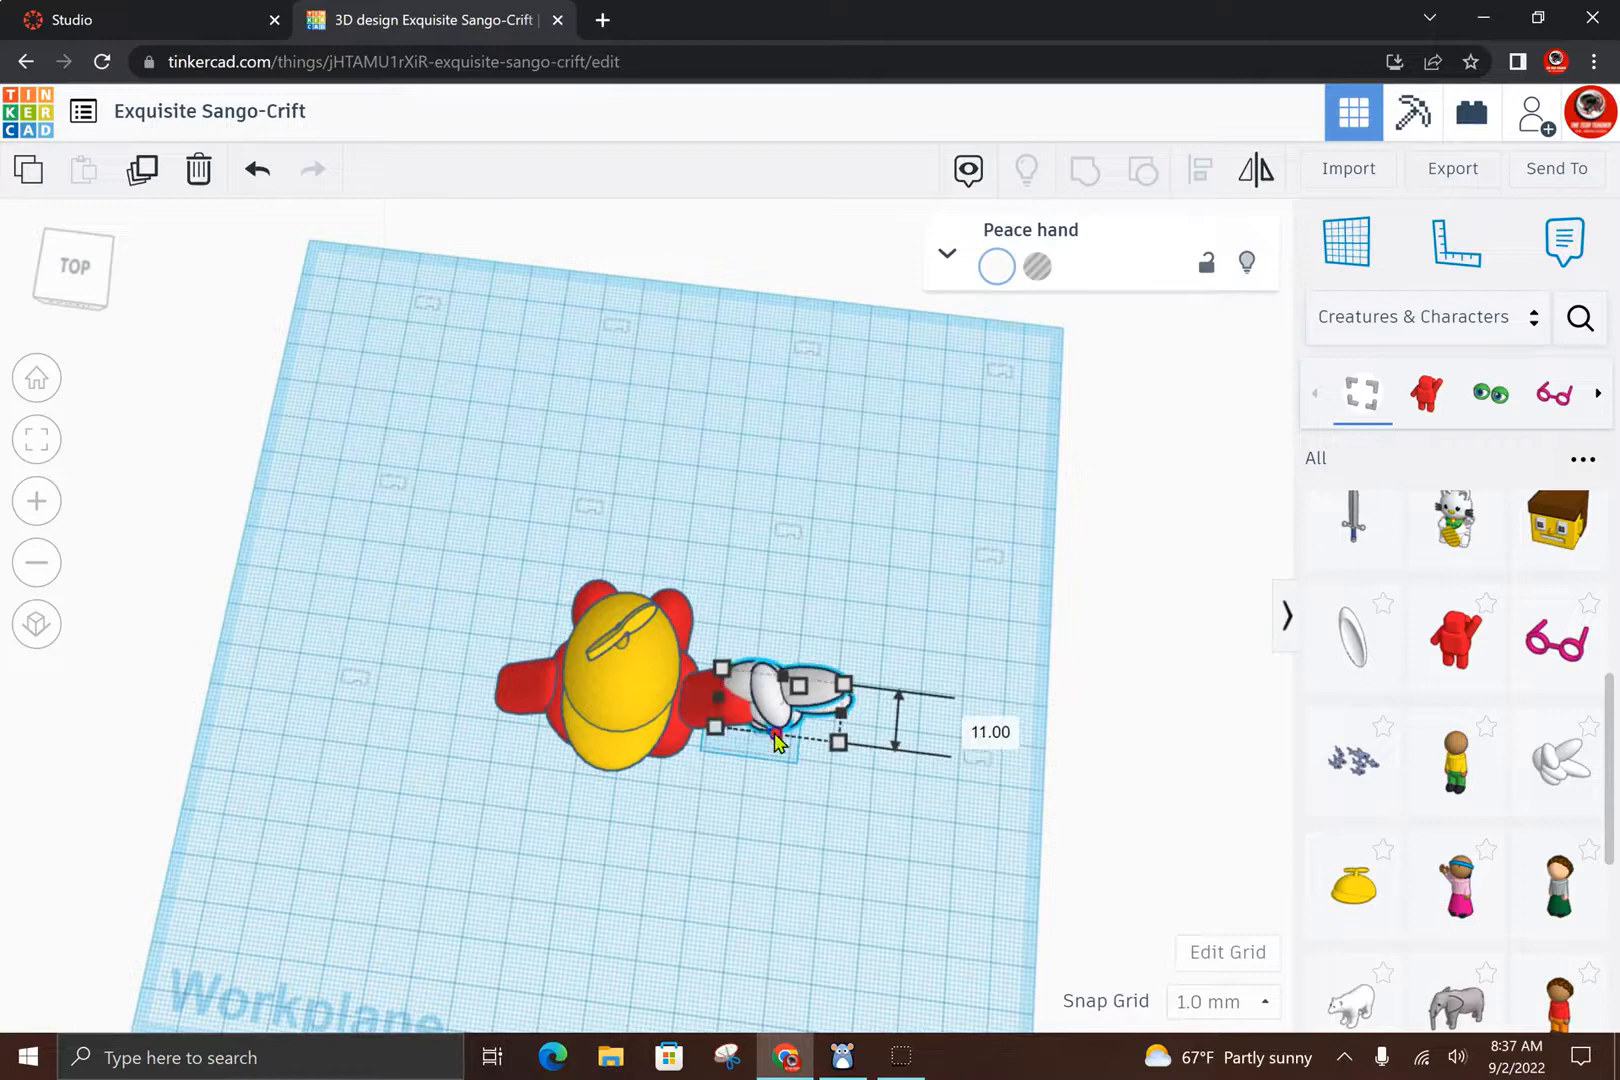
left_click_drag(780, 739, 749, 713)
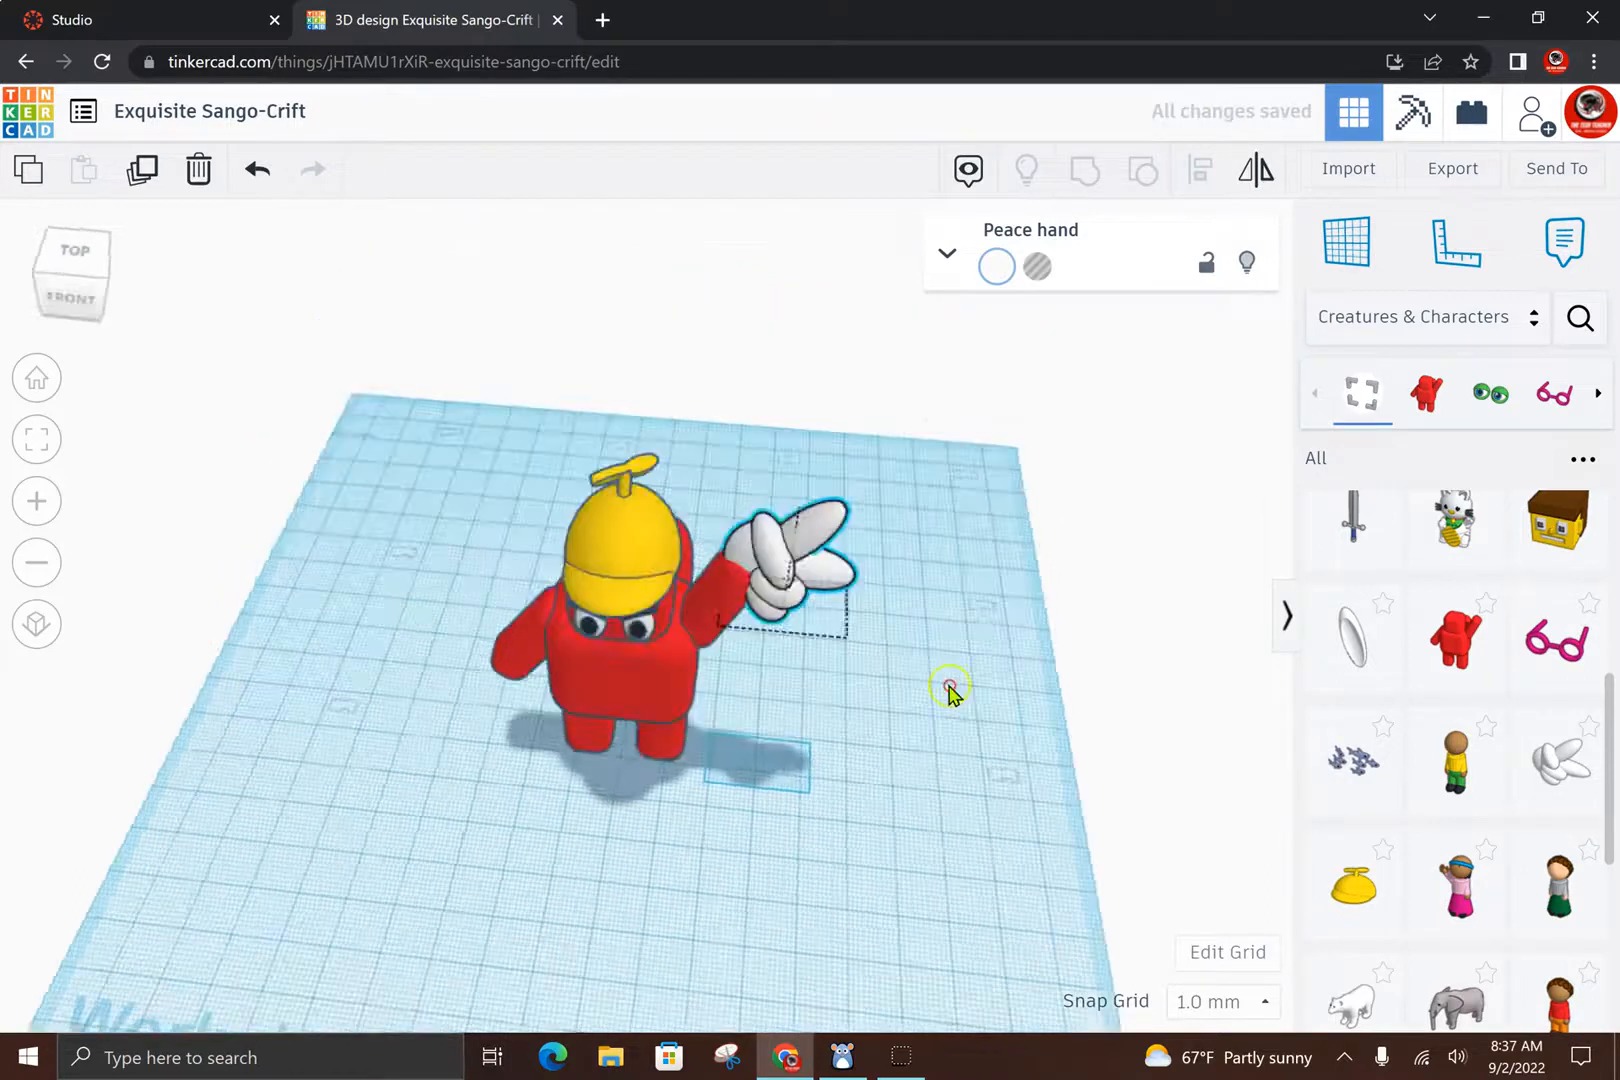
left_click_drag(951, 692, 796, 723)
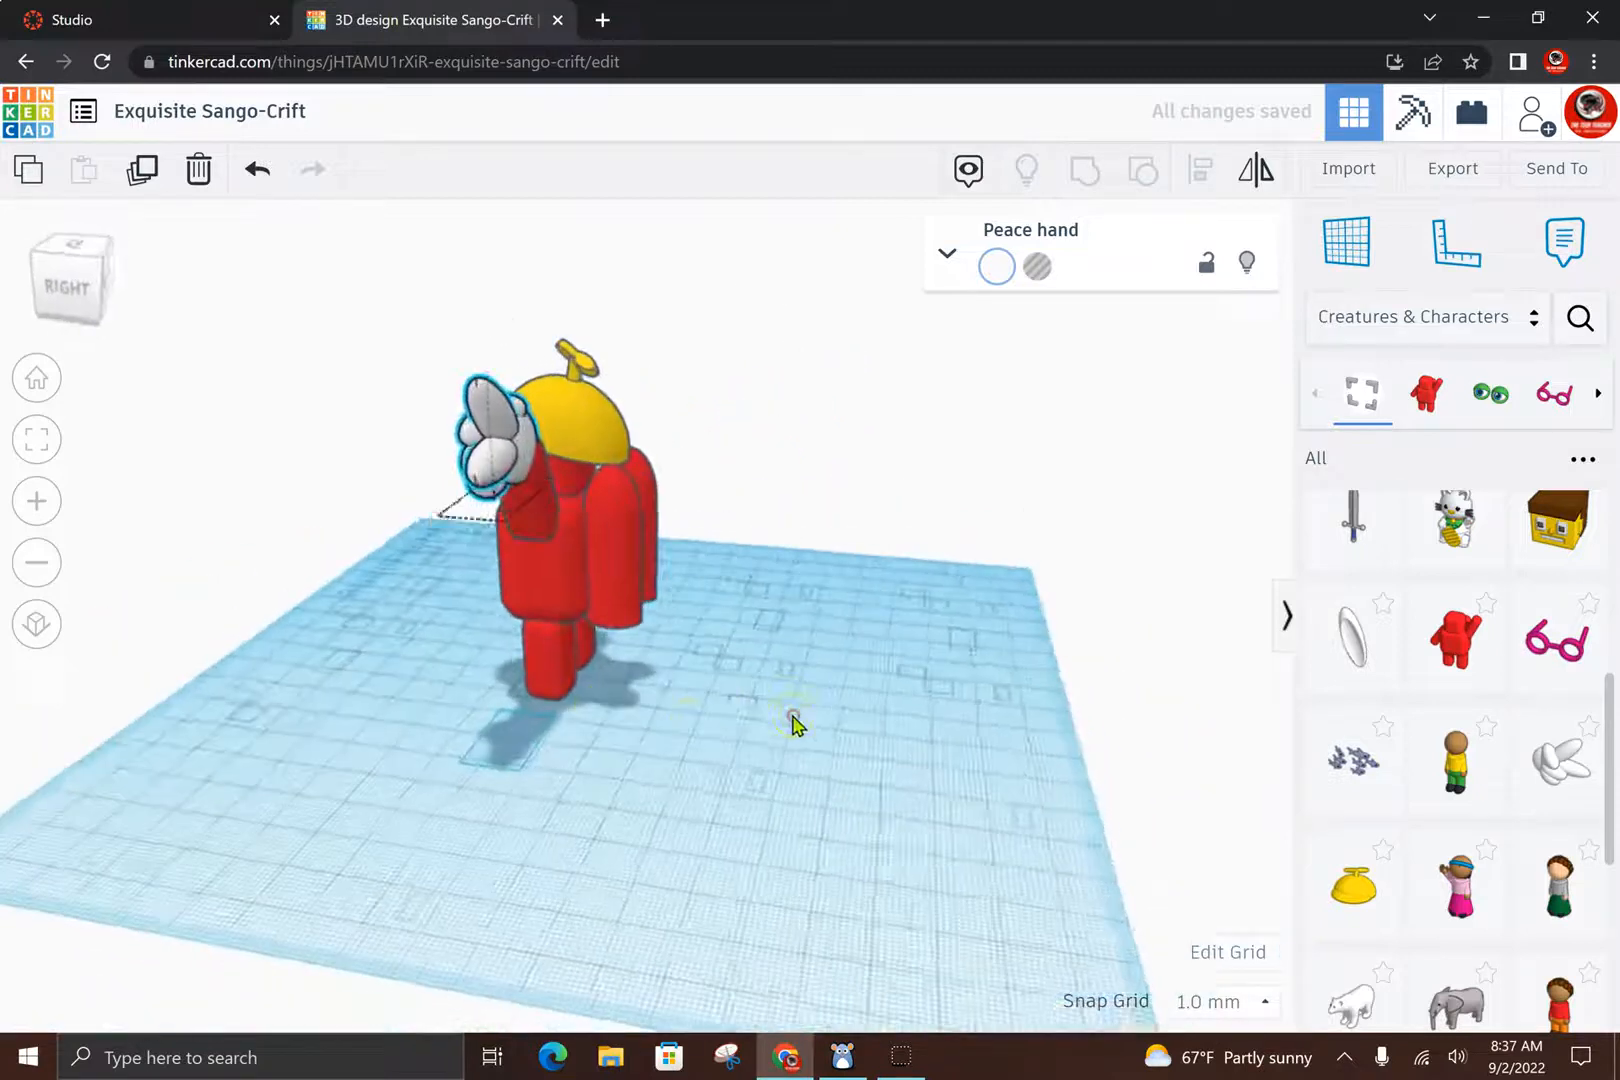
left_click_drag(796, 723, 749, 765)
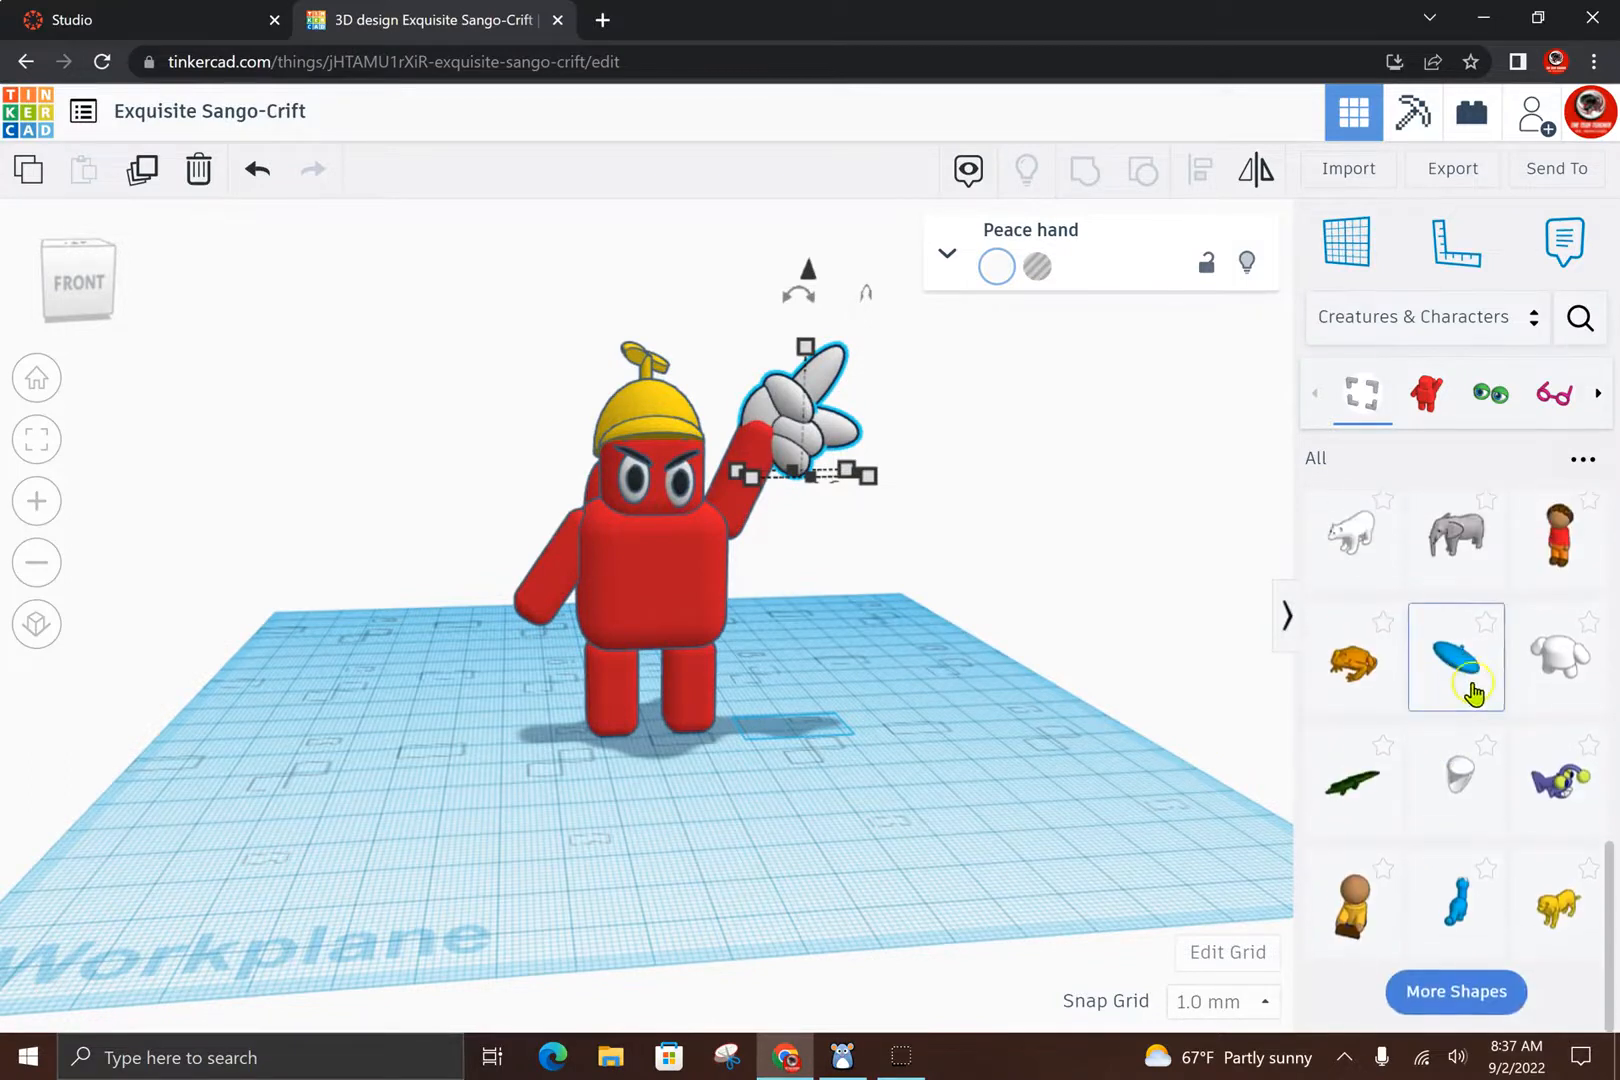
Step: Lift the fist hand to arm height and slide it onto the lowered arm from the left
scroll("down", 3)
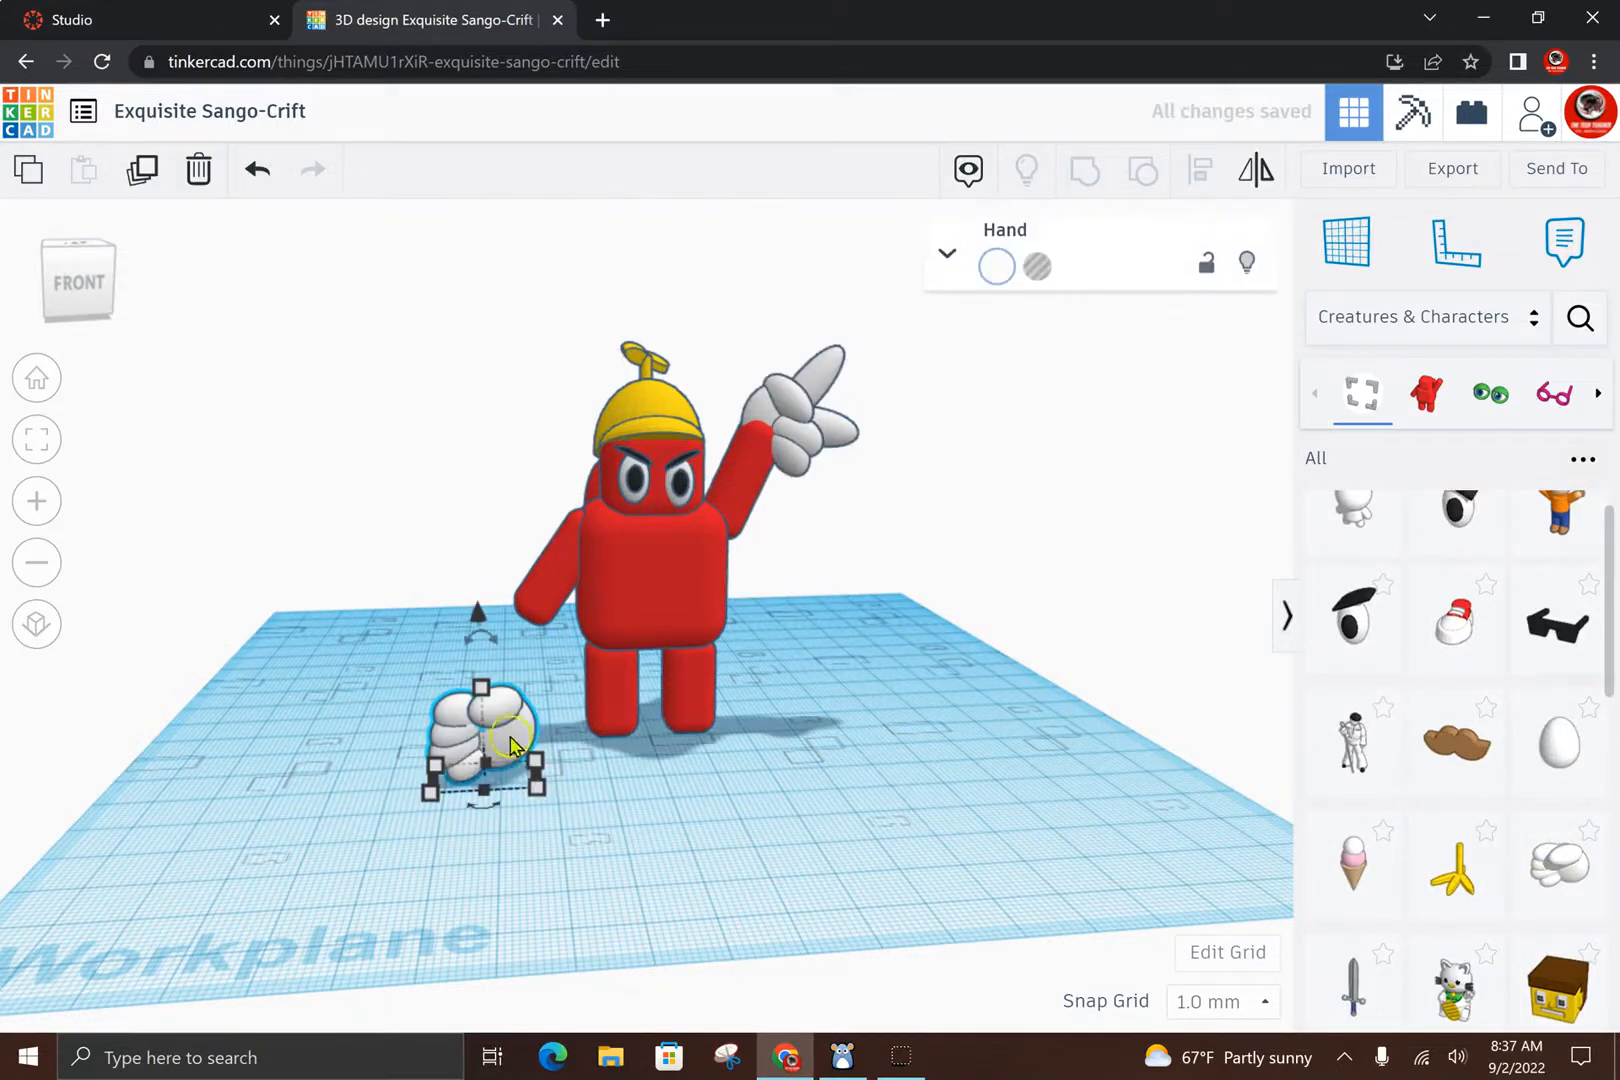
left_click_drag(506, 744, 480, 641)
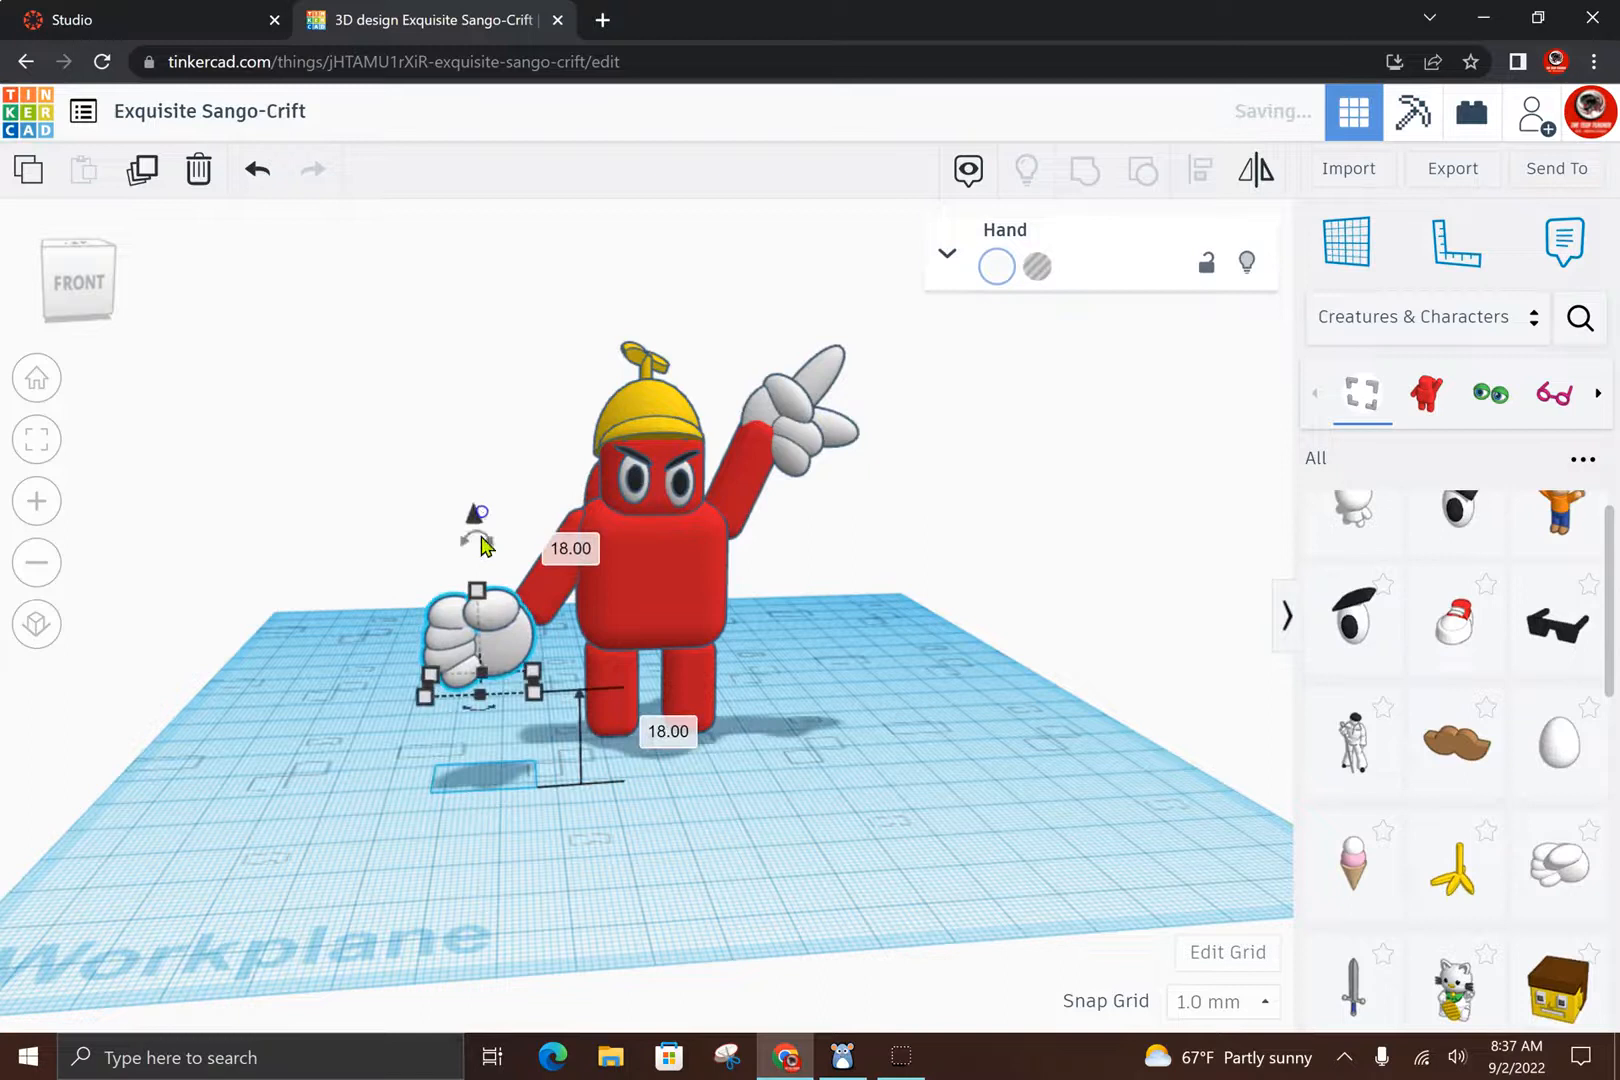
left_click_drag(475, 630, 517, 620)
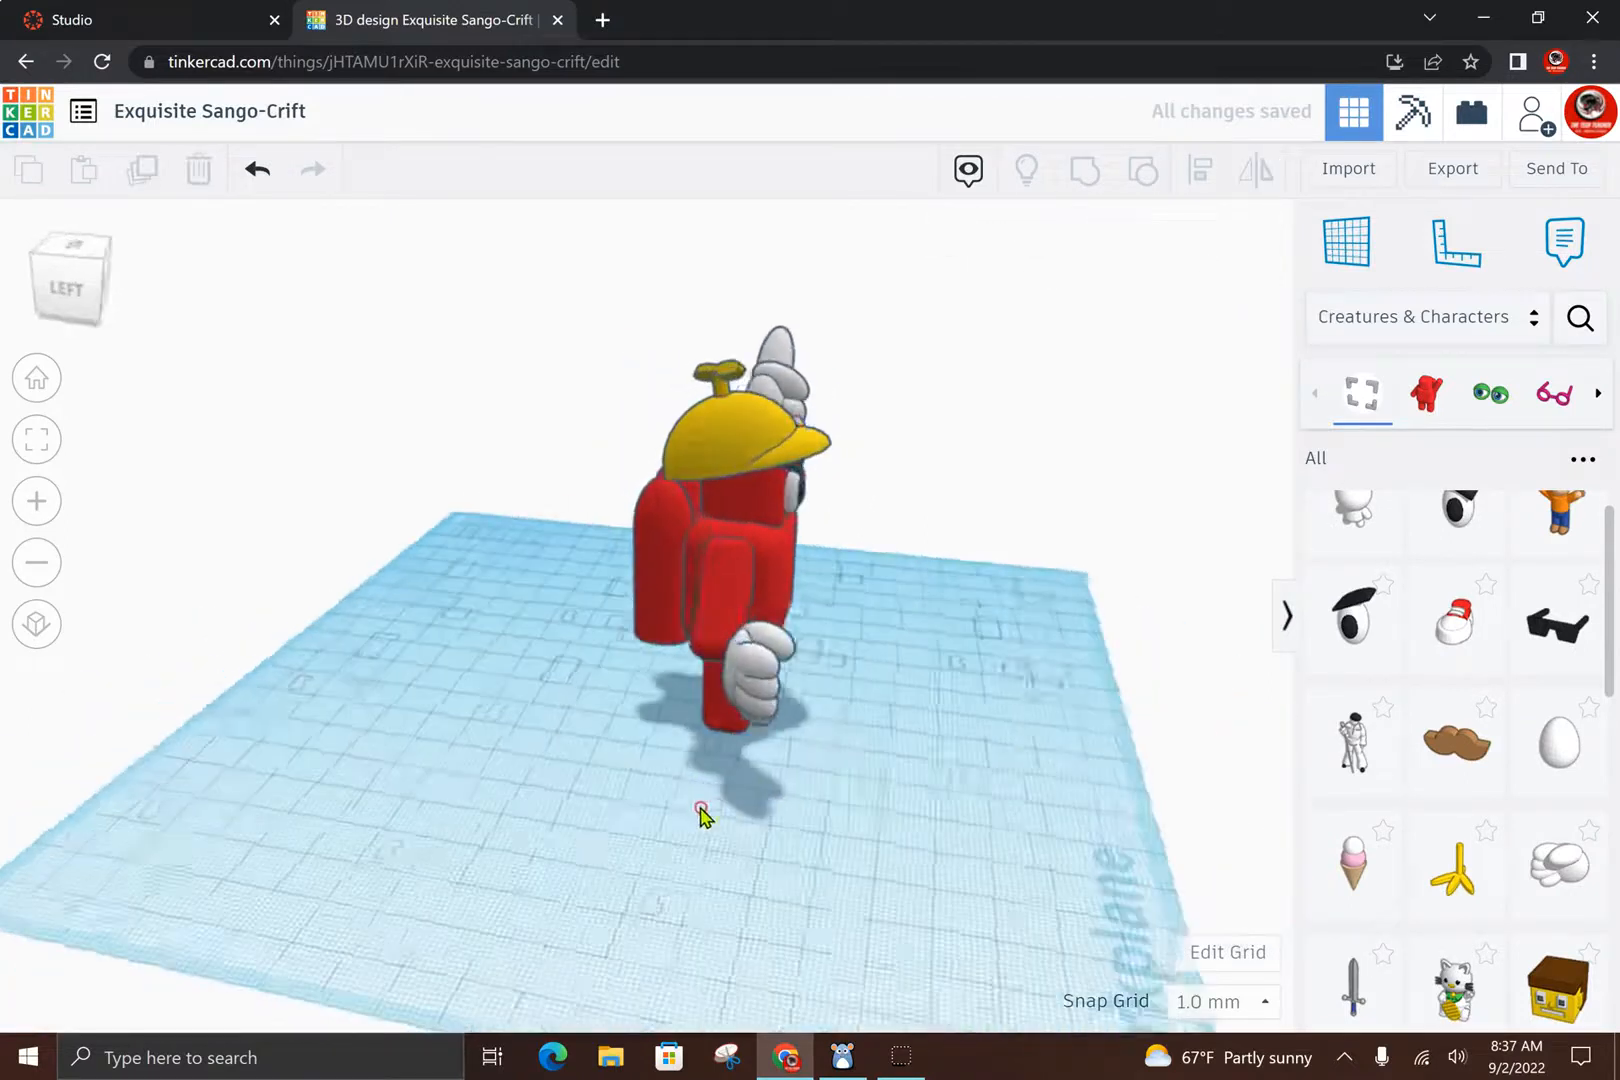
left_click(744, 661)
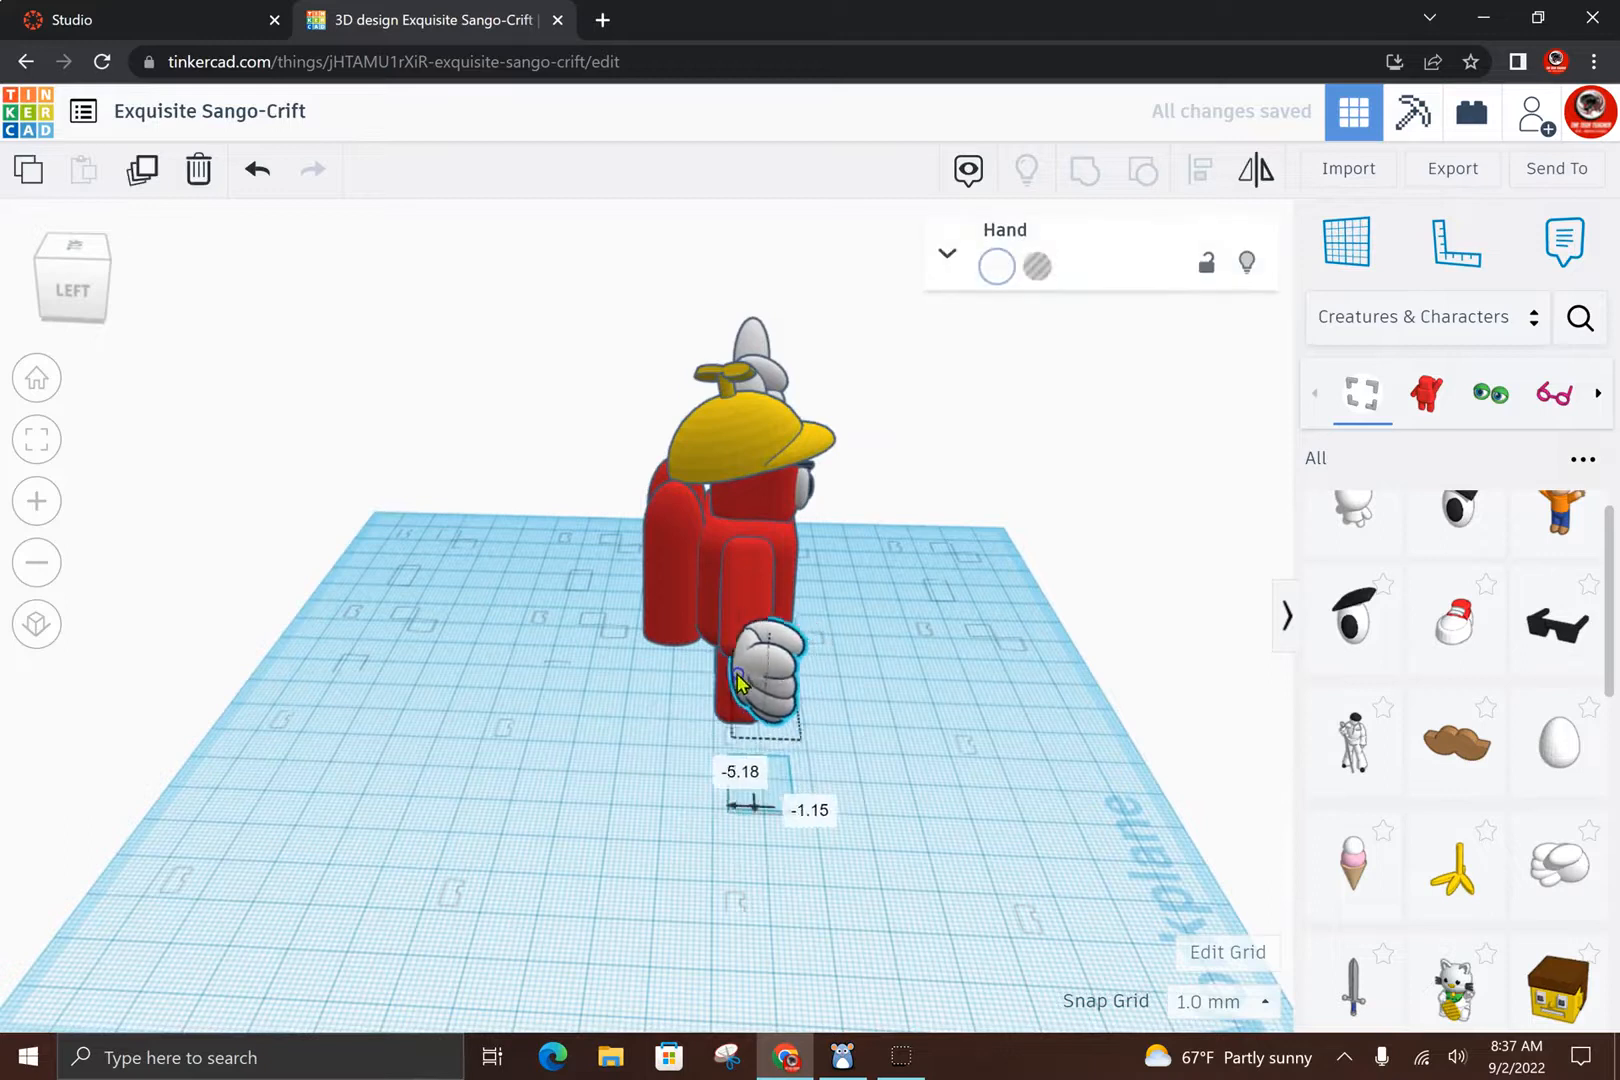
left_click_drag(765, 672, 744, 687)
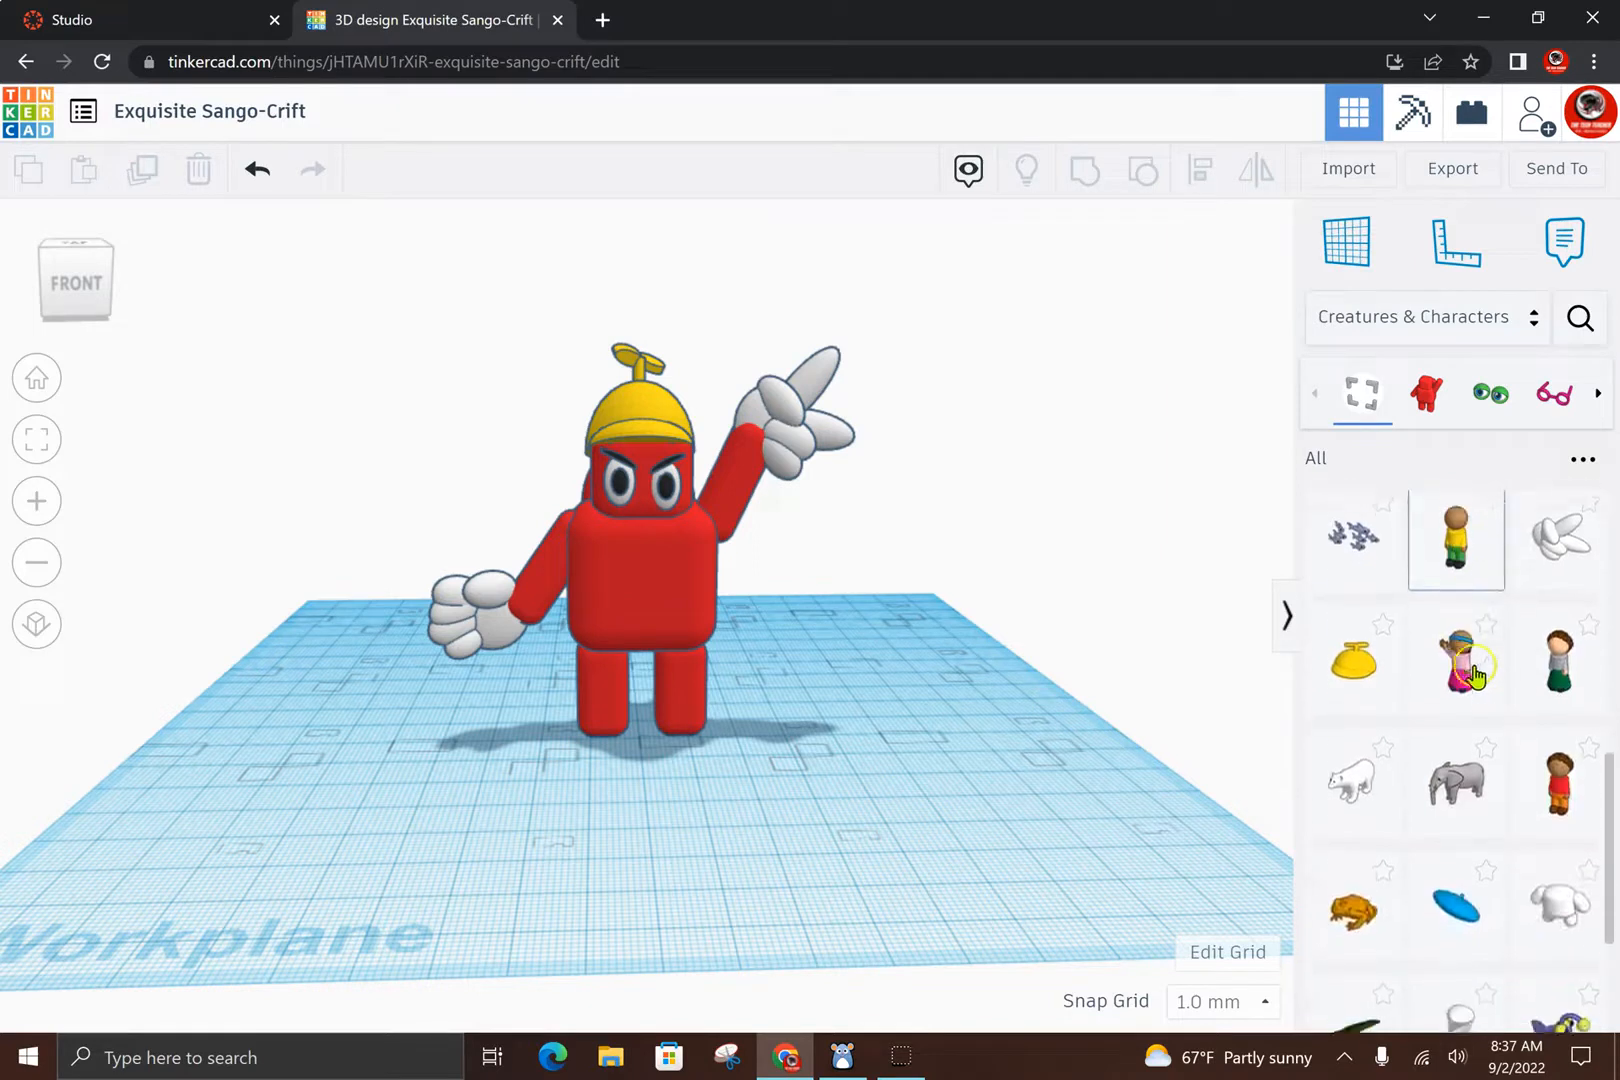
Step: Add a sneaker, turn it to point forward, and line it up under the figure's leg
scroll("down", 3)
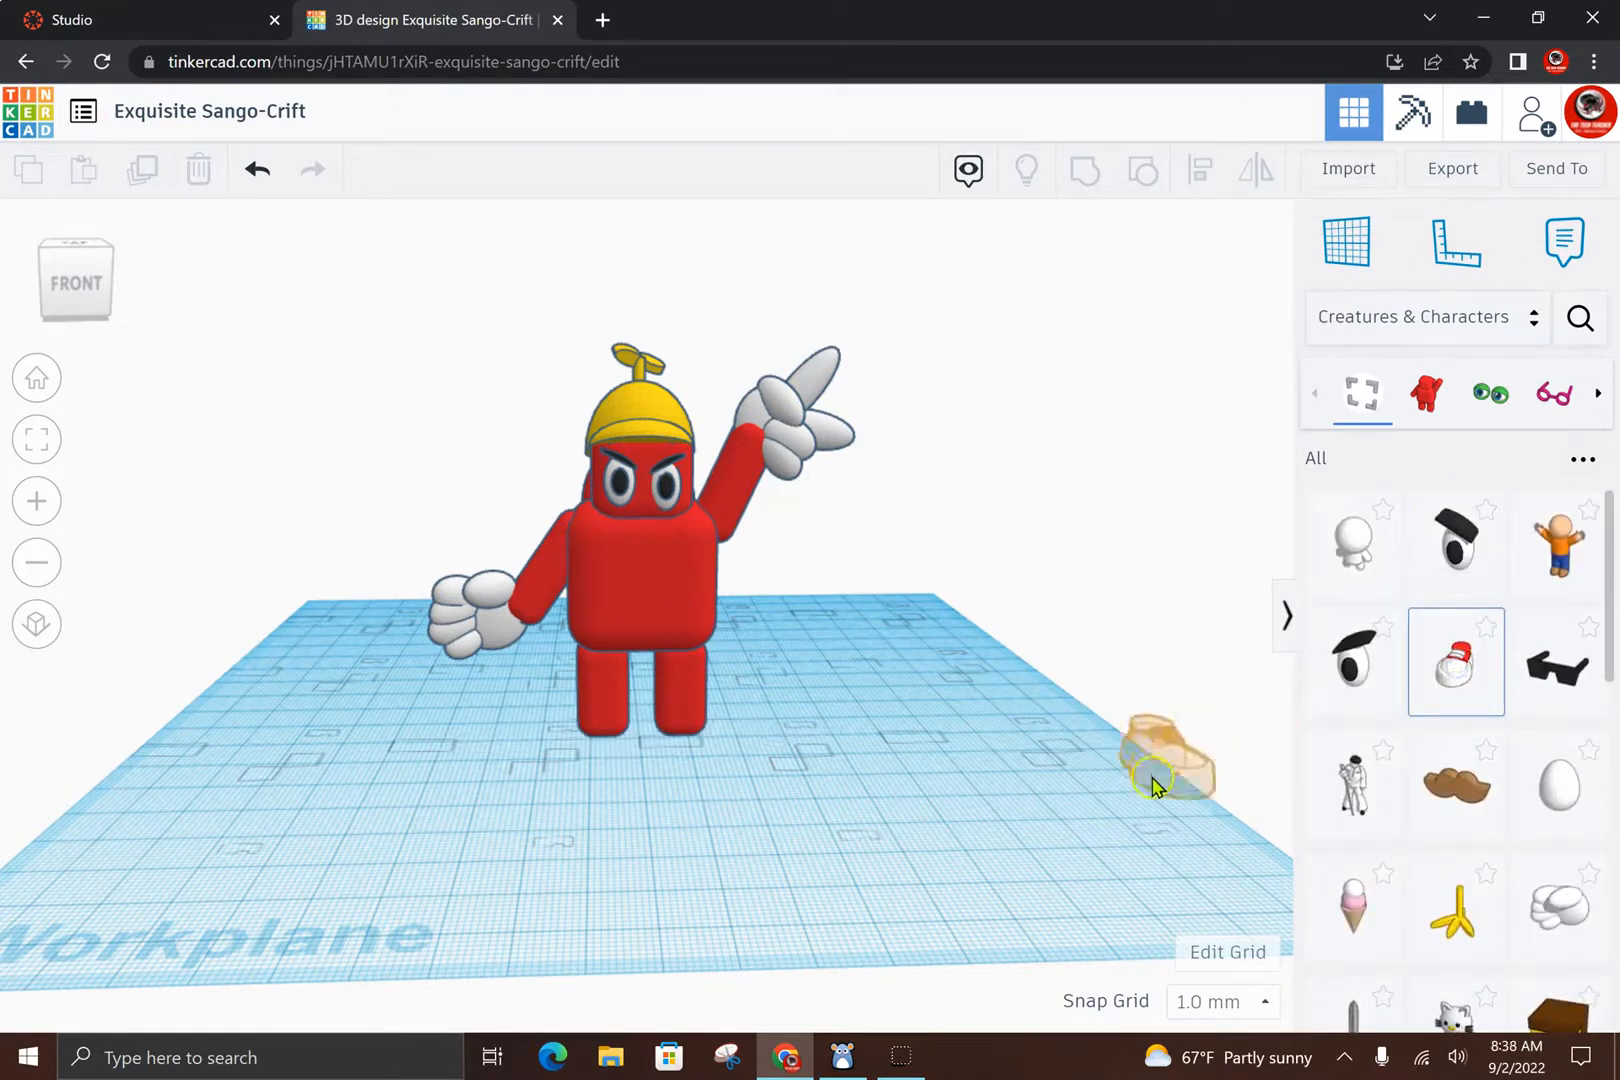
left_click_drag(1165, 760, 682, 749)
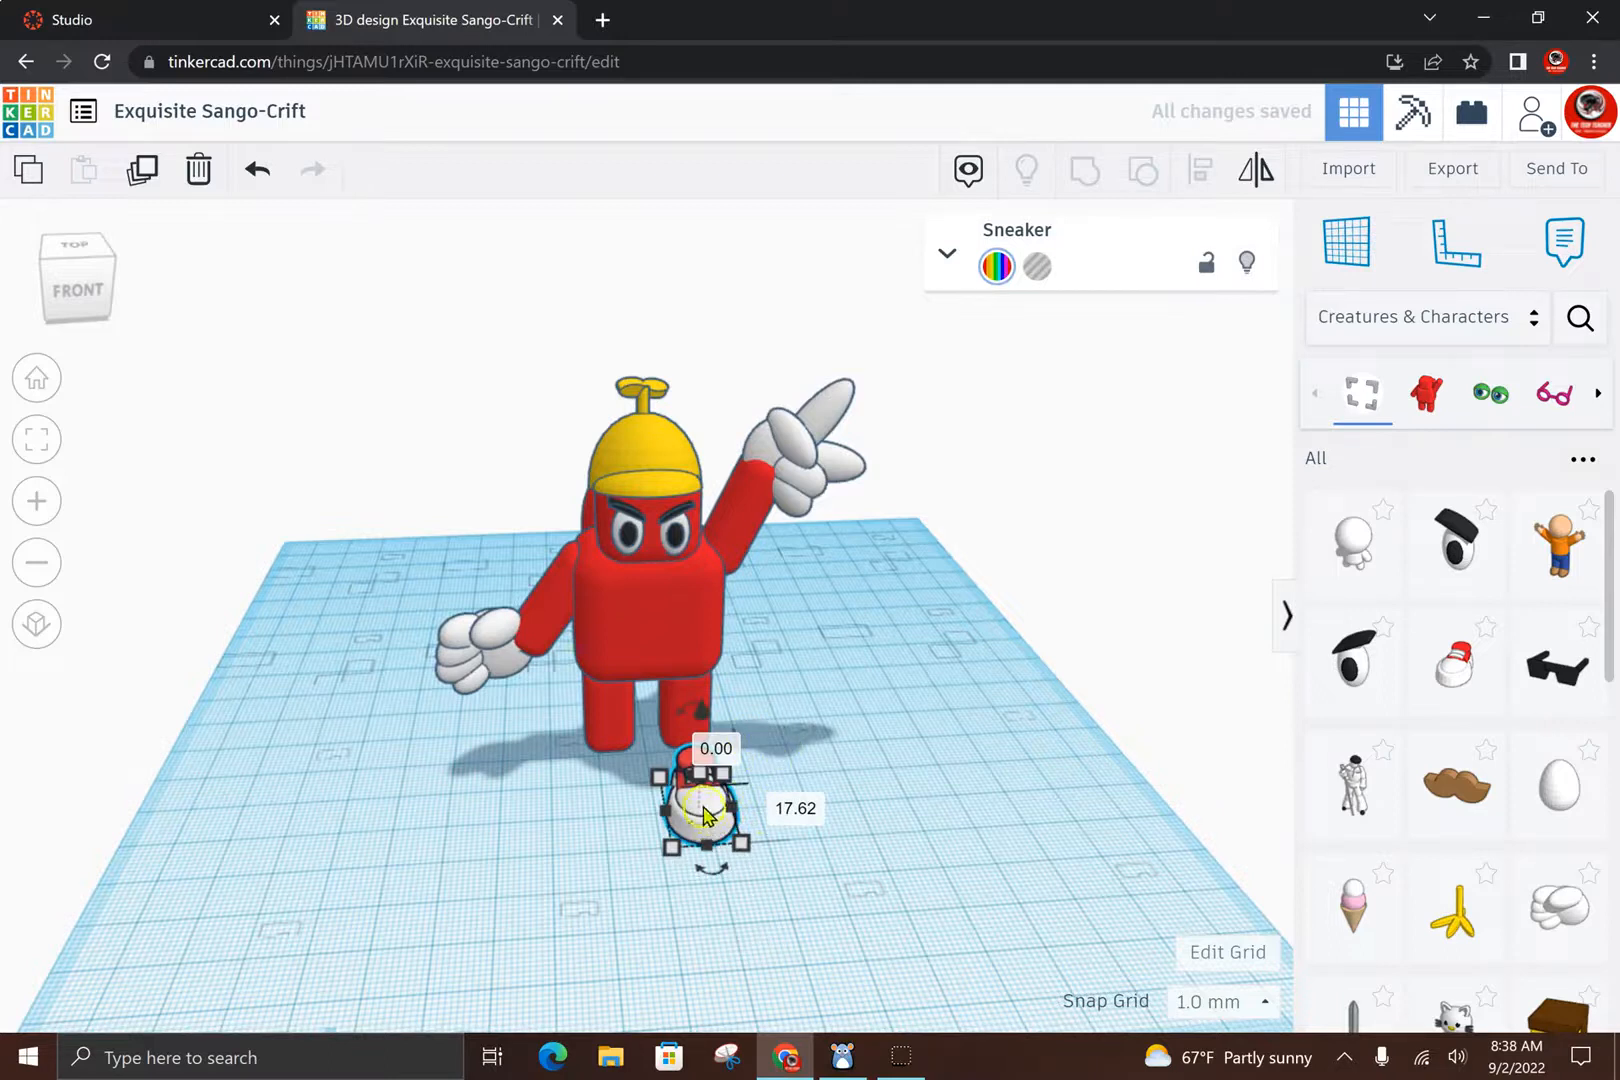
left_click_drag(706, 806, 765, 796)
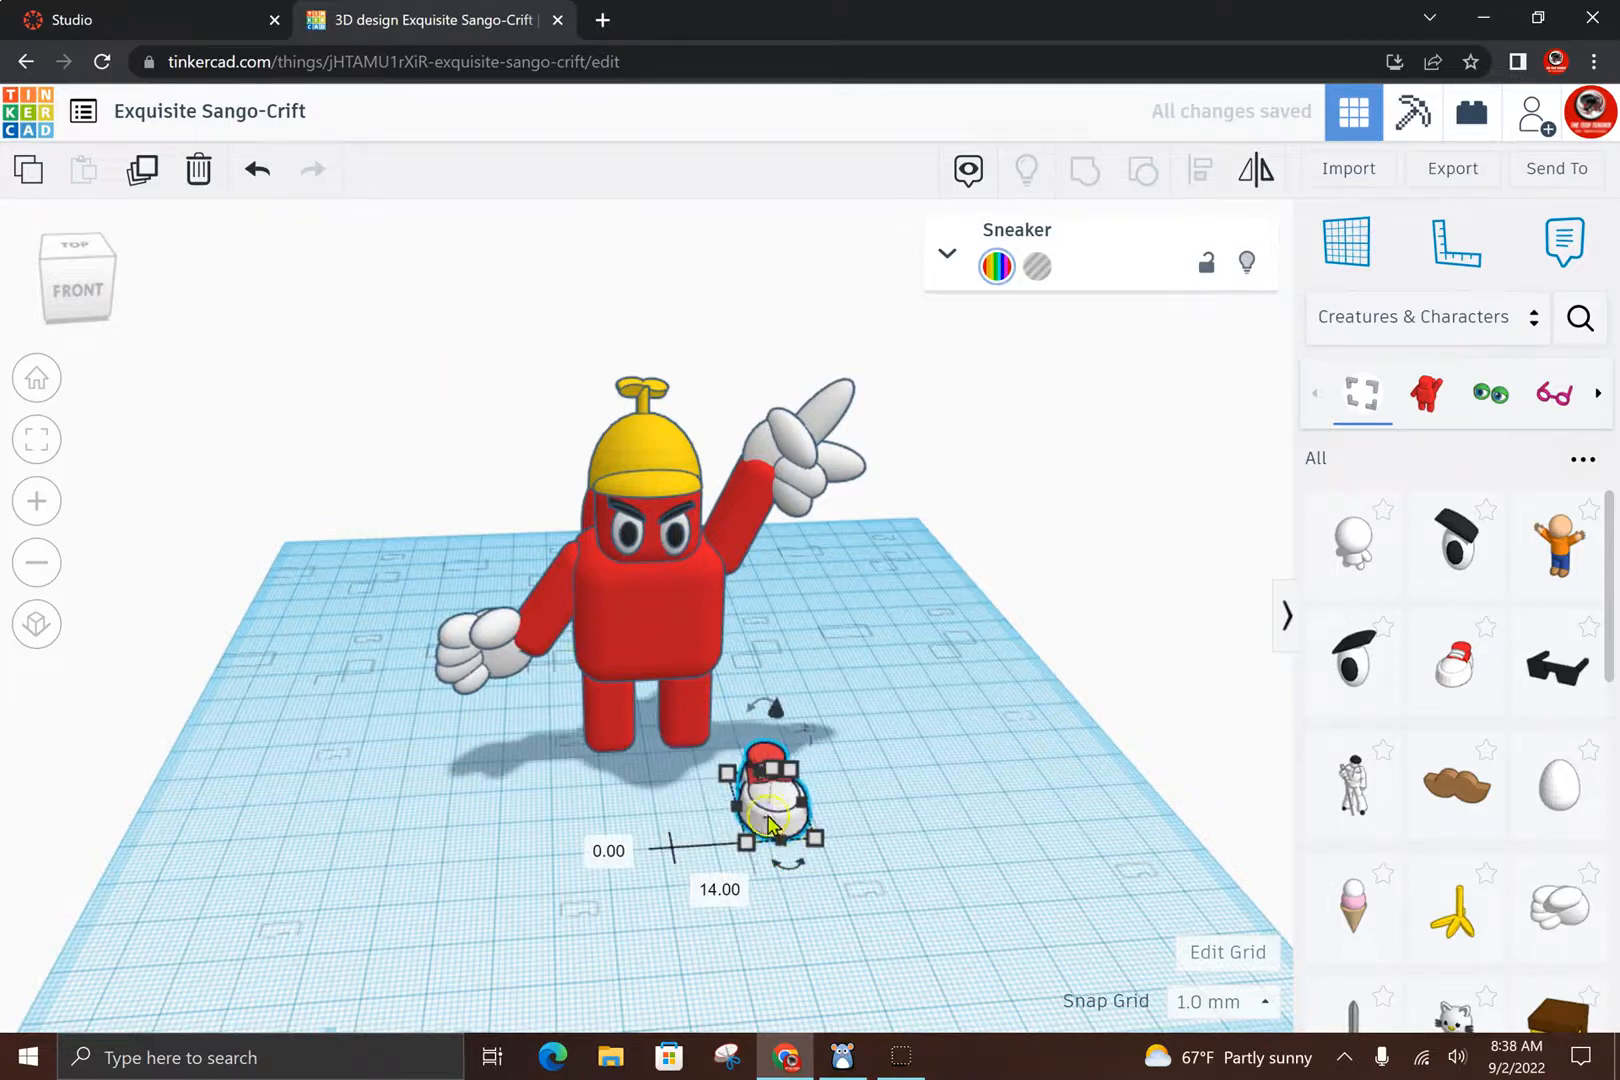
left_click_drag(770, 811, 951, 811)
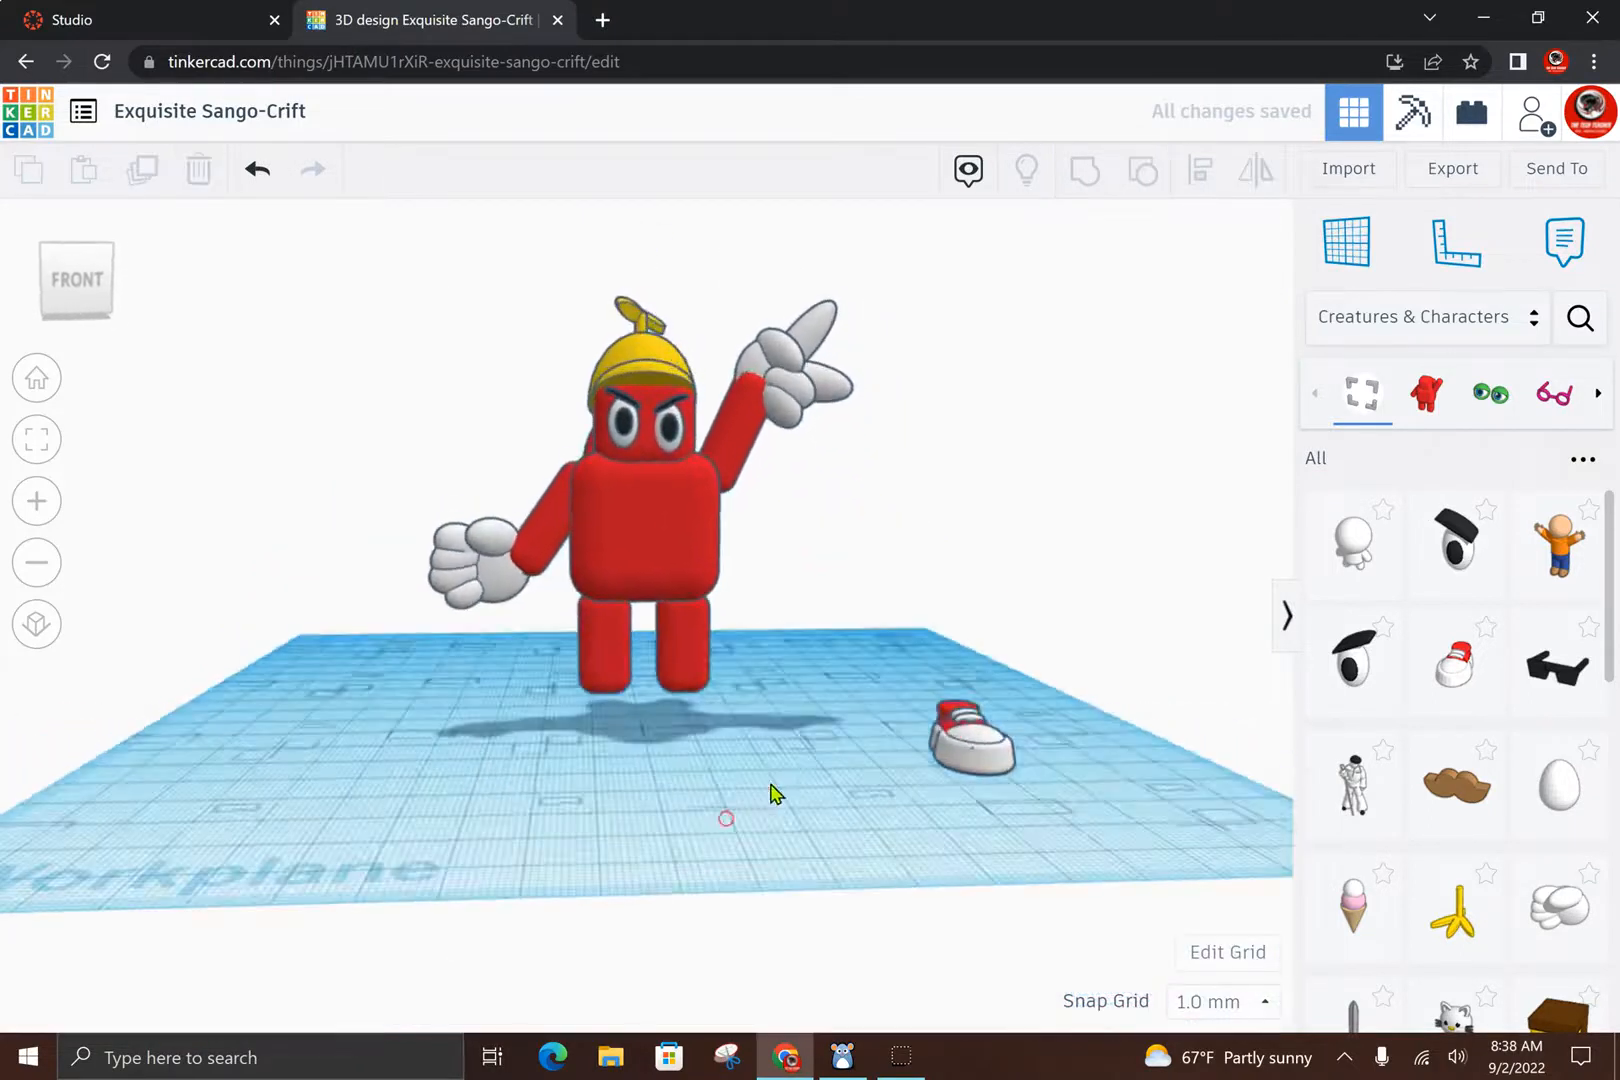
left_click_drag(966, 739, 682, 734)
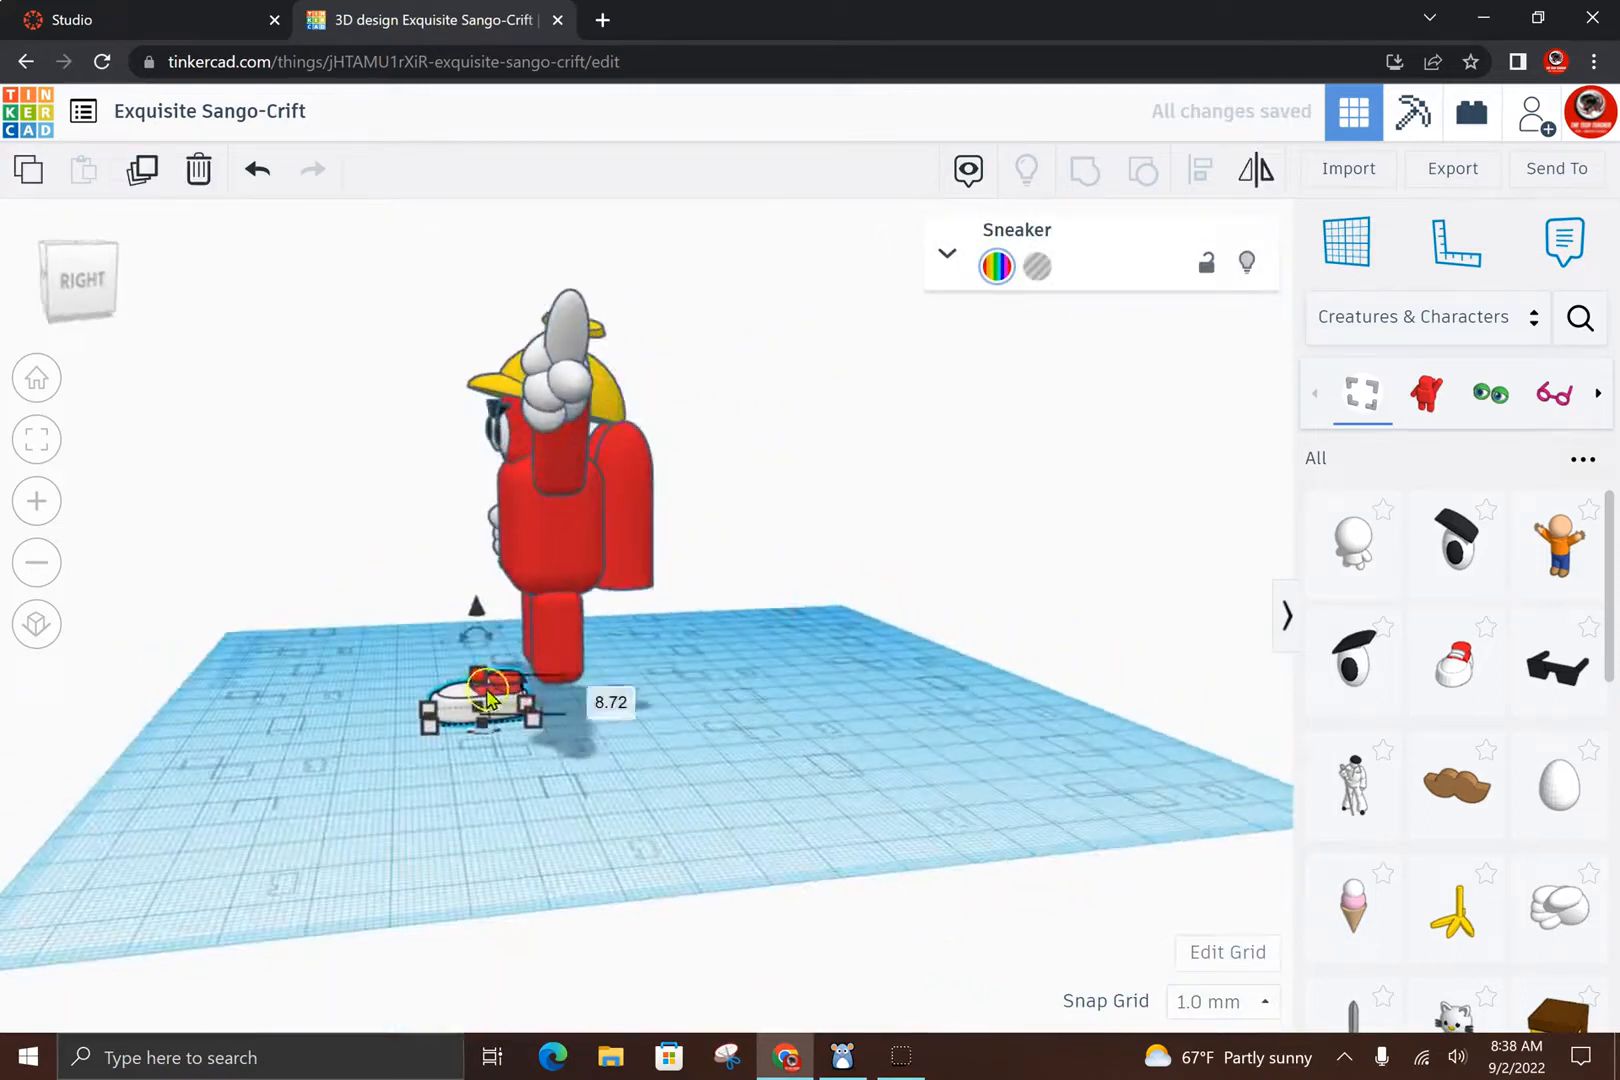
left_click_drag(486, 687, 548, 708)
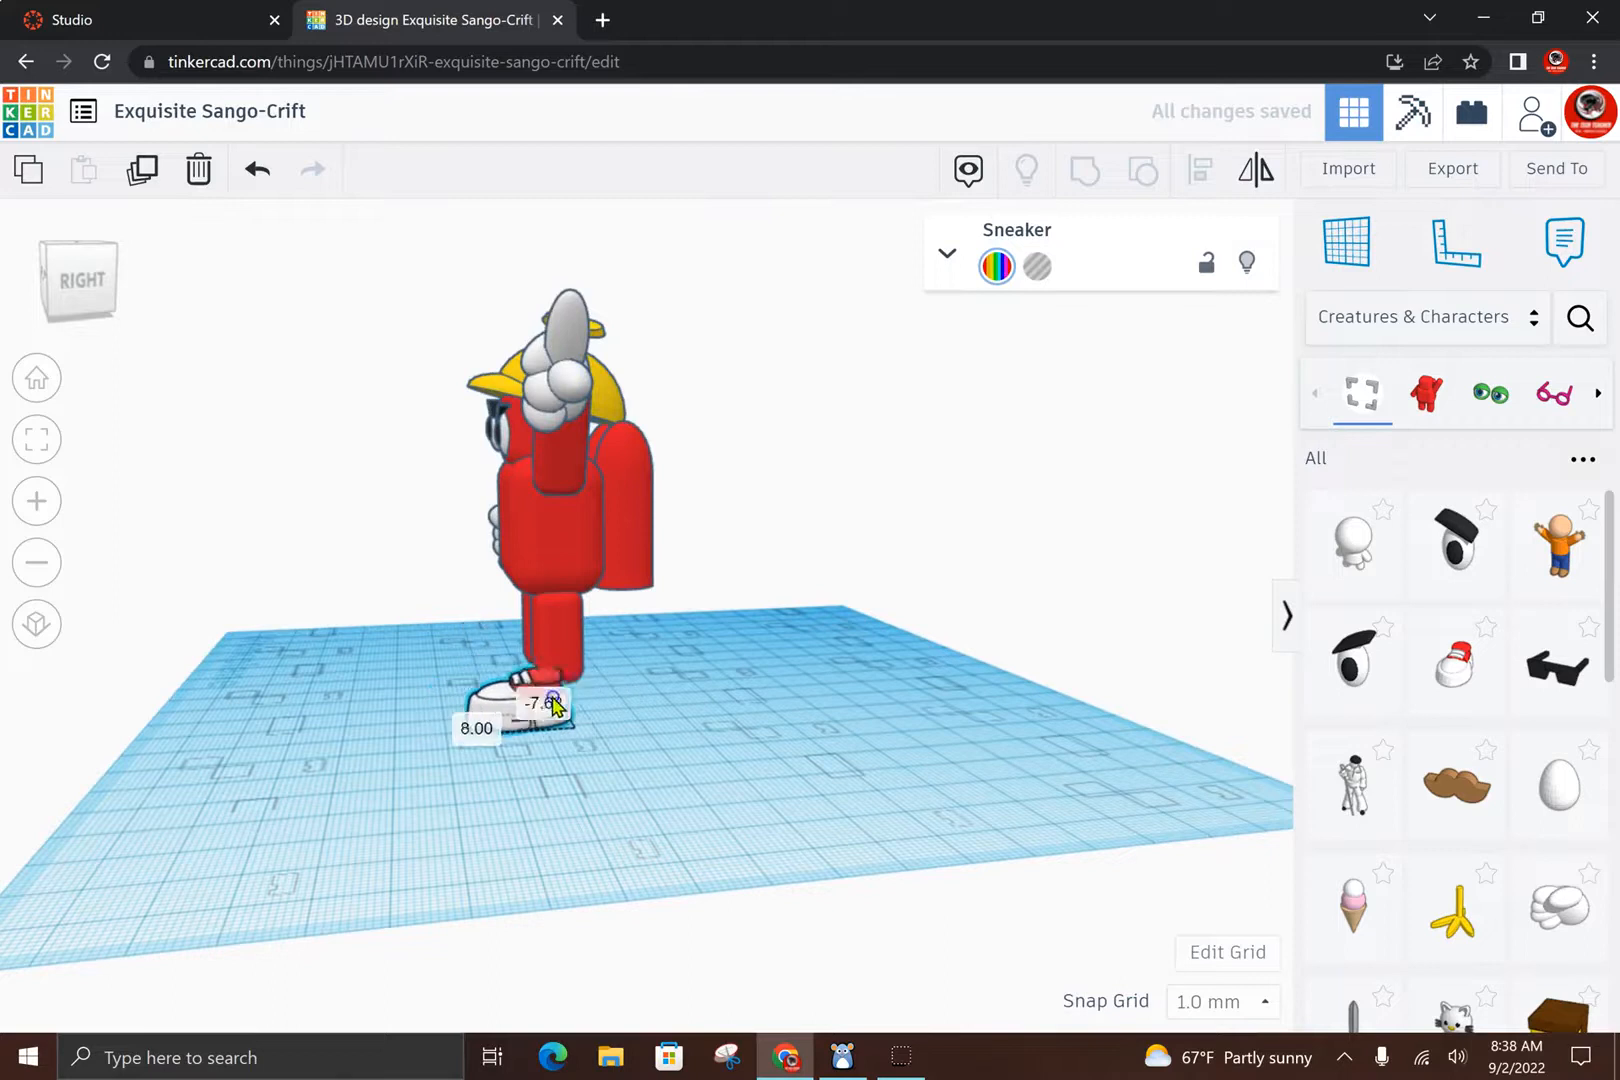
left_click_drag(553, 703, 566, 695)
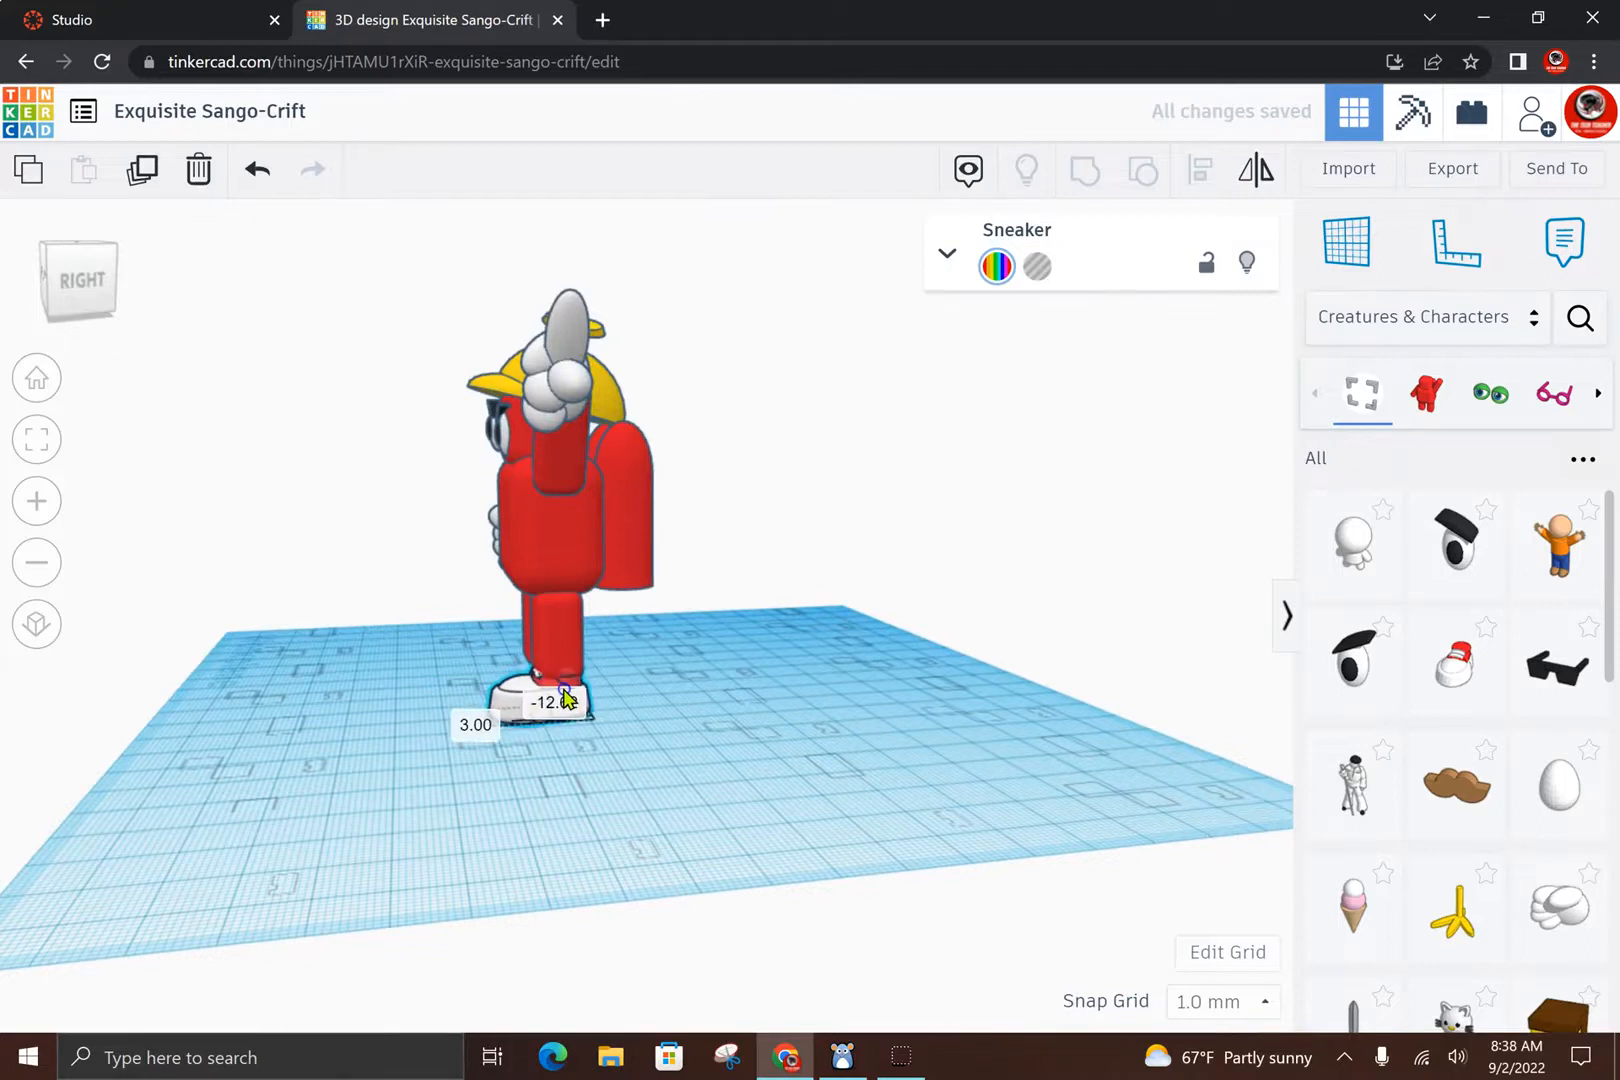
left_click_drag(563, 695, 749, 729)
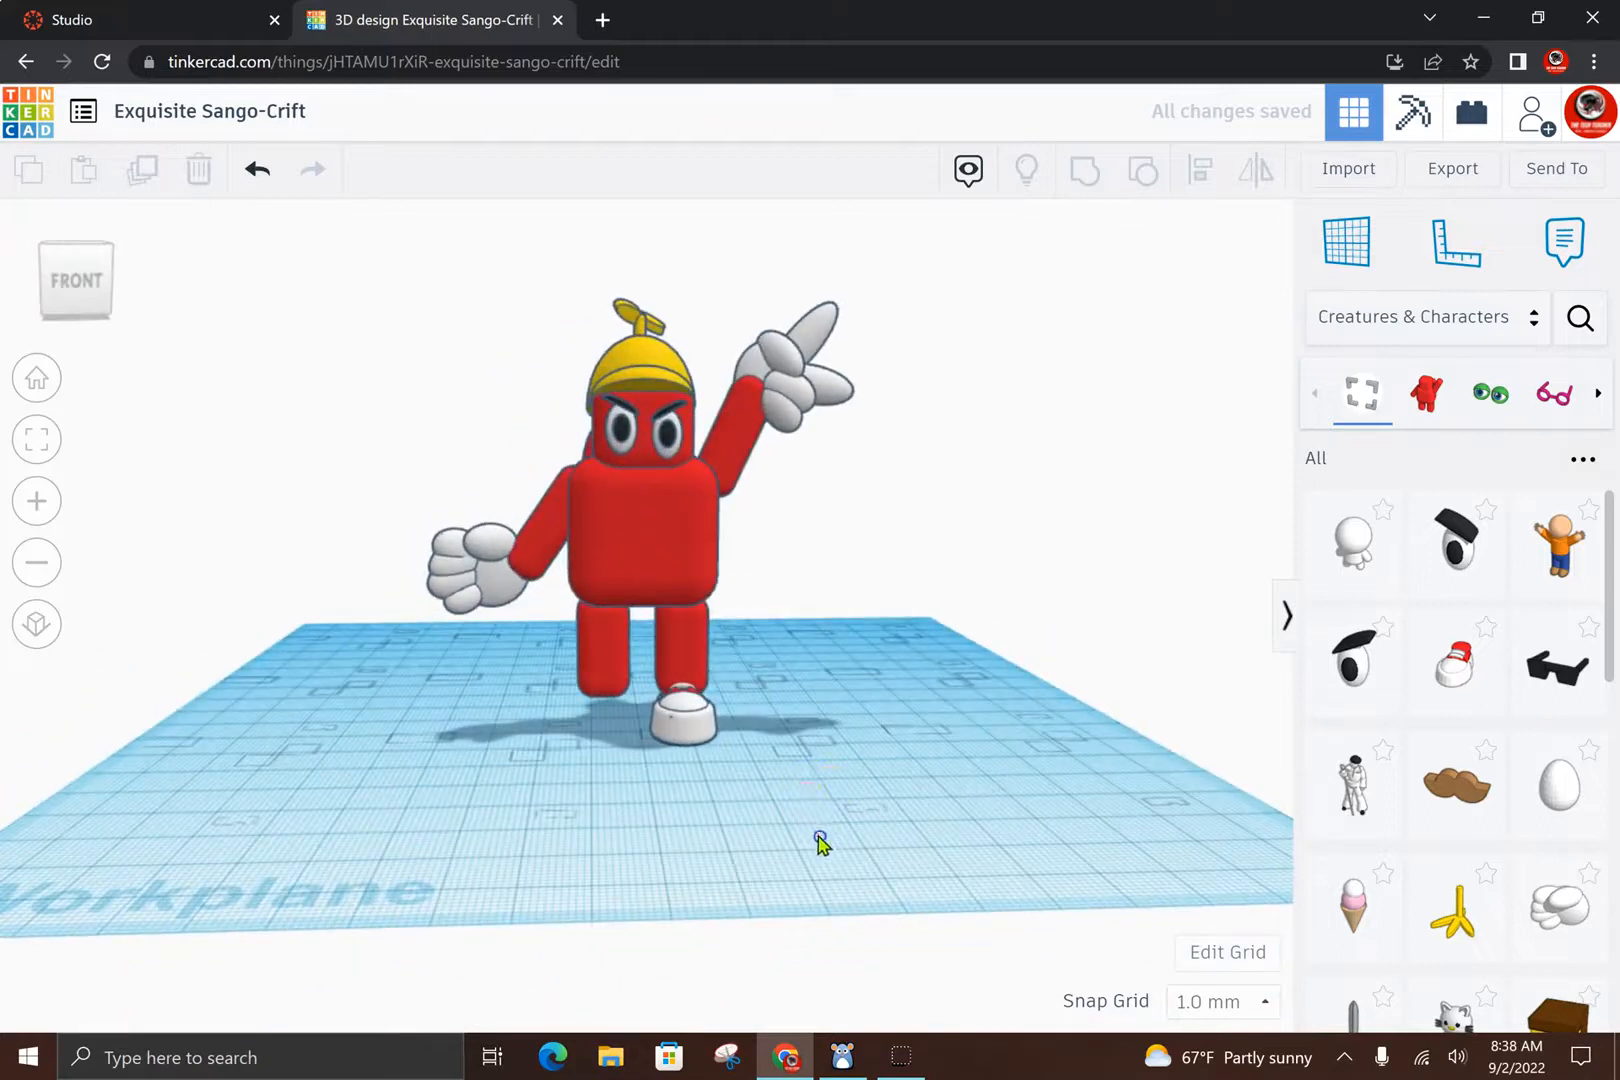
Step: Check from the side and slide the sneaker forward so it sits squarely beneath the leg
left_click(682, 718)
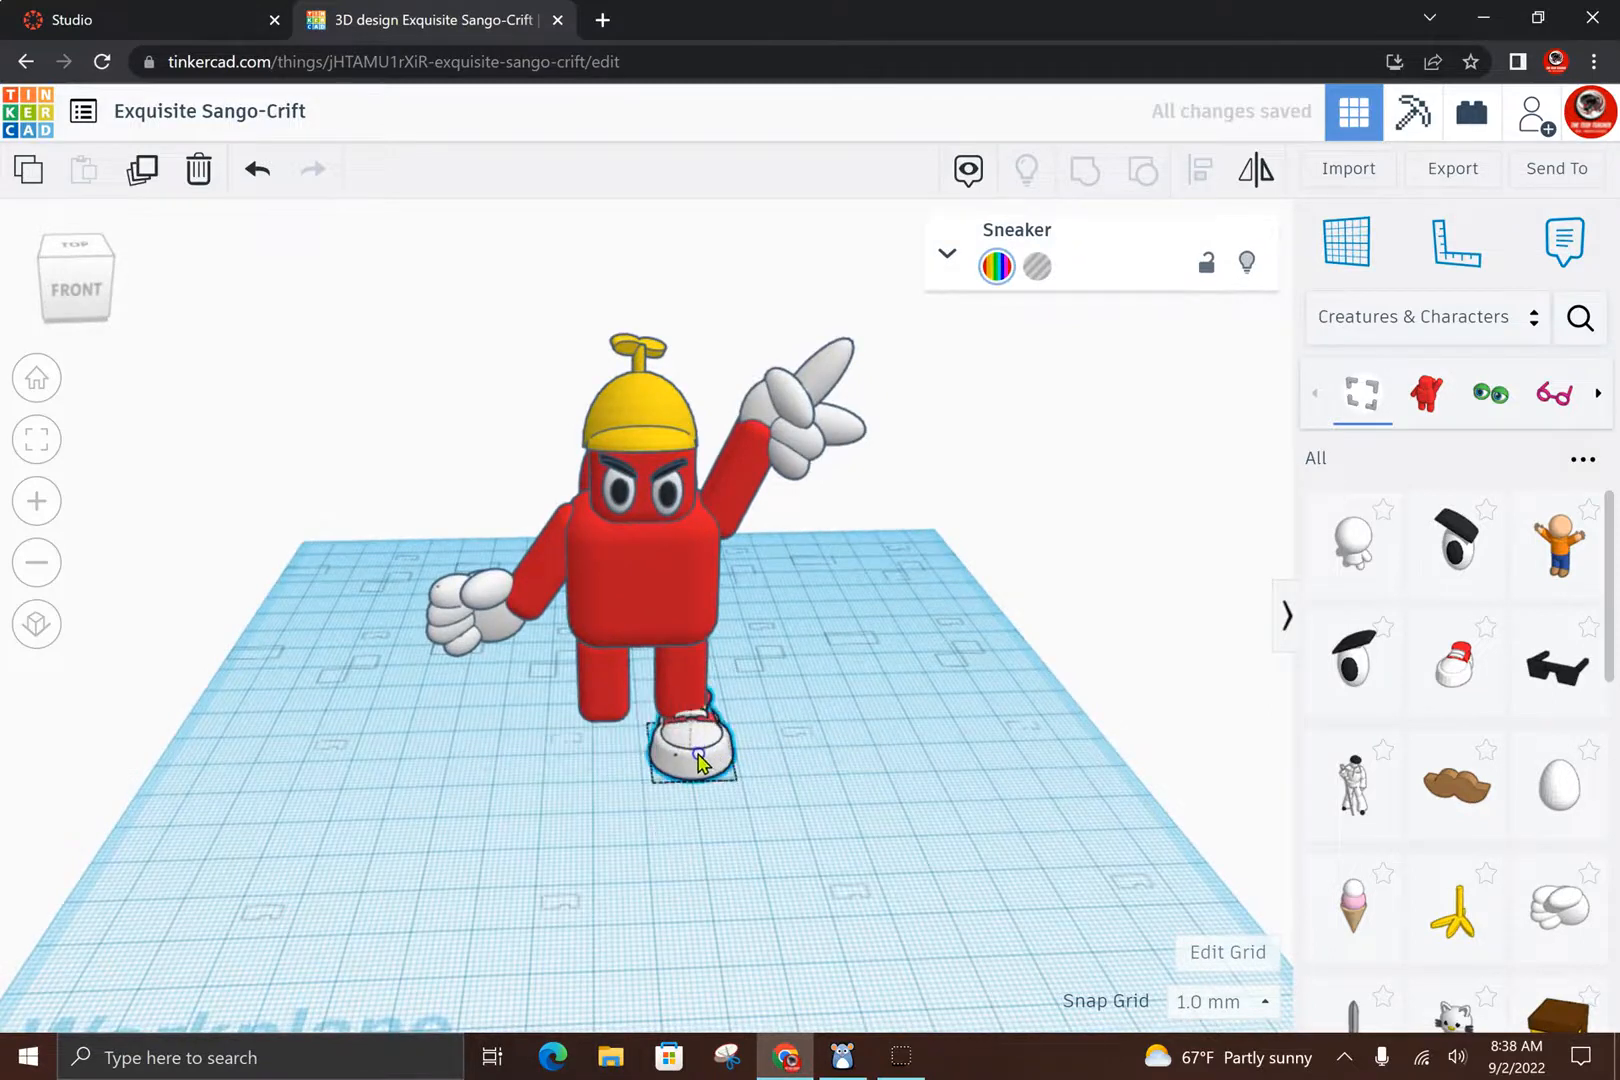
left_click_drag(697, 754, 682, 760)
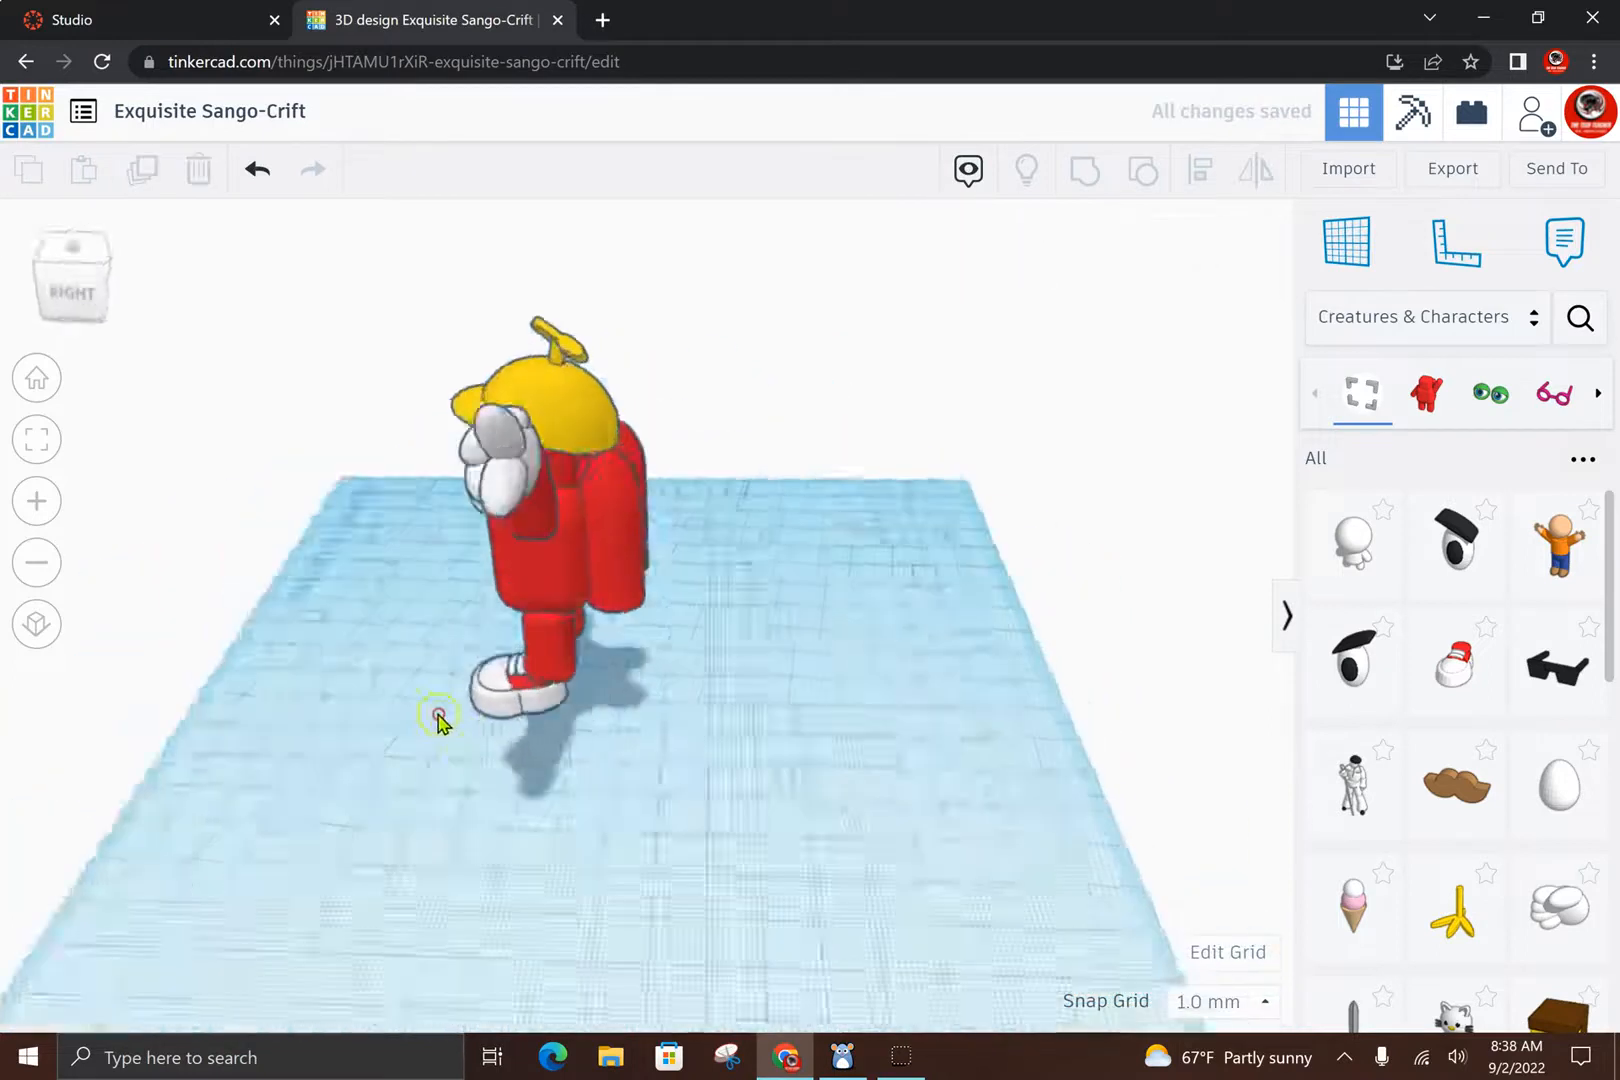
left_click(515, 682)
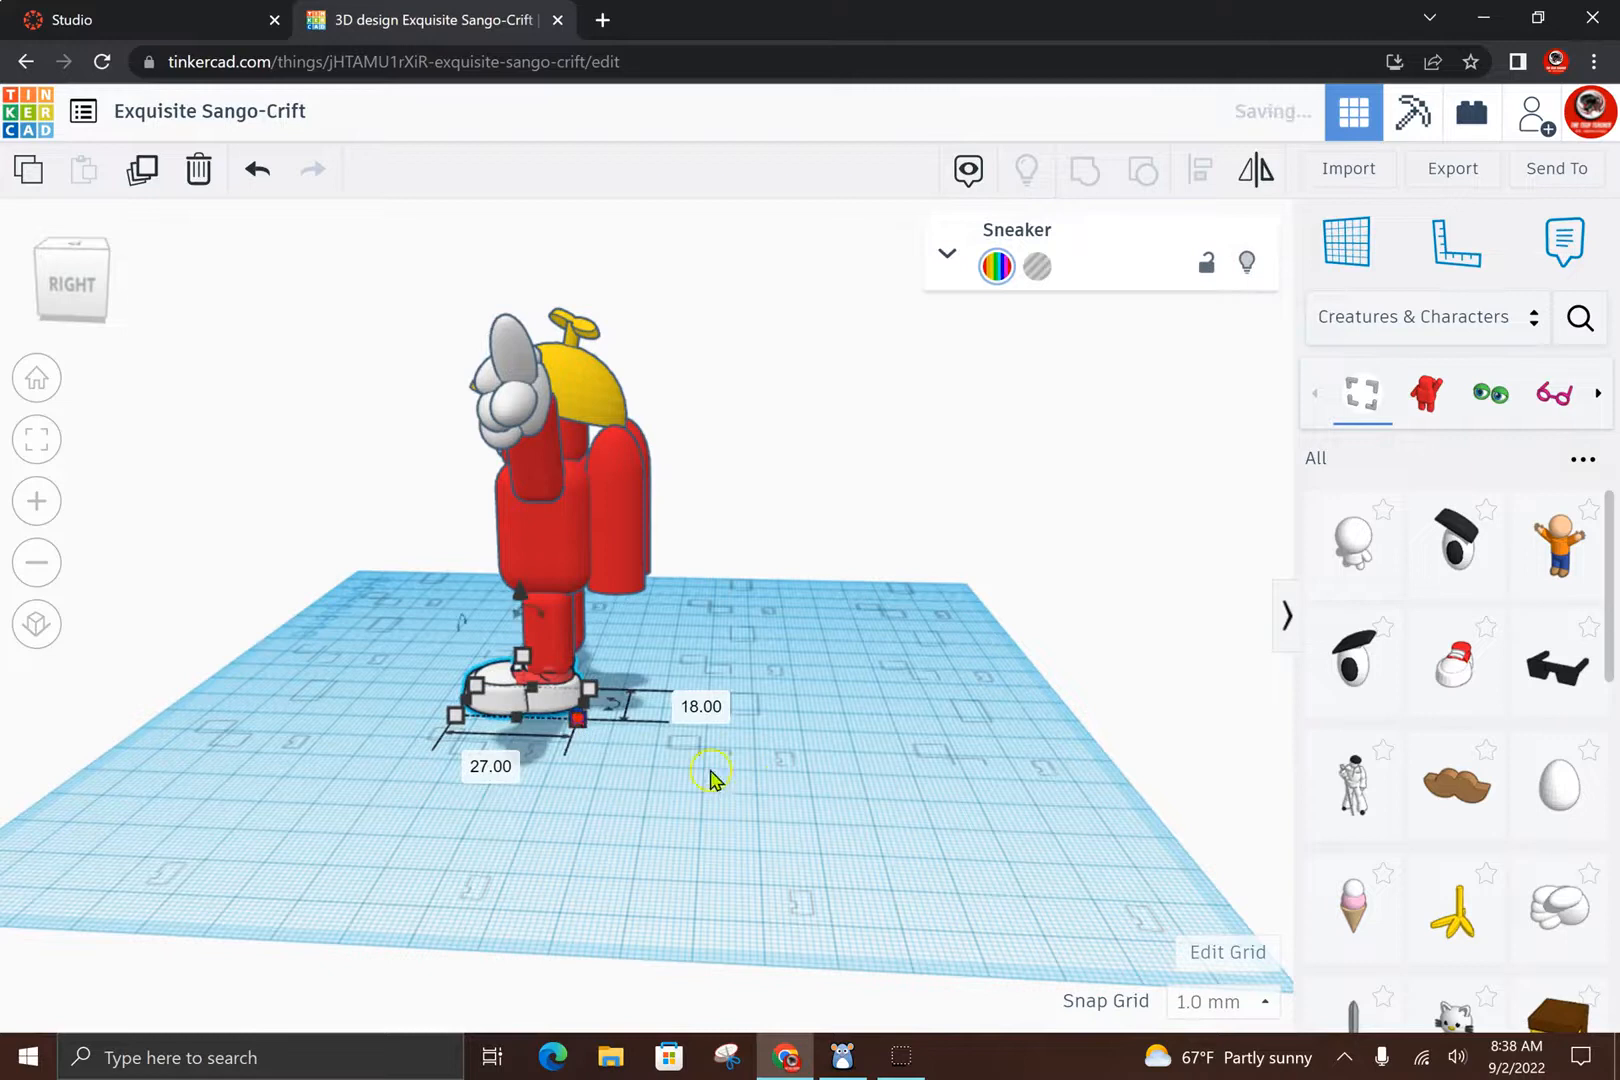
left_click_drag(713, 775, 689, 729)
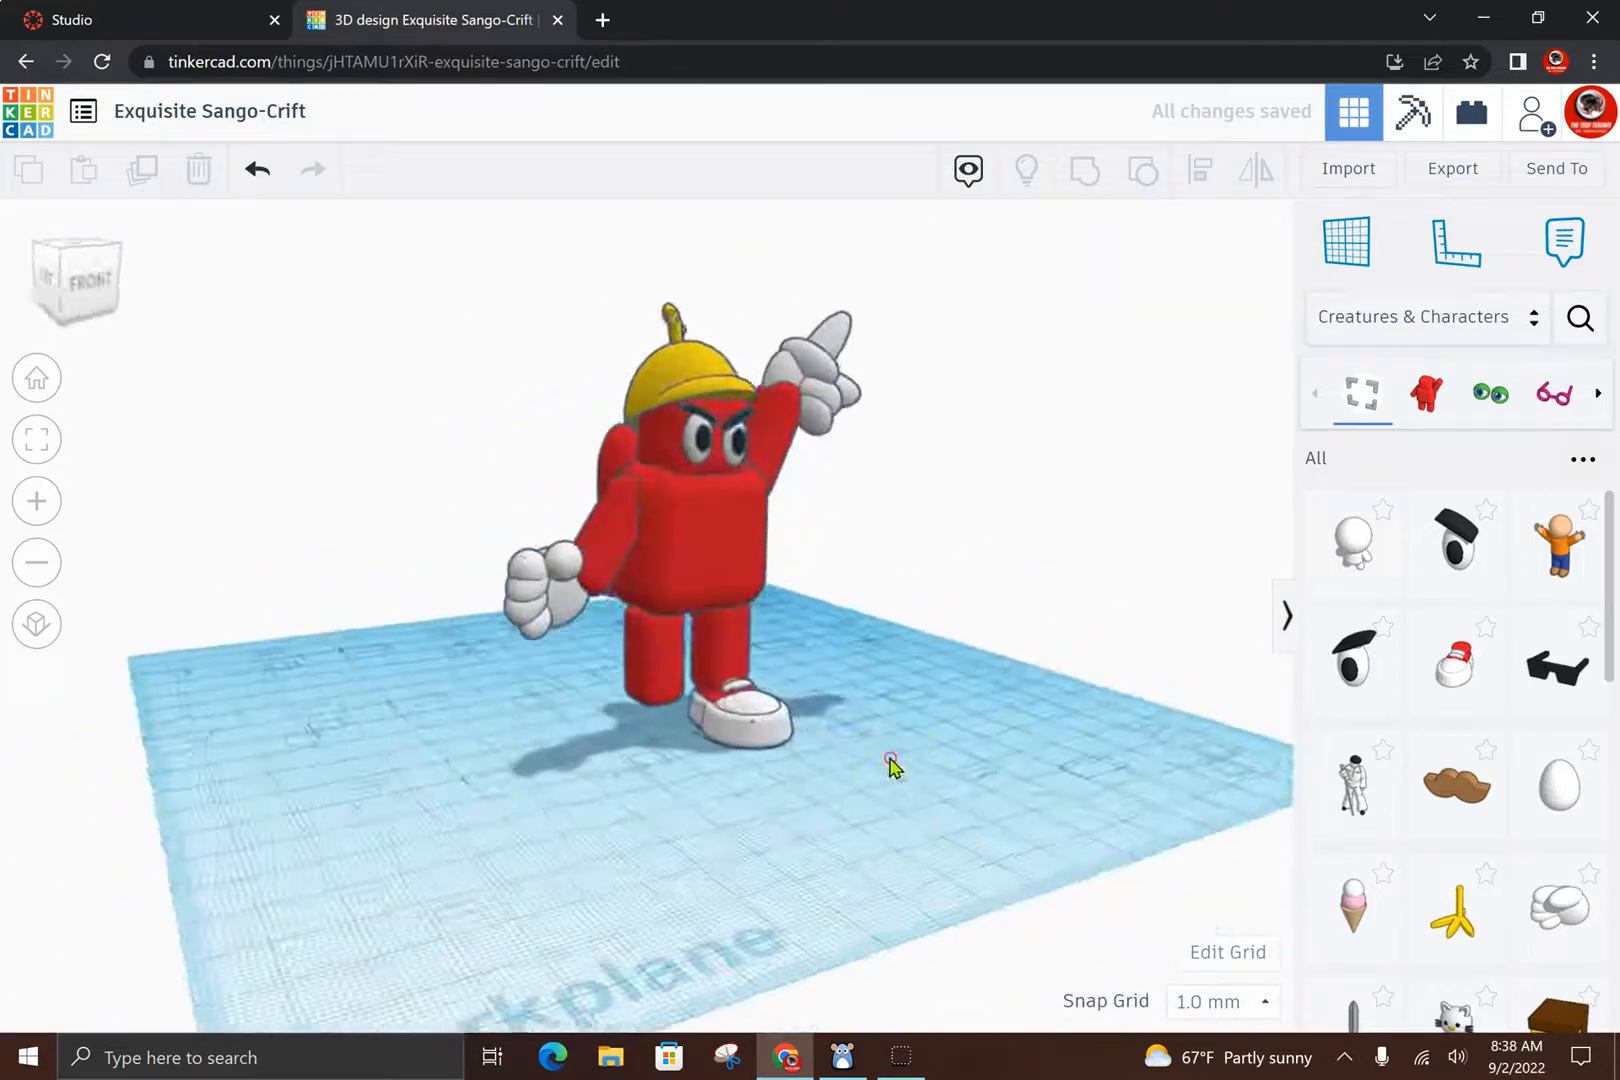
left_click_drag(891, 767, 806, 780)
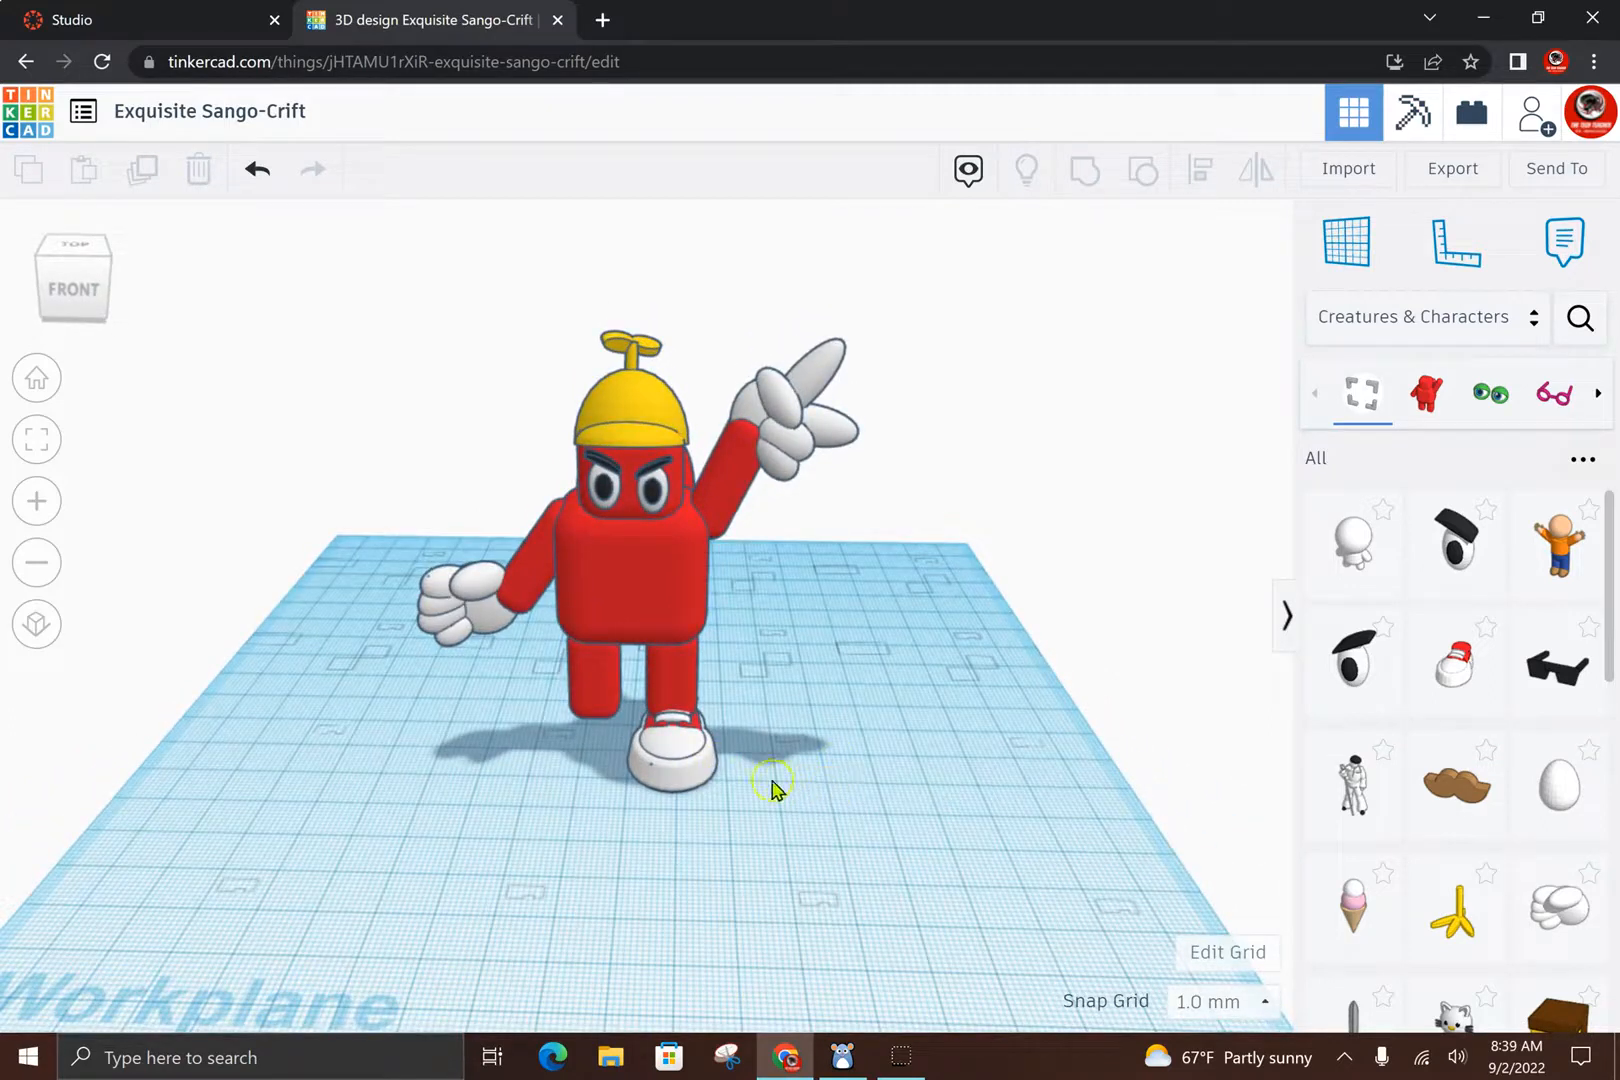
Step: Copy the sneaker under the other leg, then orbit around to check both shoes
left_click(672, 744)
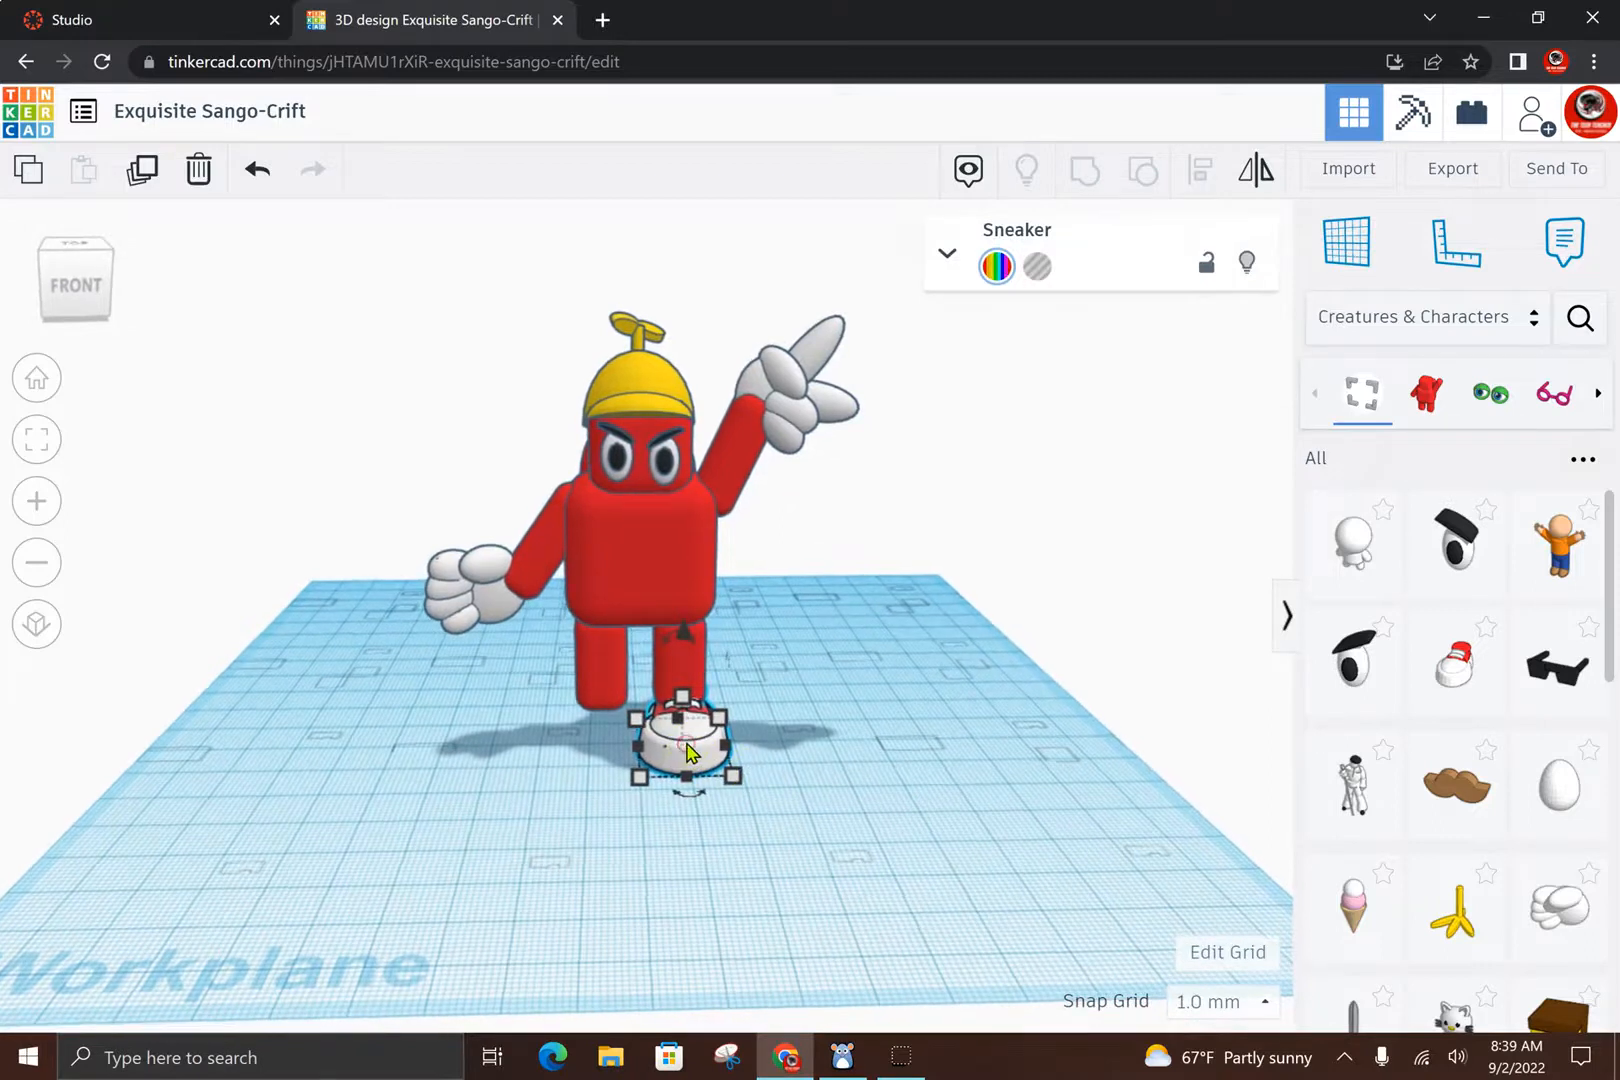
mouse_move(842, 801)
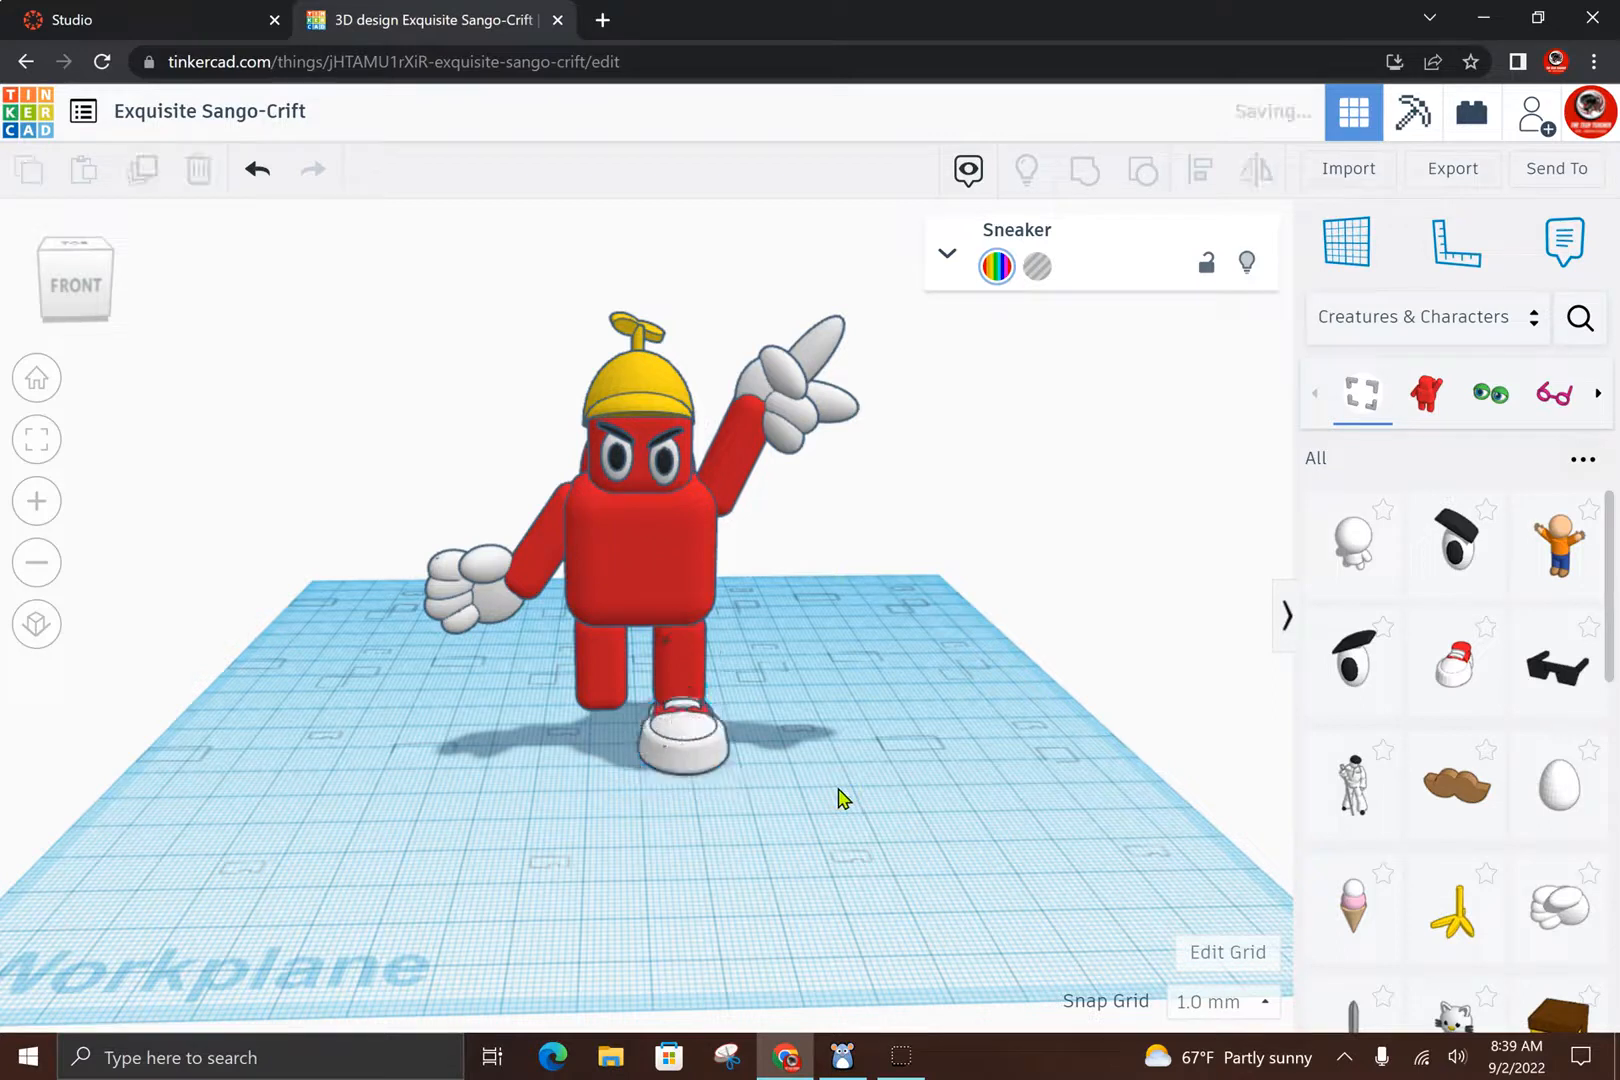
left_click(682, 744)
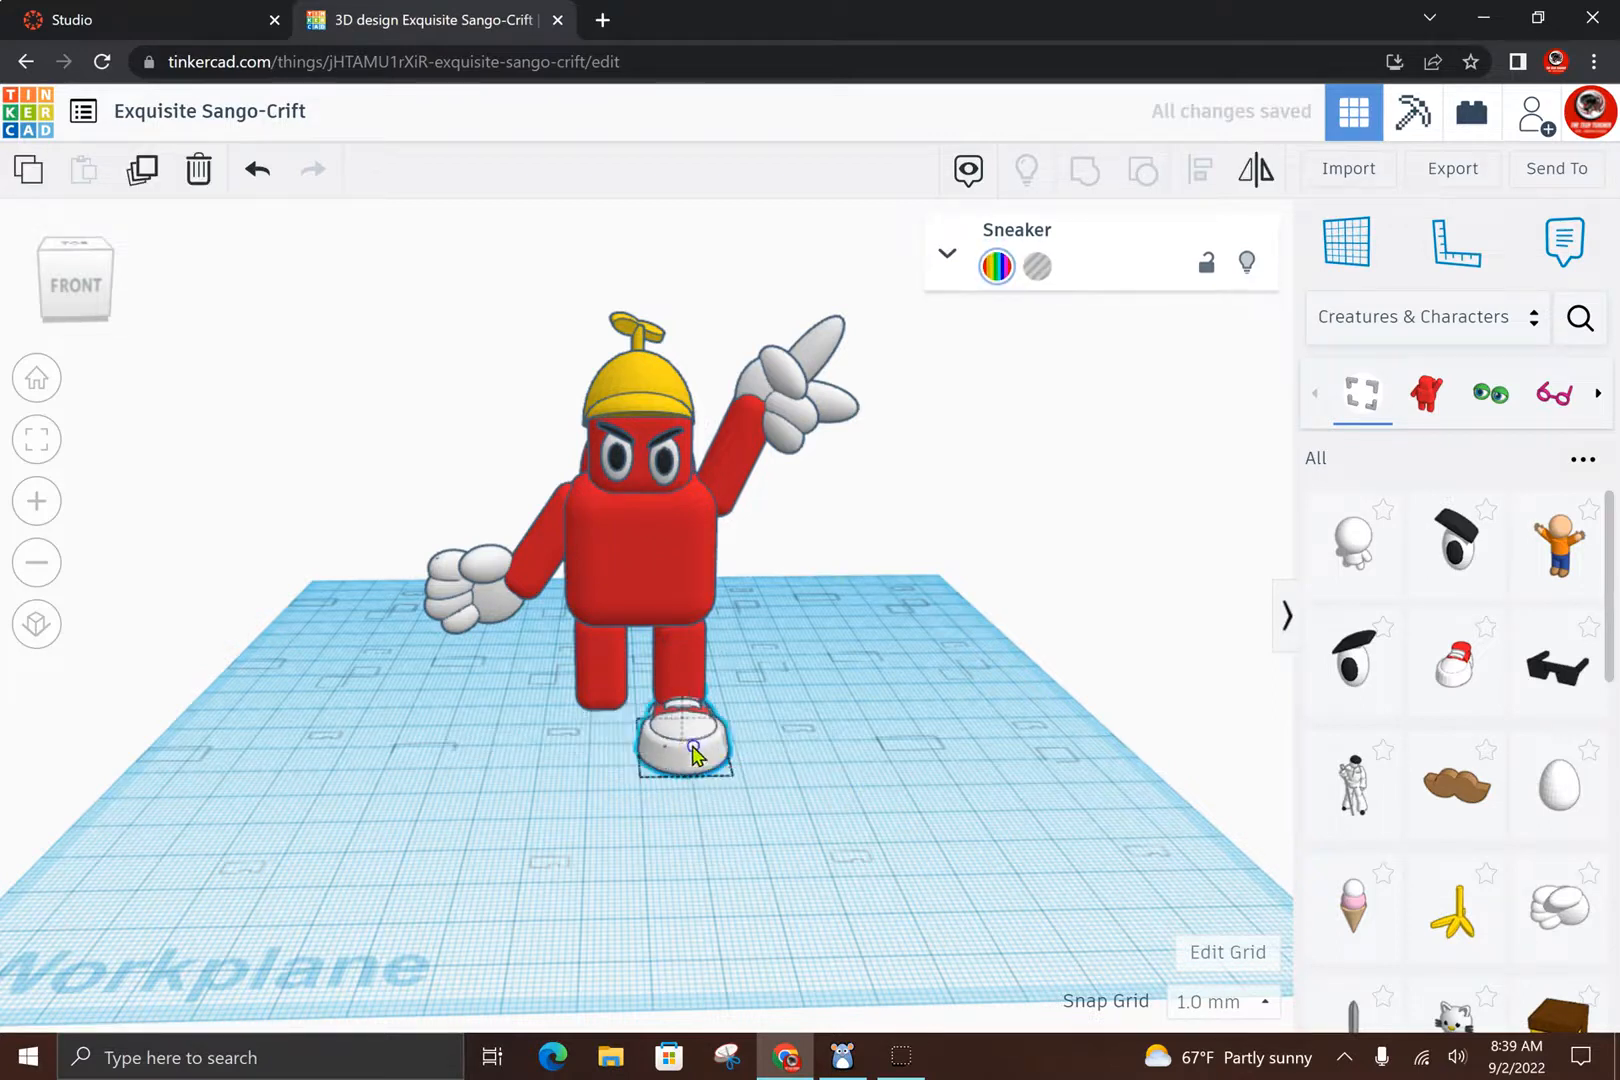
left_click_drag(692, 749, 610, 760)
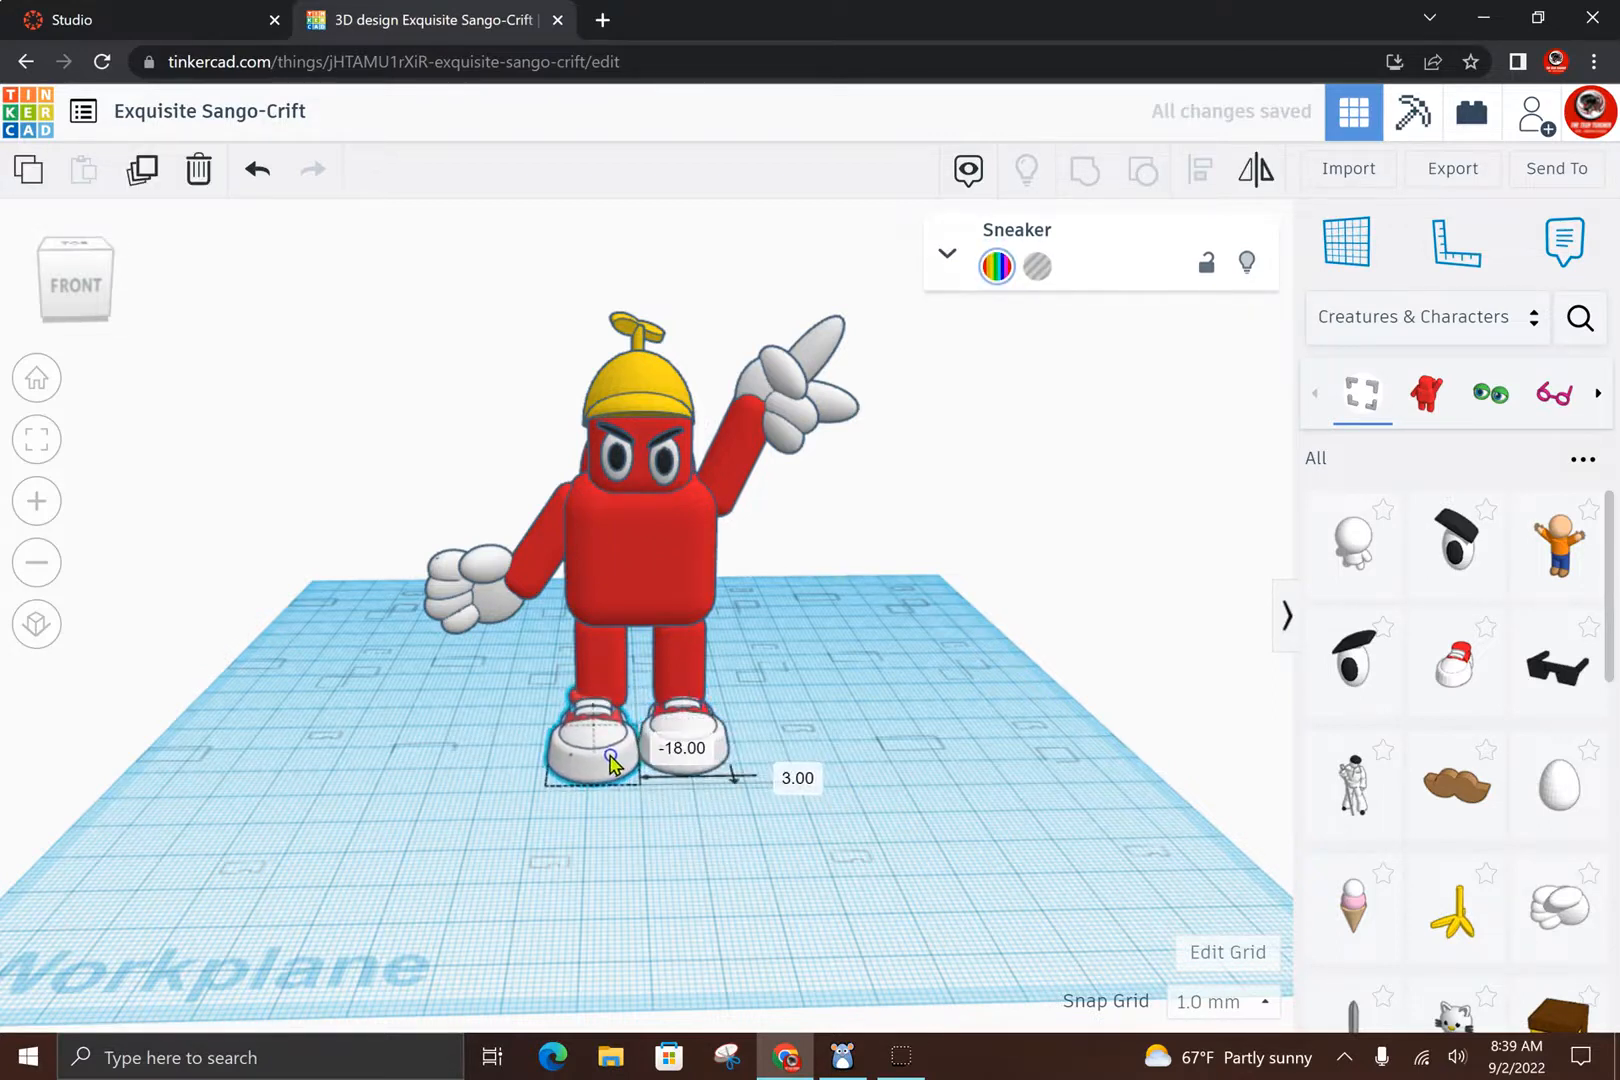
left_click_drag(610, 760, 618, 752)
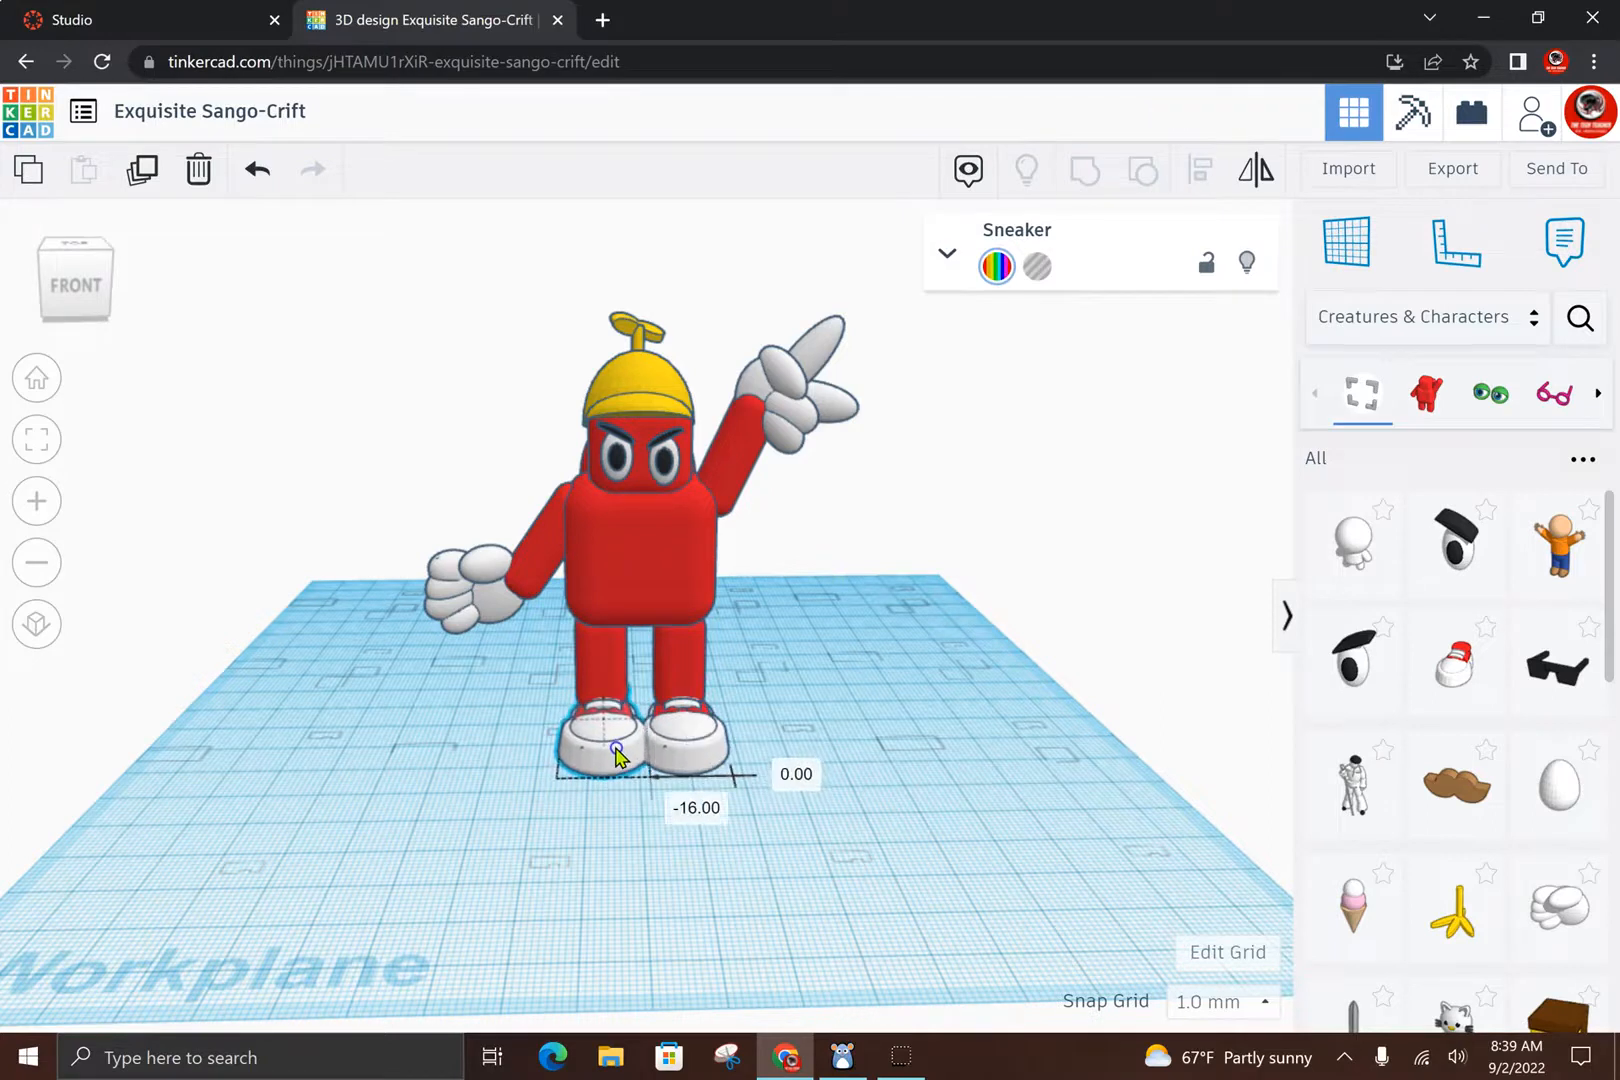
left_click_drag(615, 752, 622, 749)
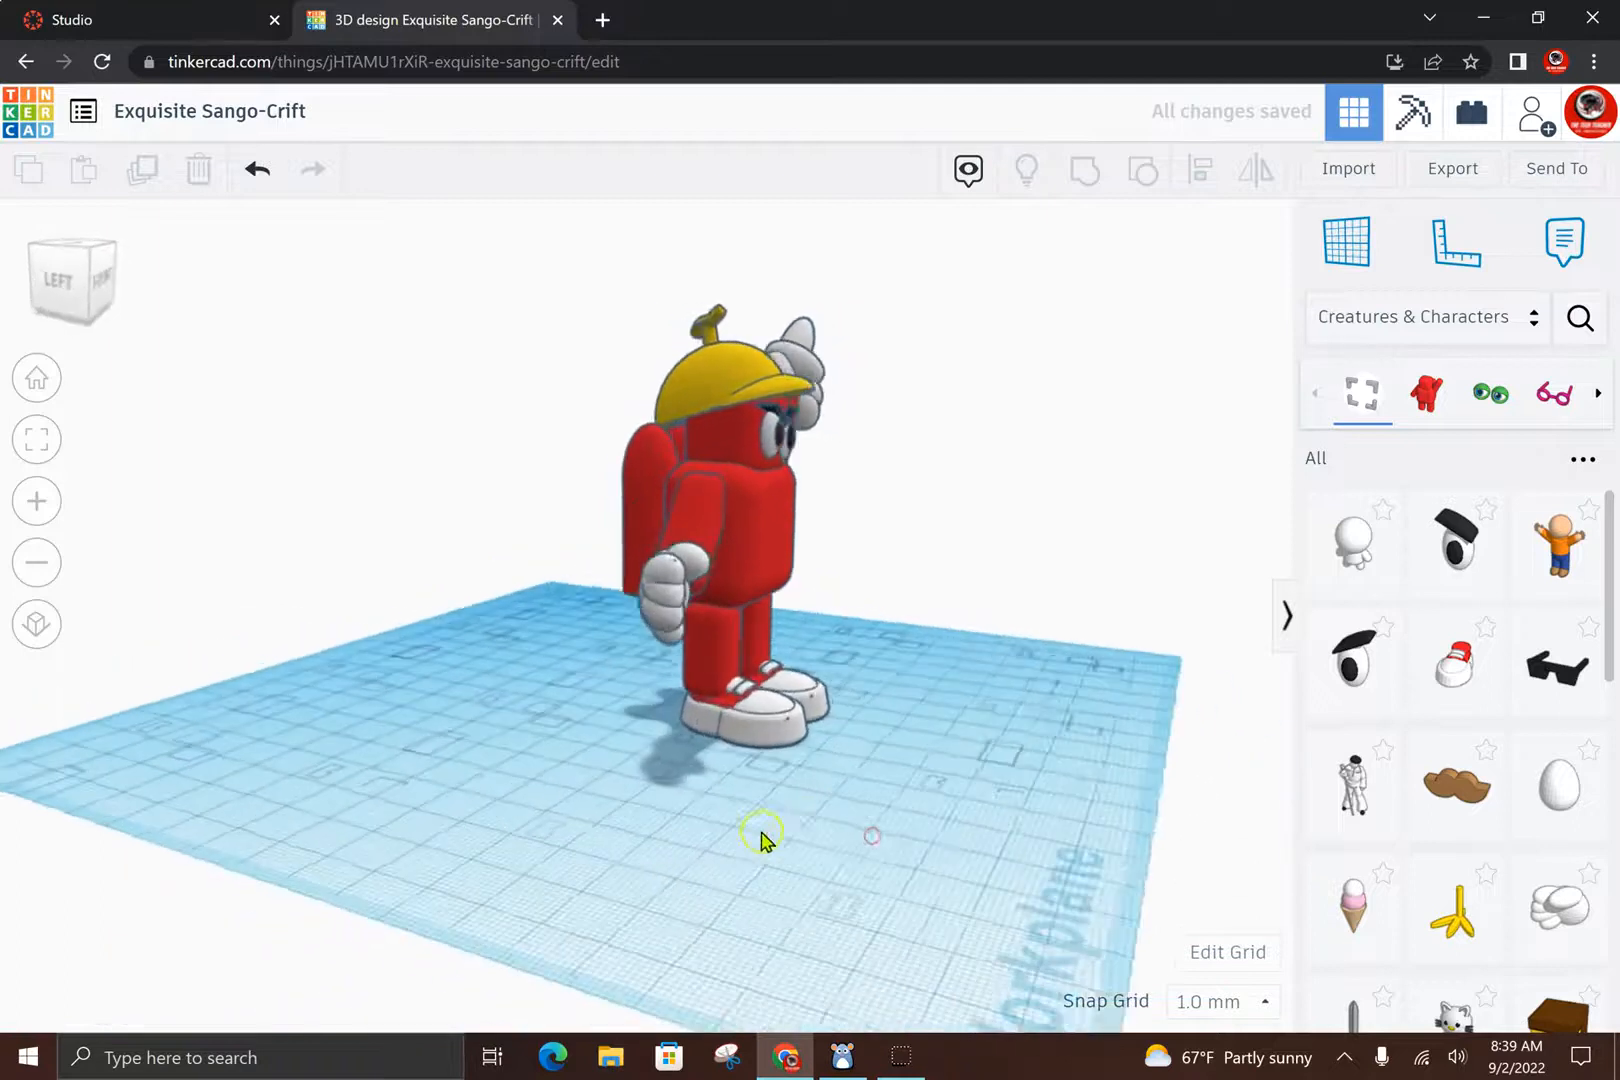
left_click_drag(765, 837, 765, 770)
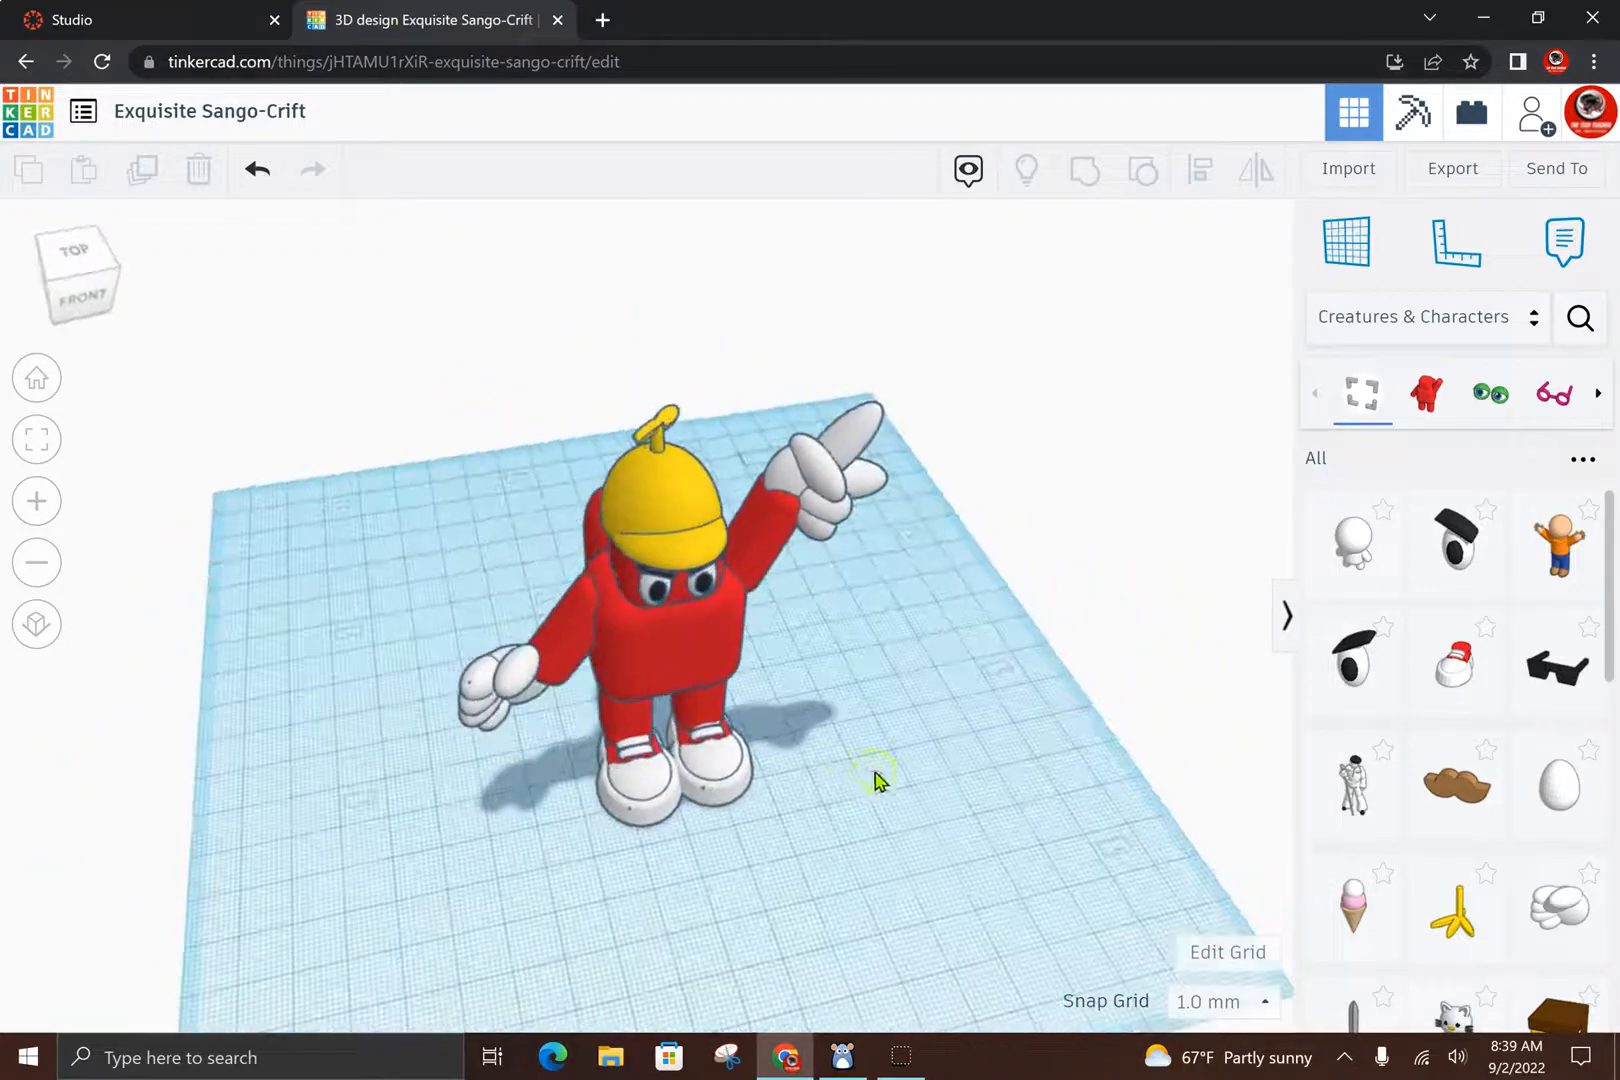
left_click(641, 775)
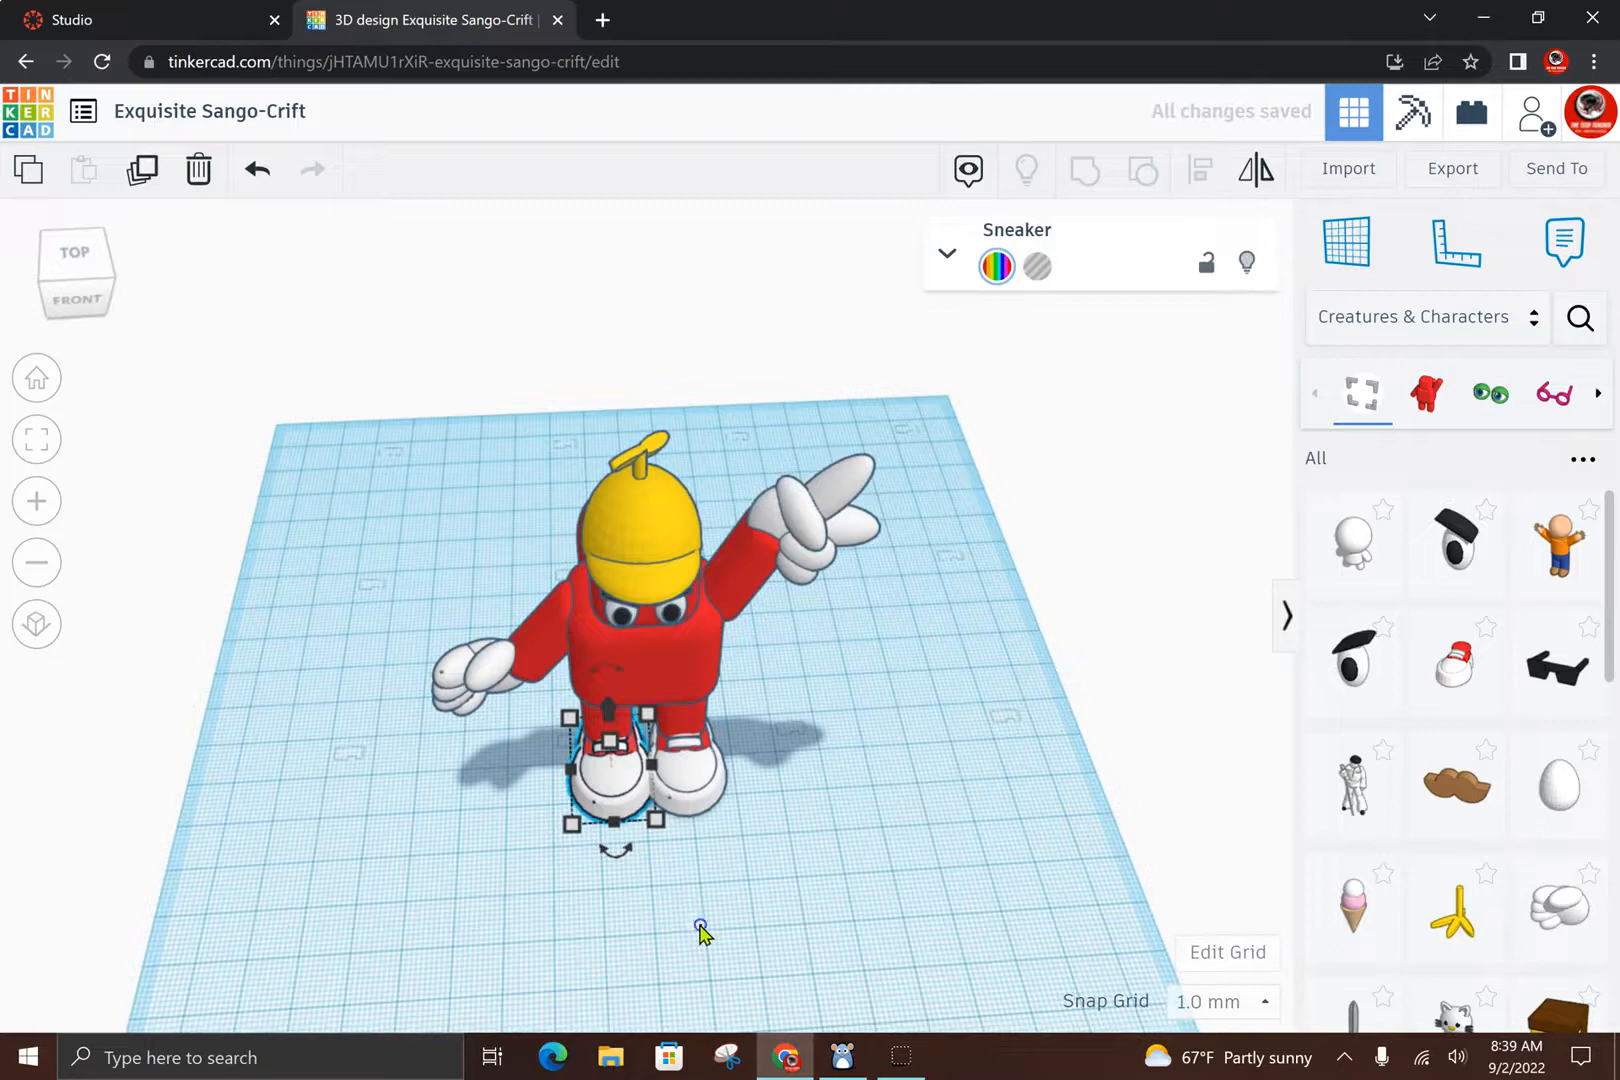
left_click(821, 873)
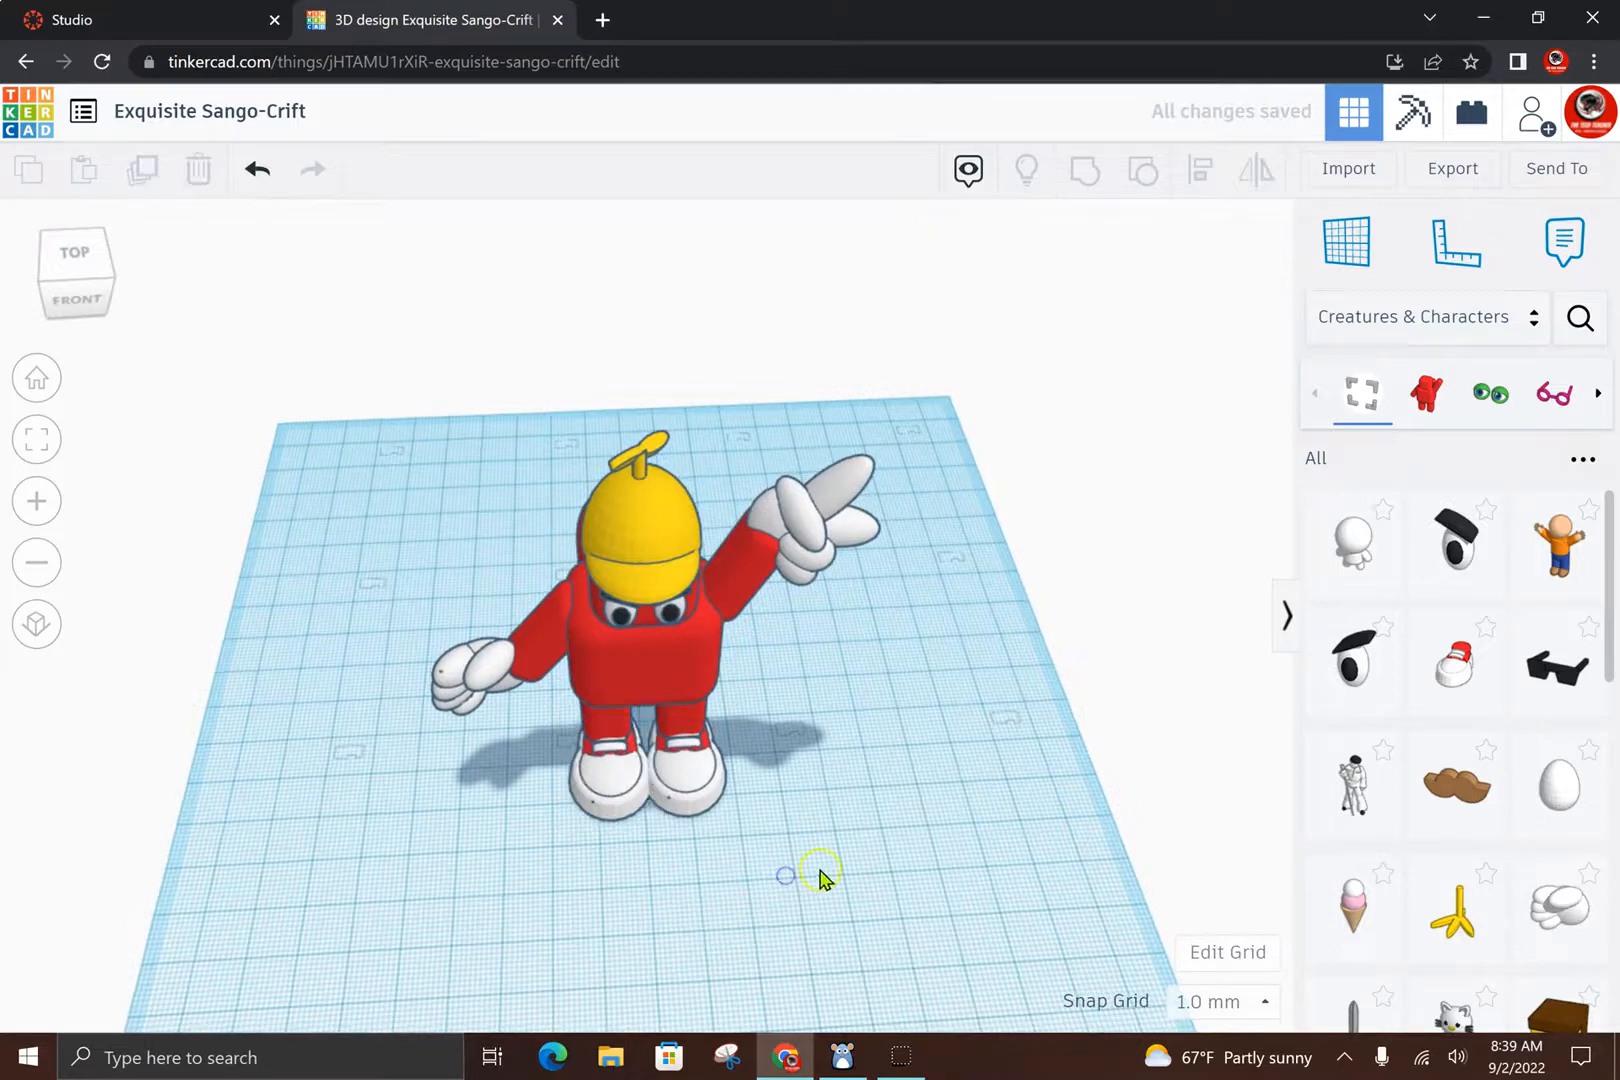
left_click_drag(816, 868, 579, 785)
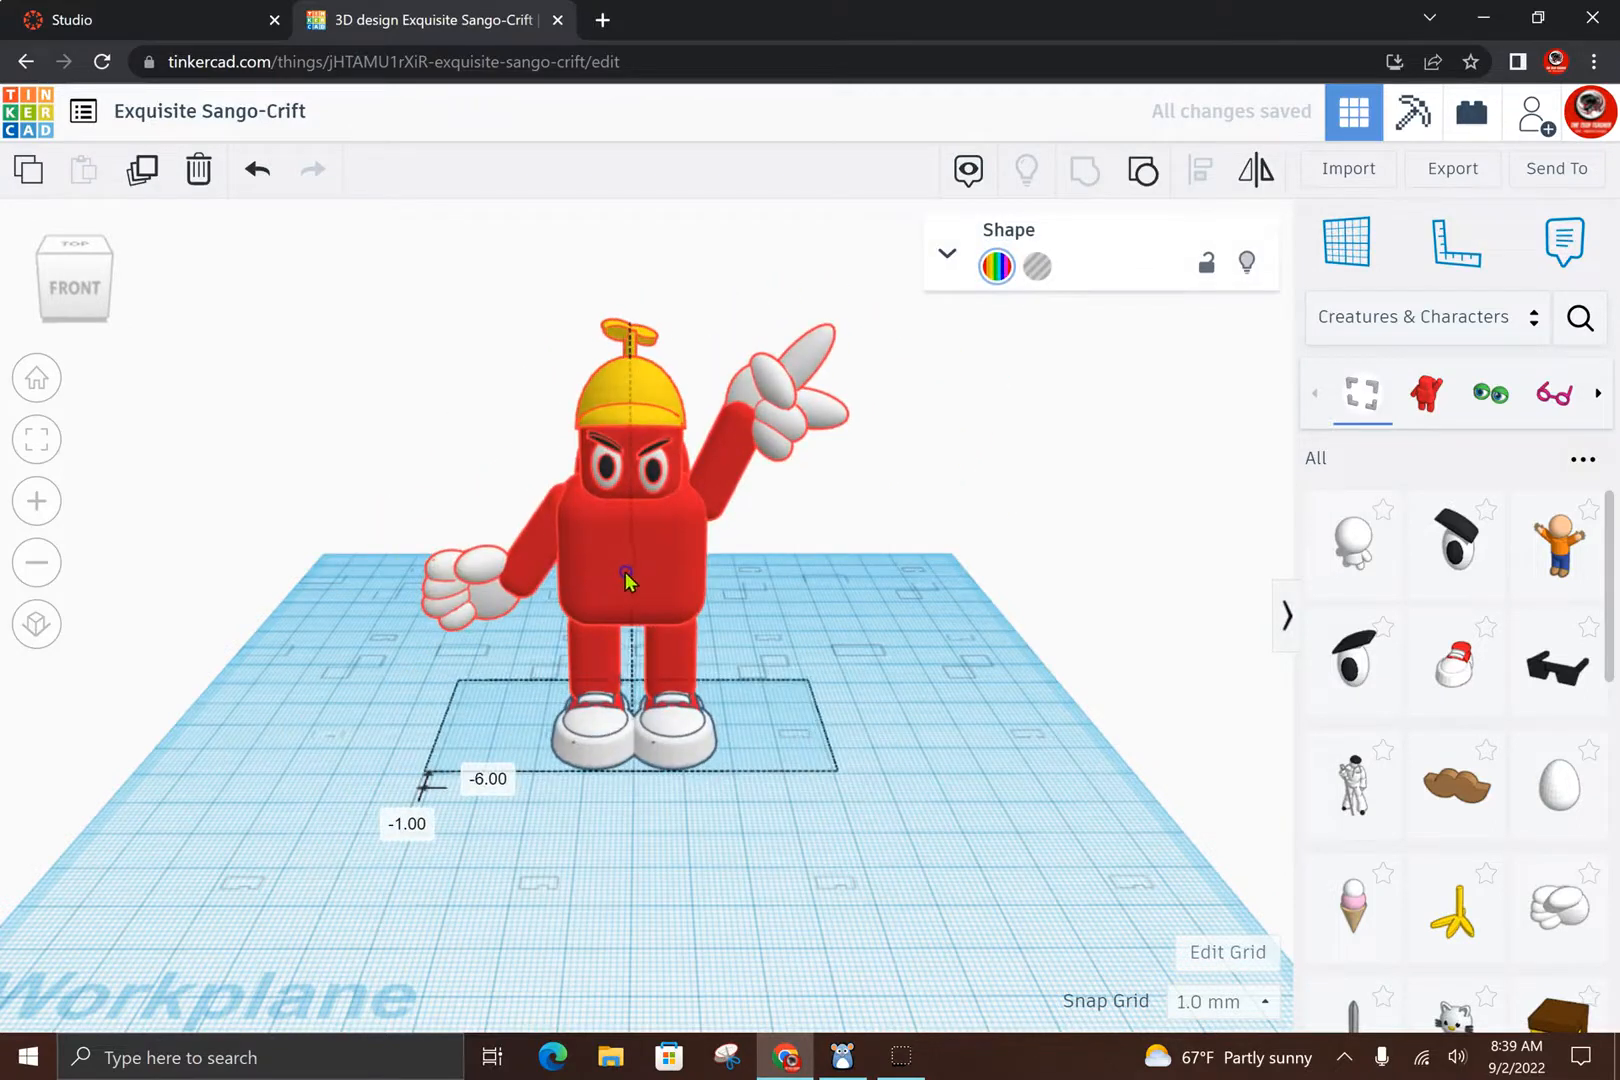
left_click(960, 745)
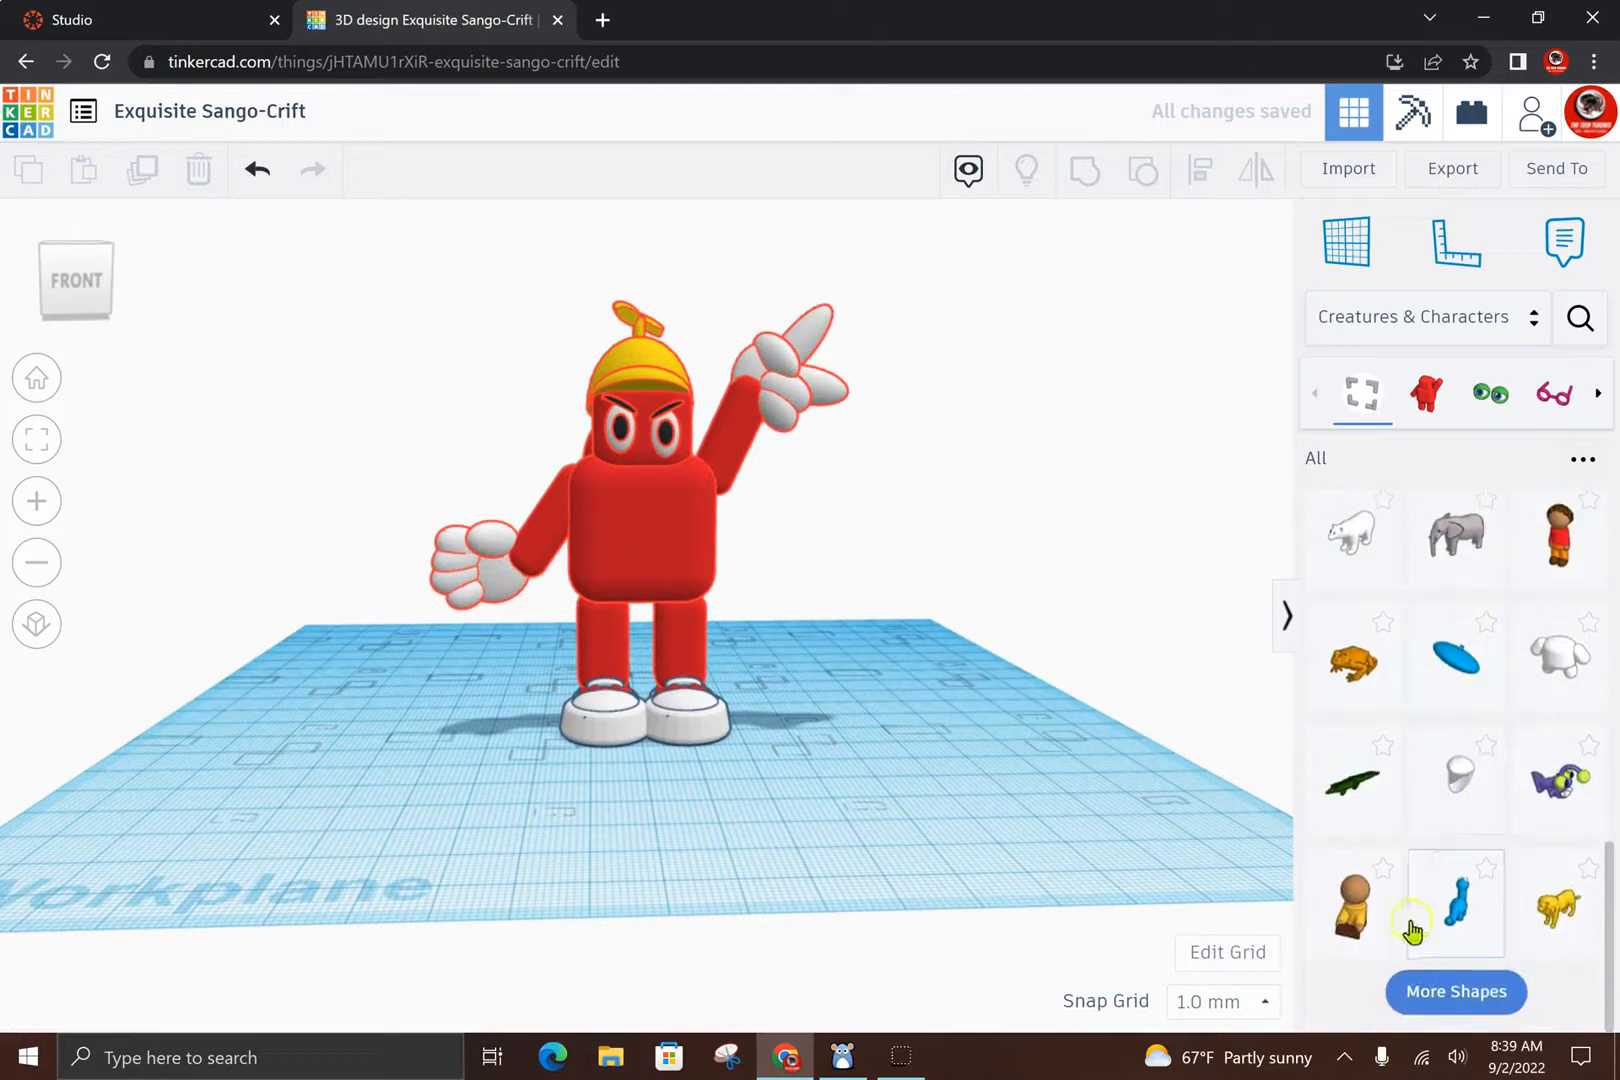
scroll("down", 3)
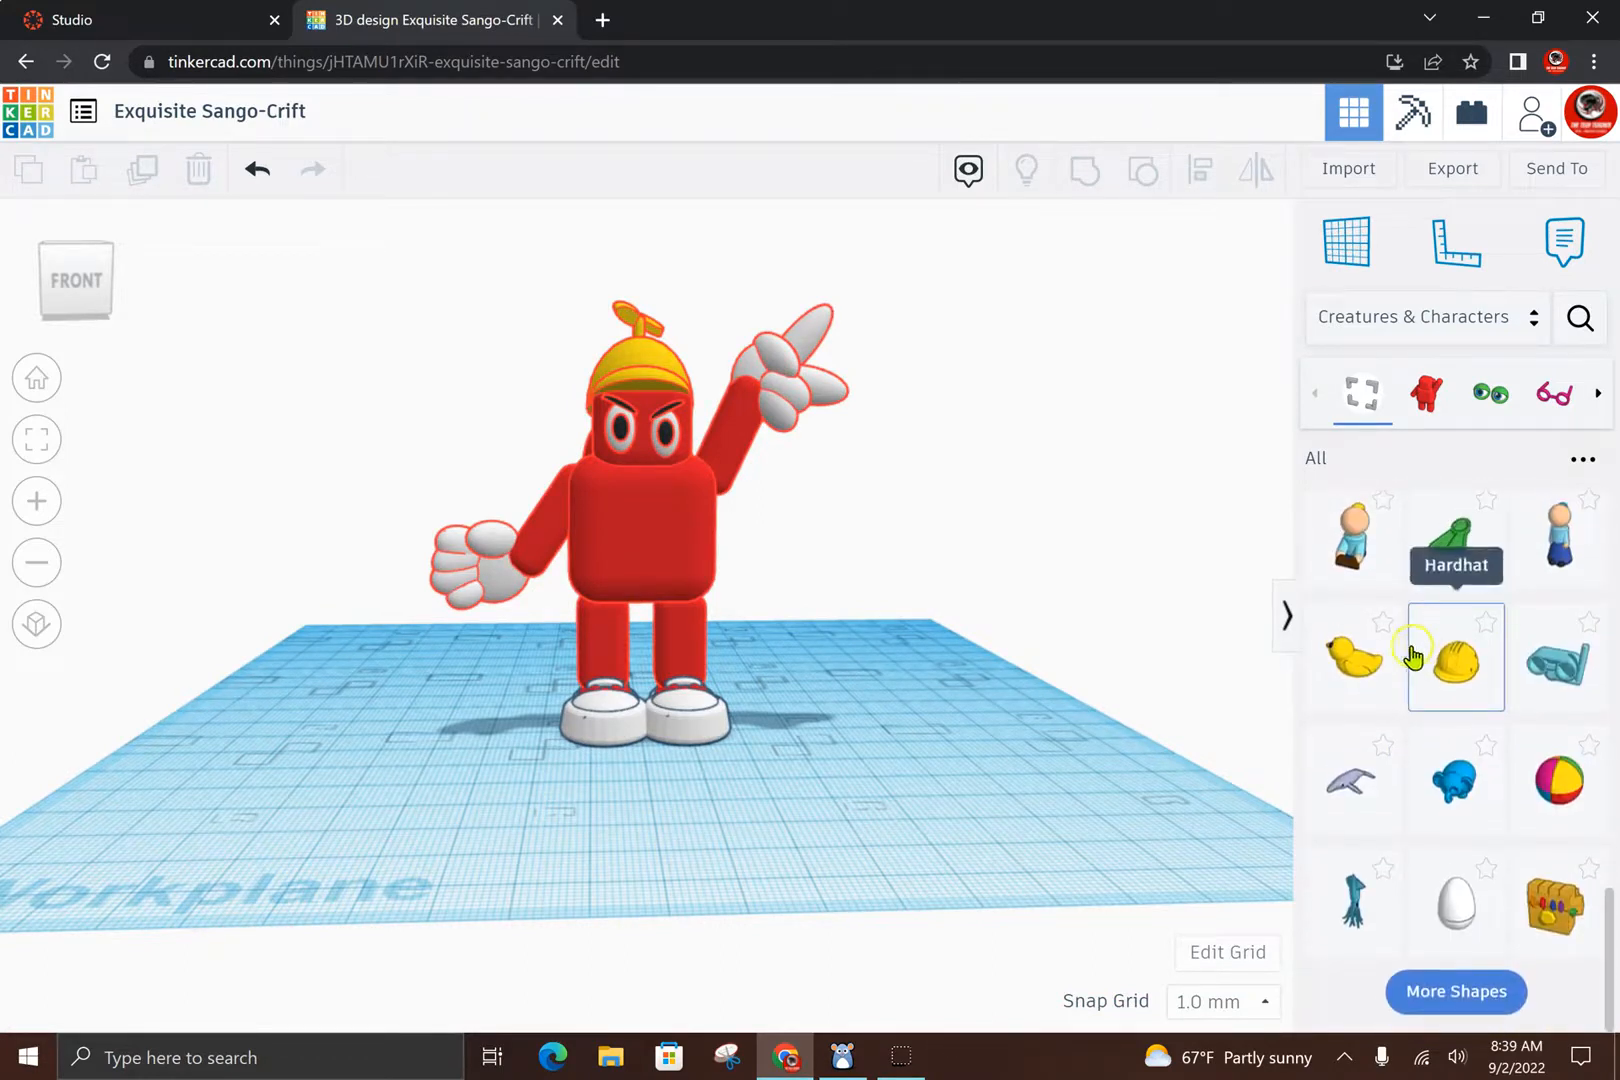
scroll("down", 3)
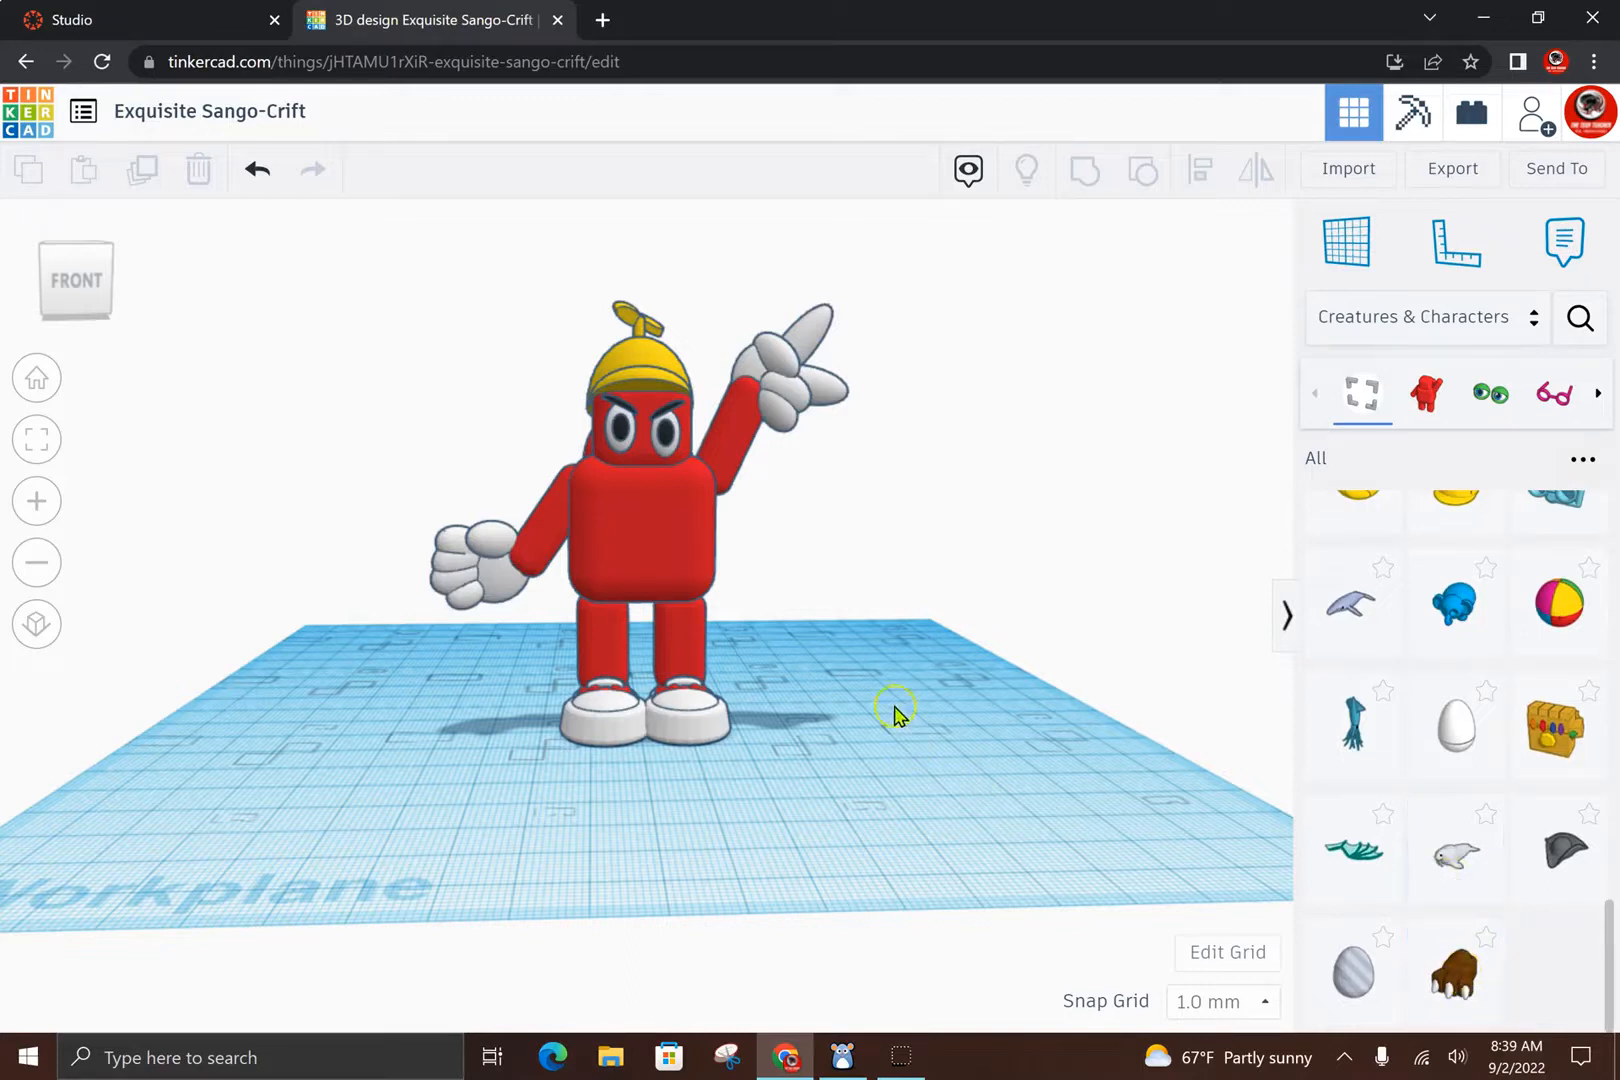
mouse_move(795, 587)
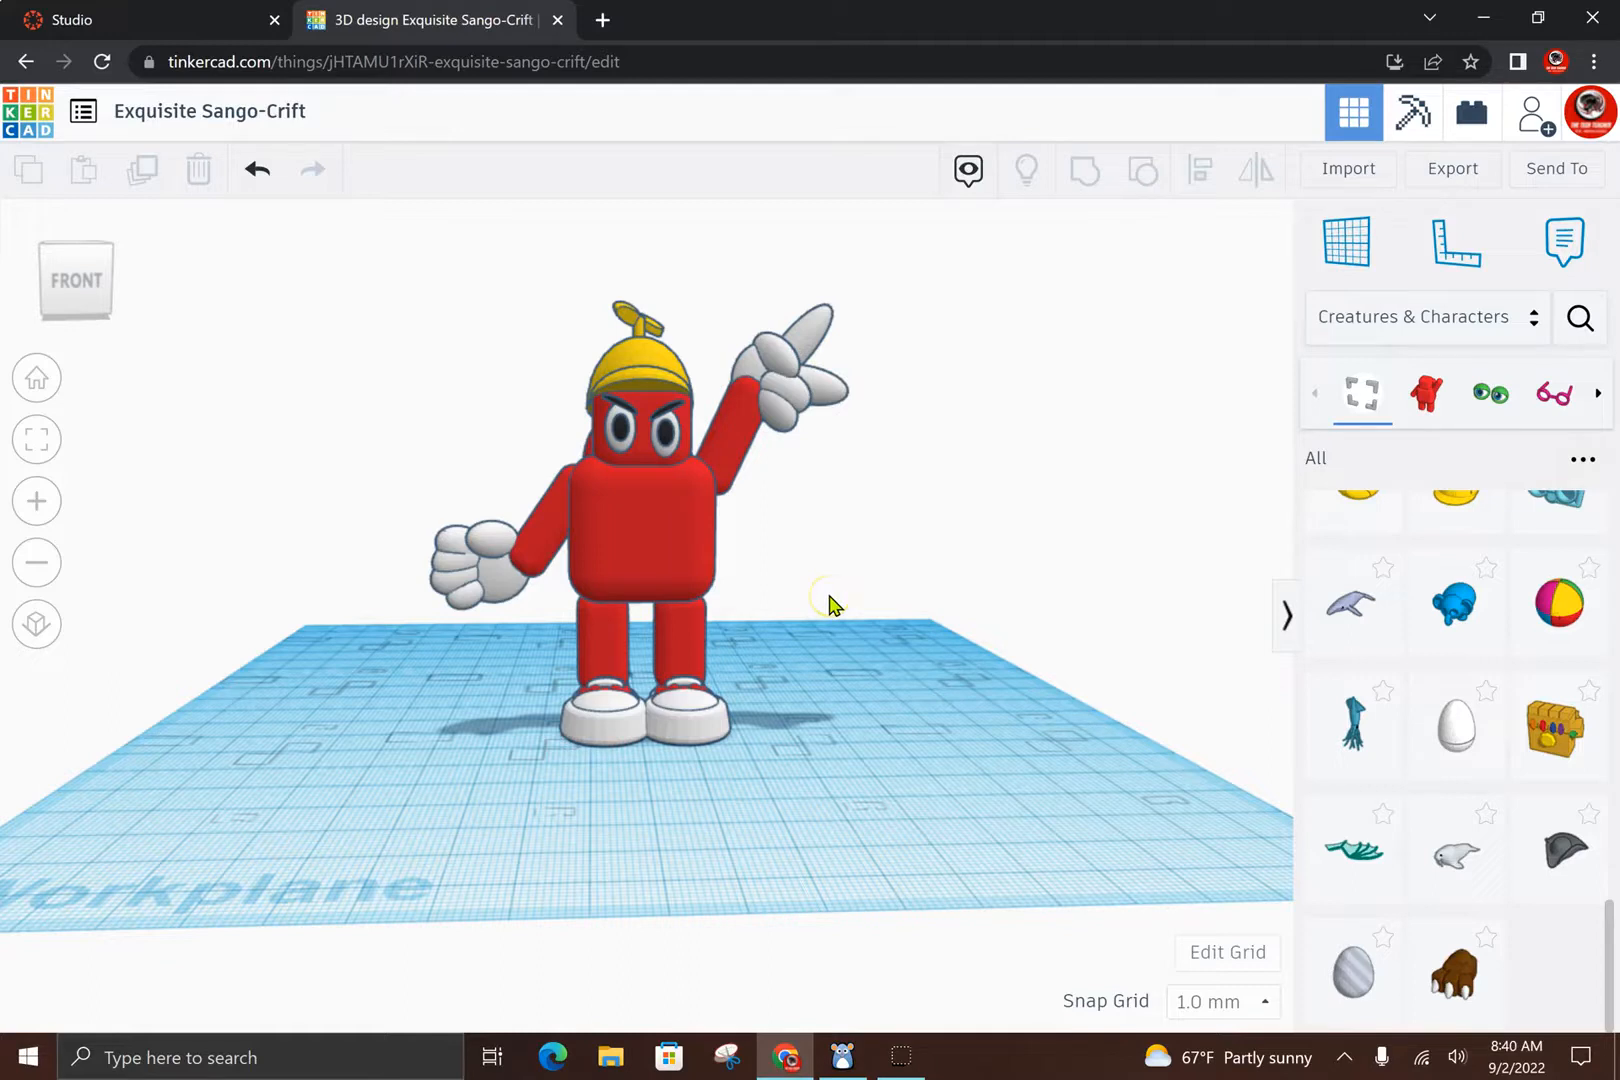
mouse_move(832, 605)
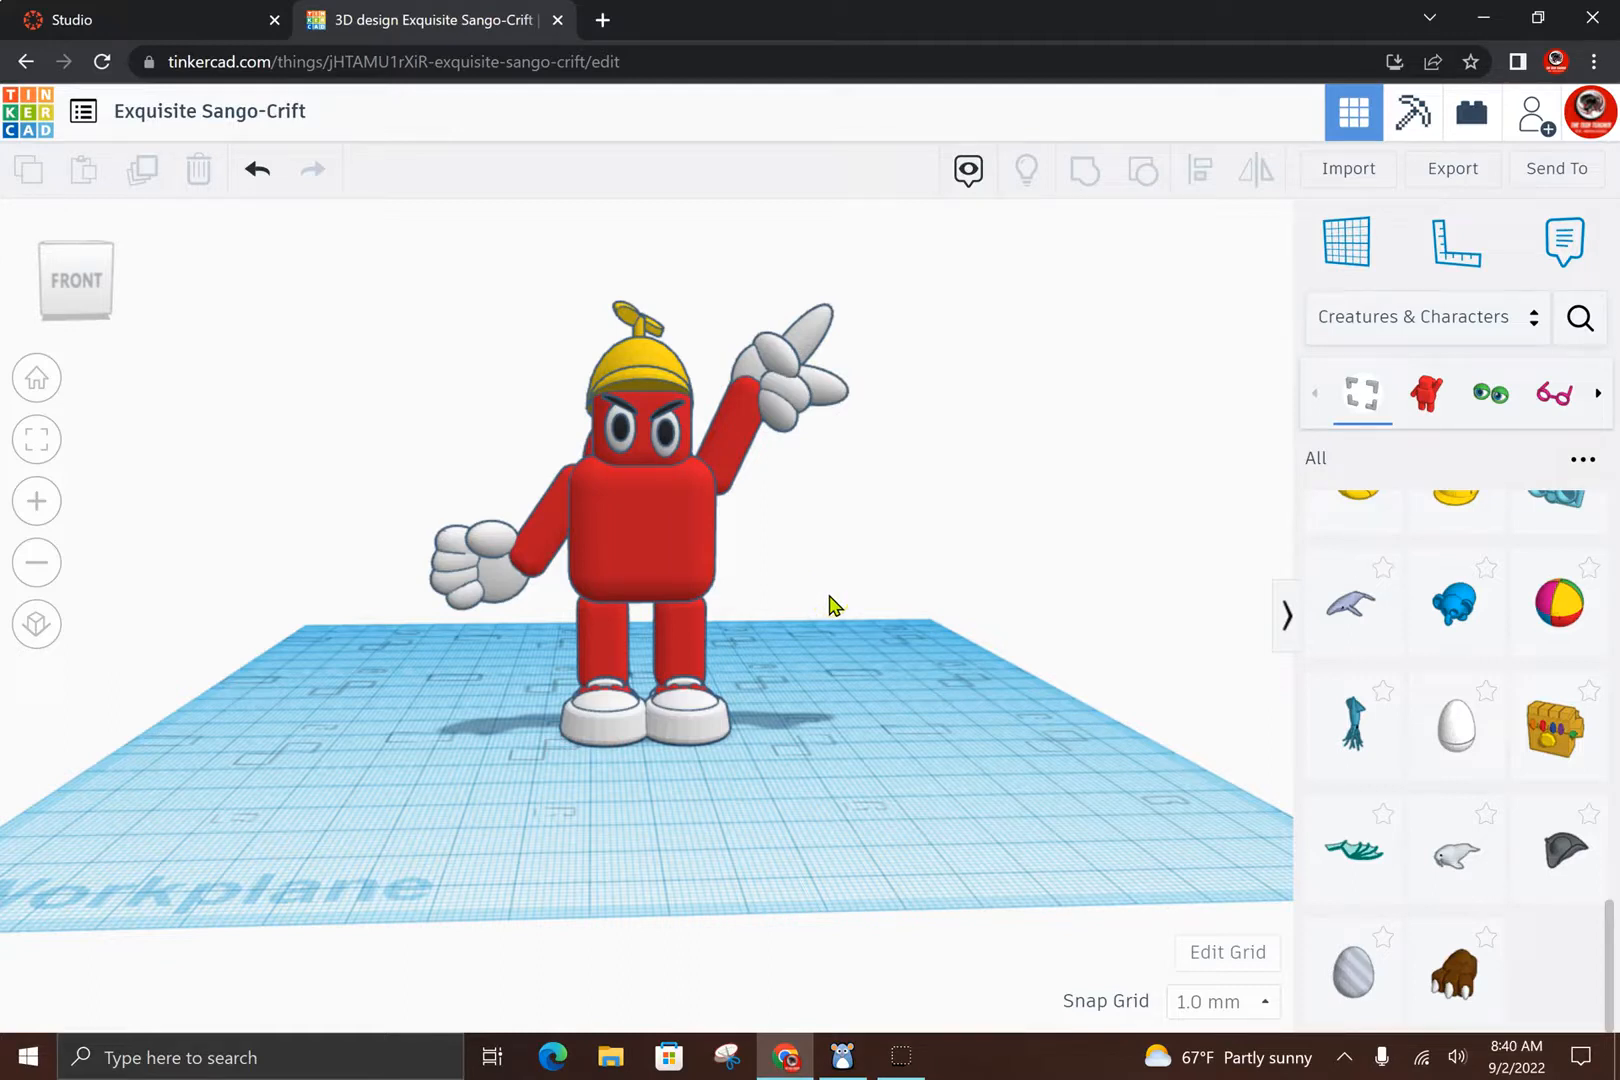